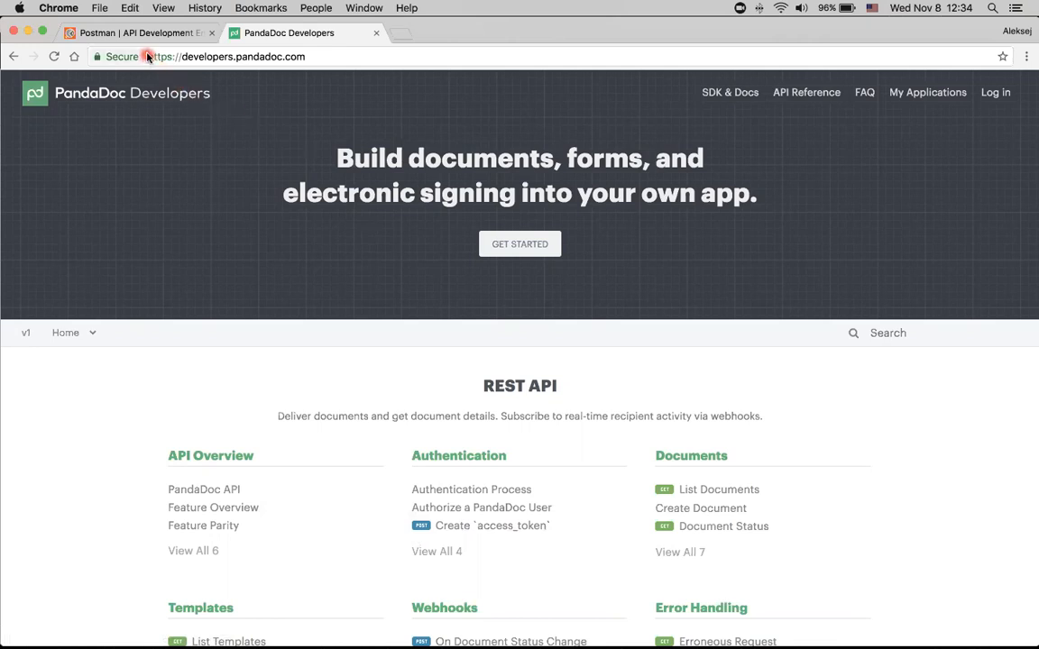
- Open the full API reference from the PandaDoc Developers site
click(226, 56)
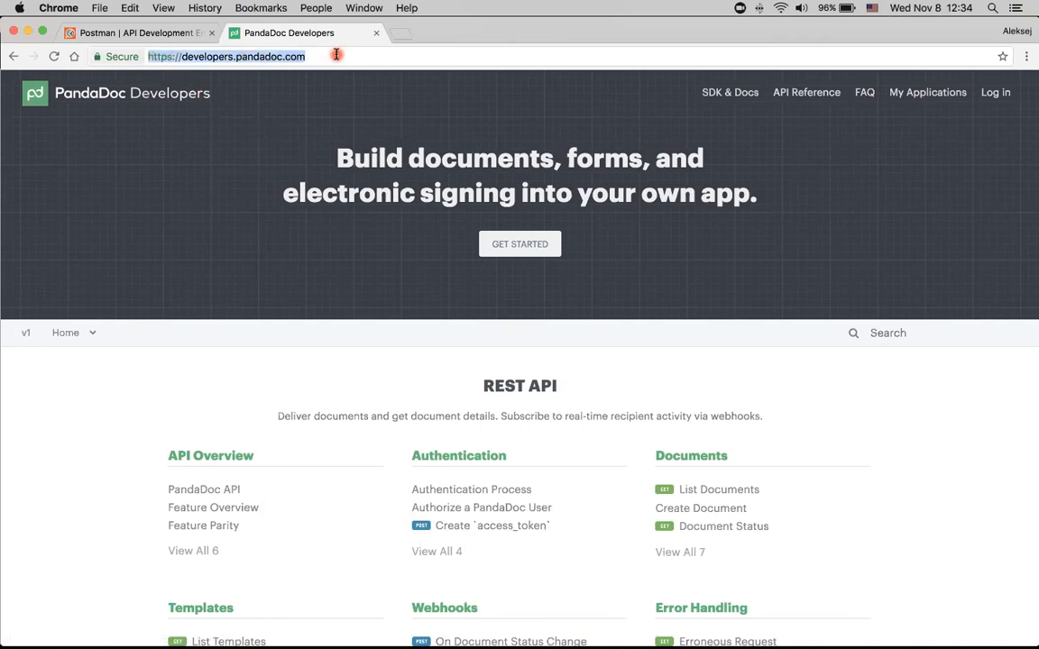
double_click(519, 385)
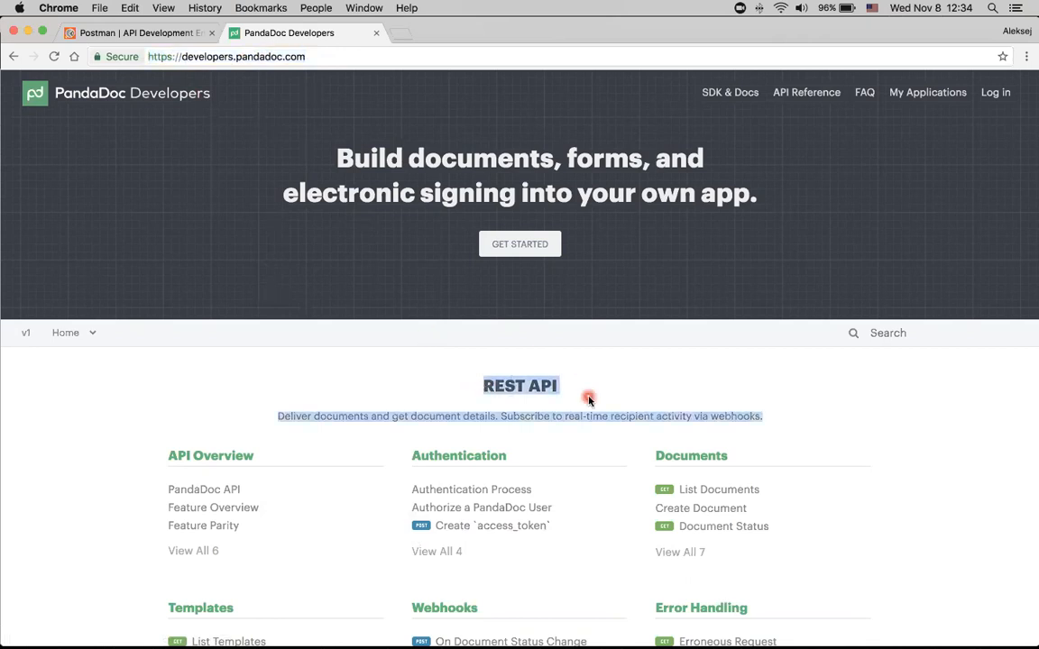
scroll(down, 3)
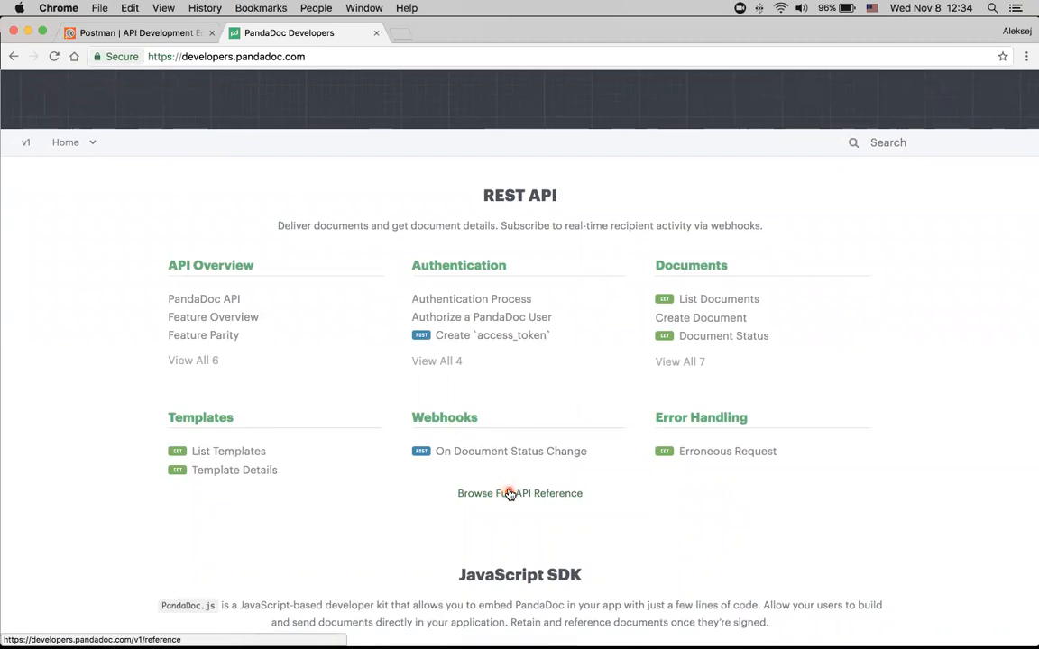
click(519, 493)
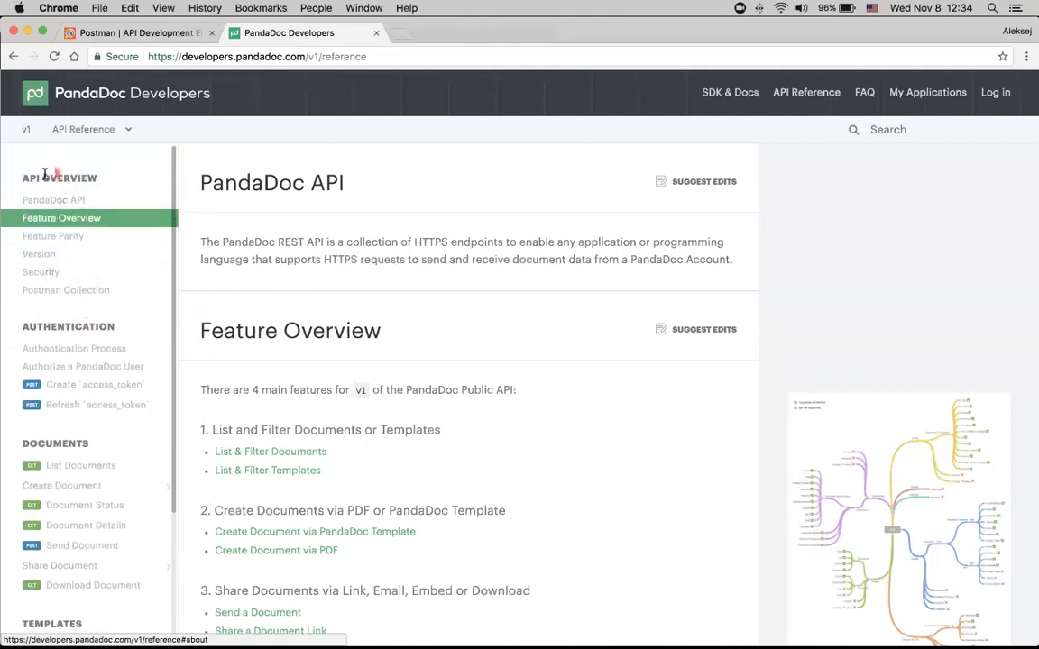
- Review Authentication Process, Authorize a PandaDoc User and Create access_token, then reach Postman Collection
scroll(down, 3)
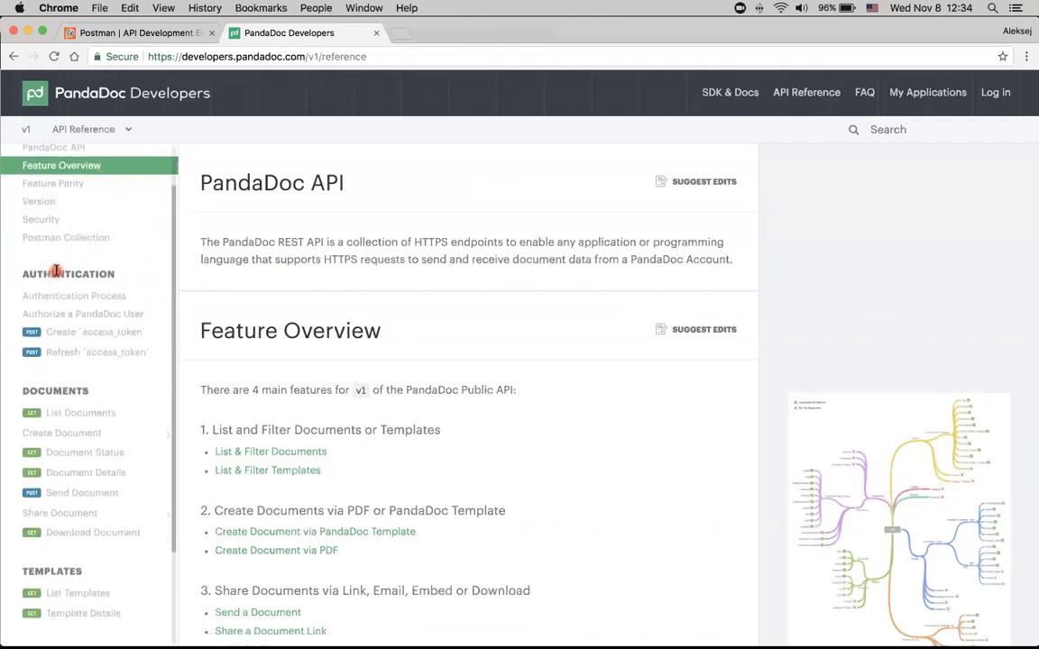
scroll(down, 3)
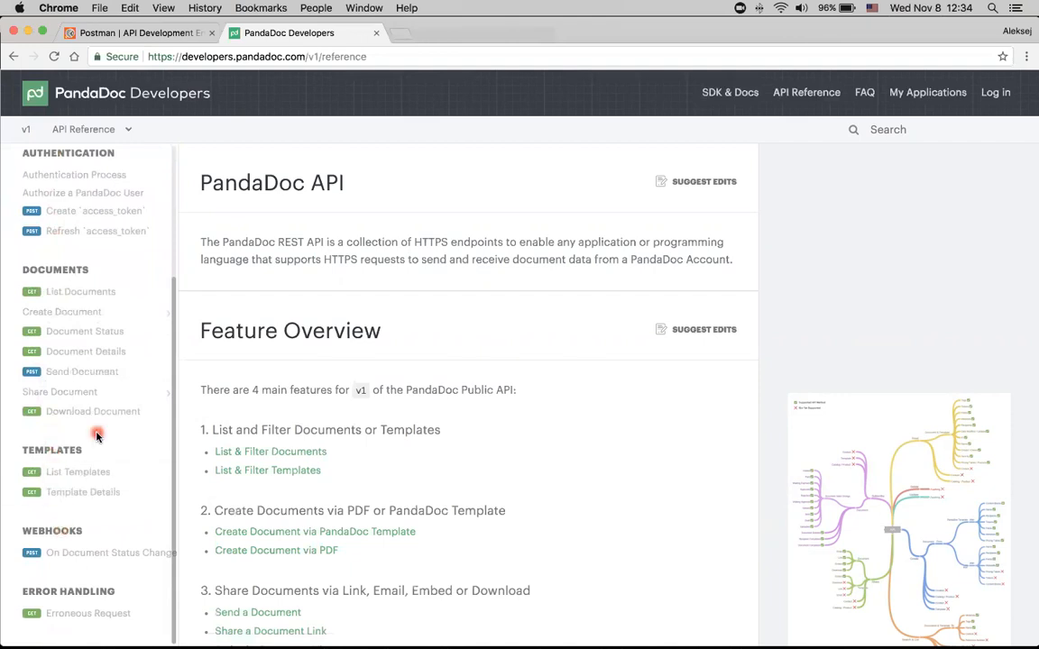
click(74, 174)
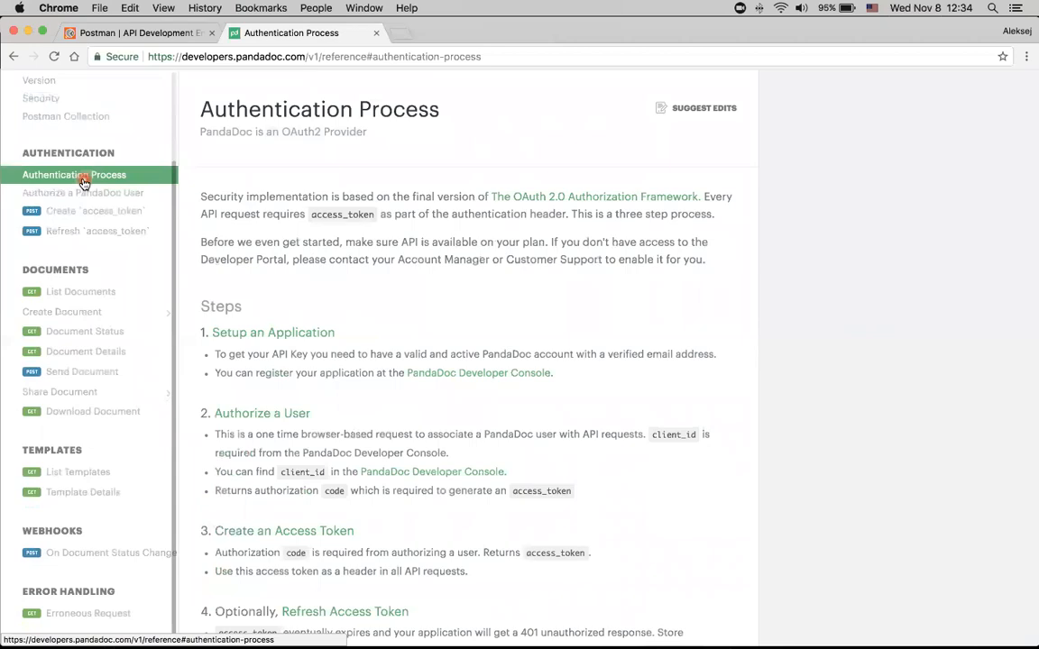
click(82, 192)
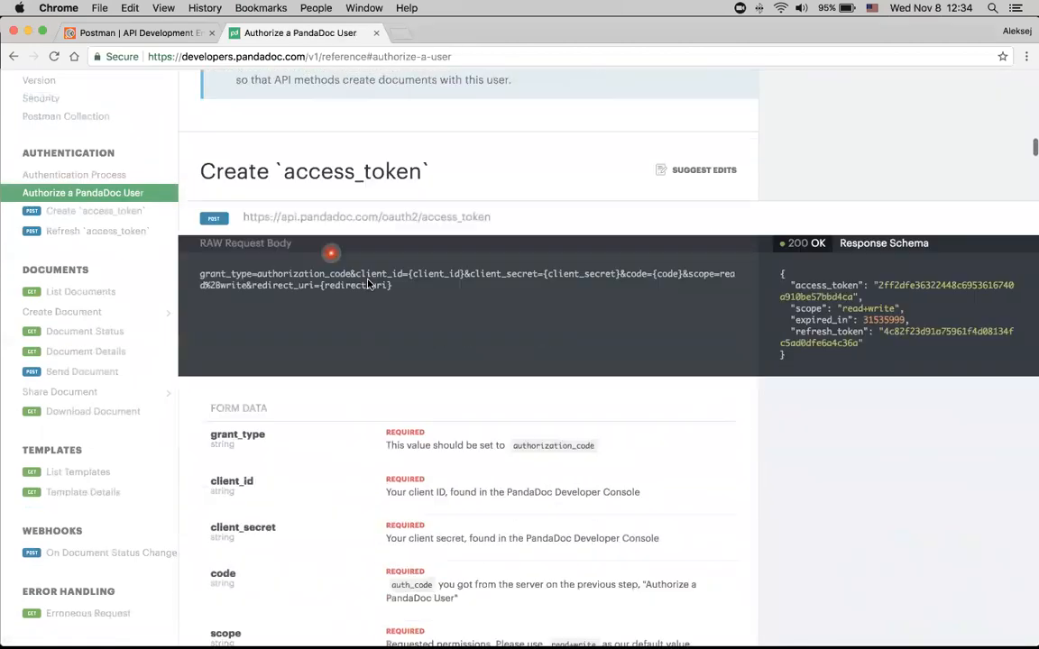
click(94, 210)
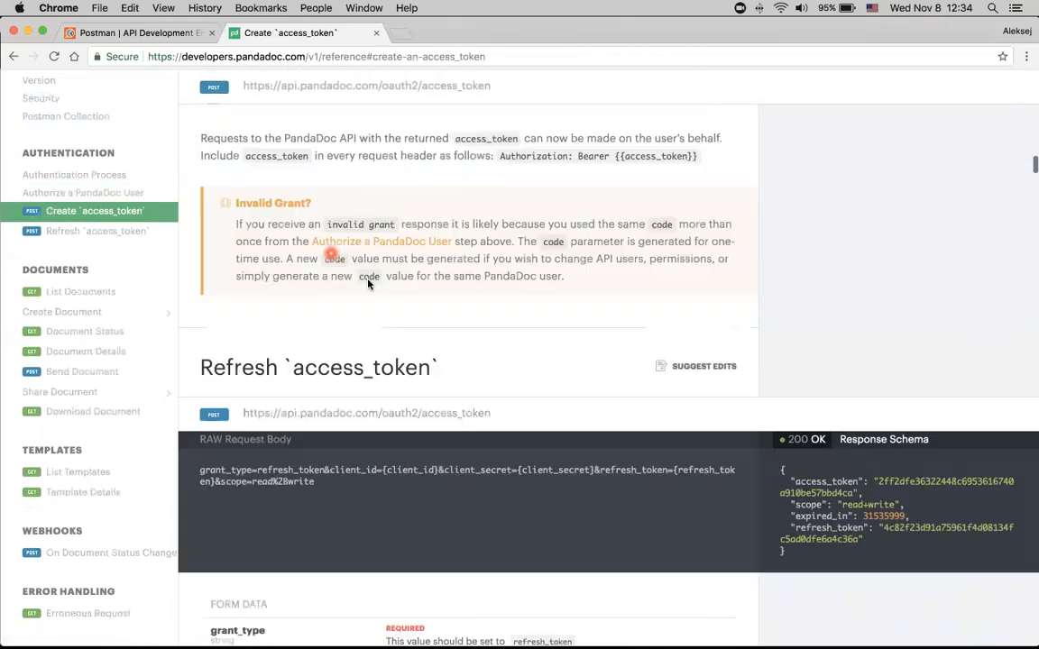
scroll(down, 3)
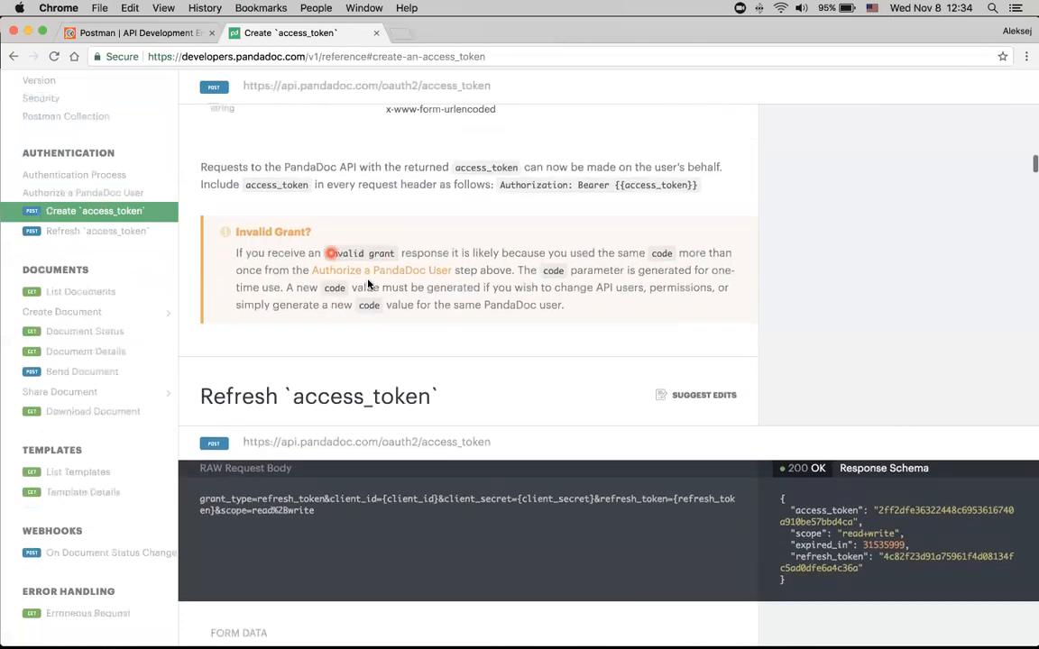
click(74, 174)
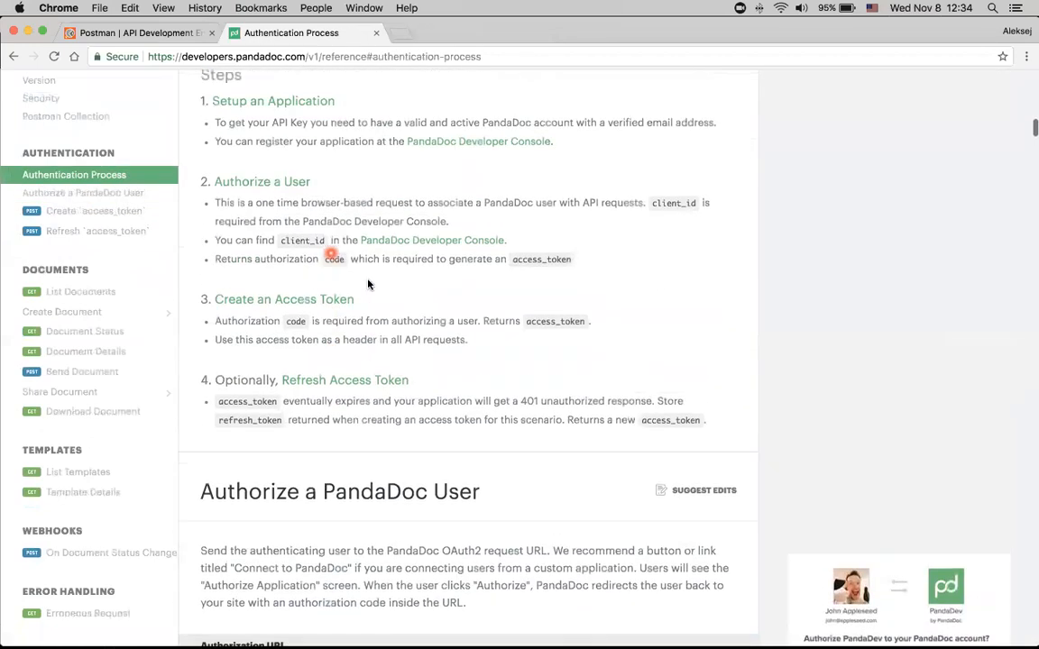
click(64, 115)
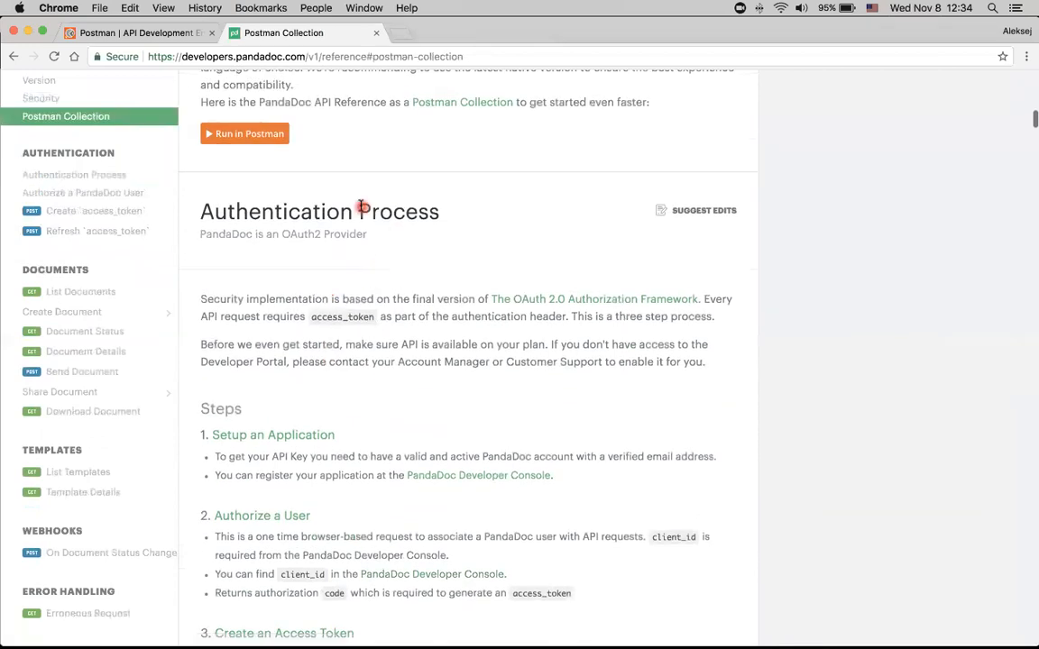
- Scroll up to show the full Postman Collection intro on PandaDoc Developers
scroll(up, 3)
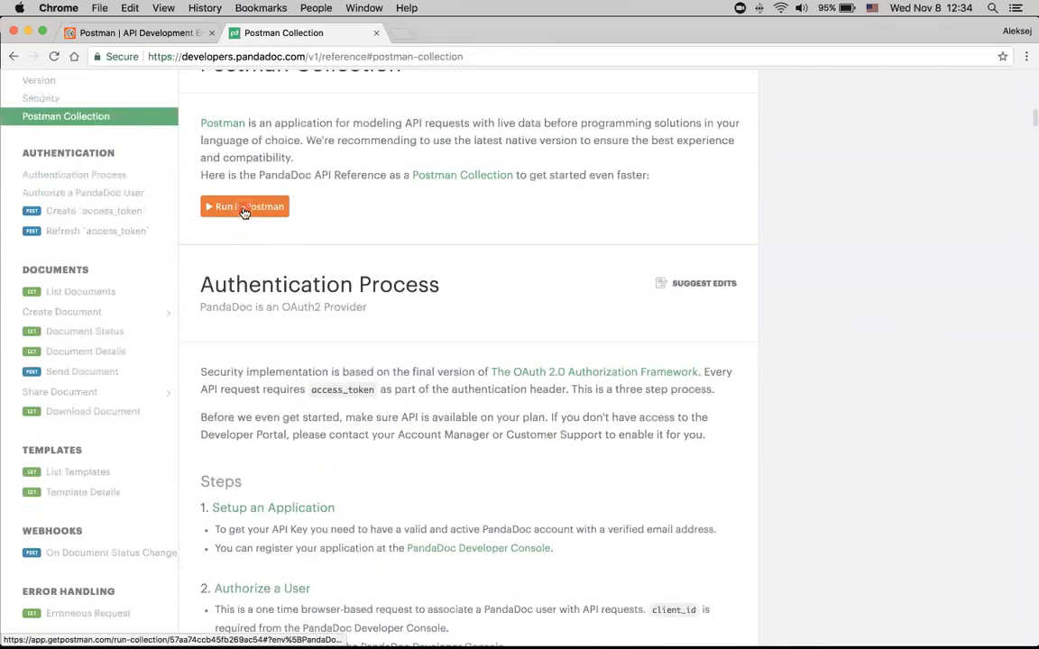
mouse_move(140, 33)
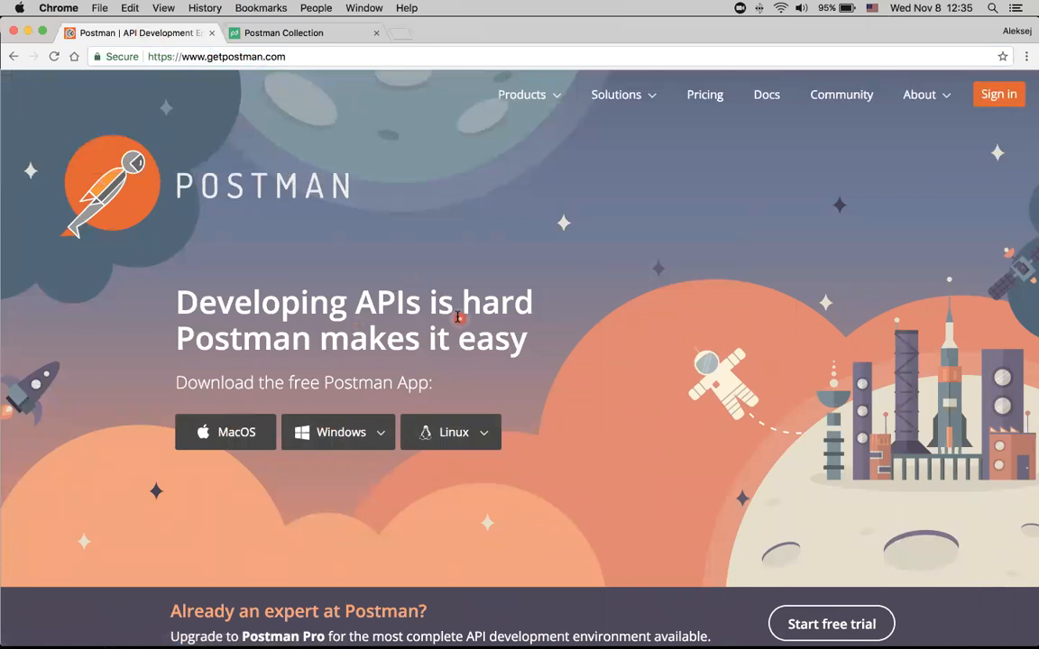
mouse_move(283, 421)
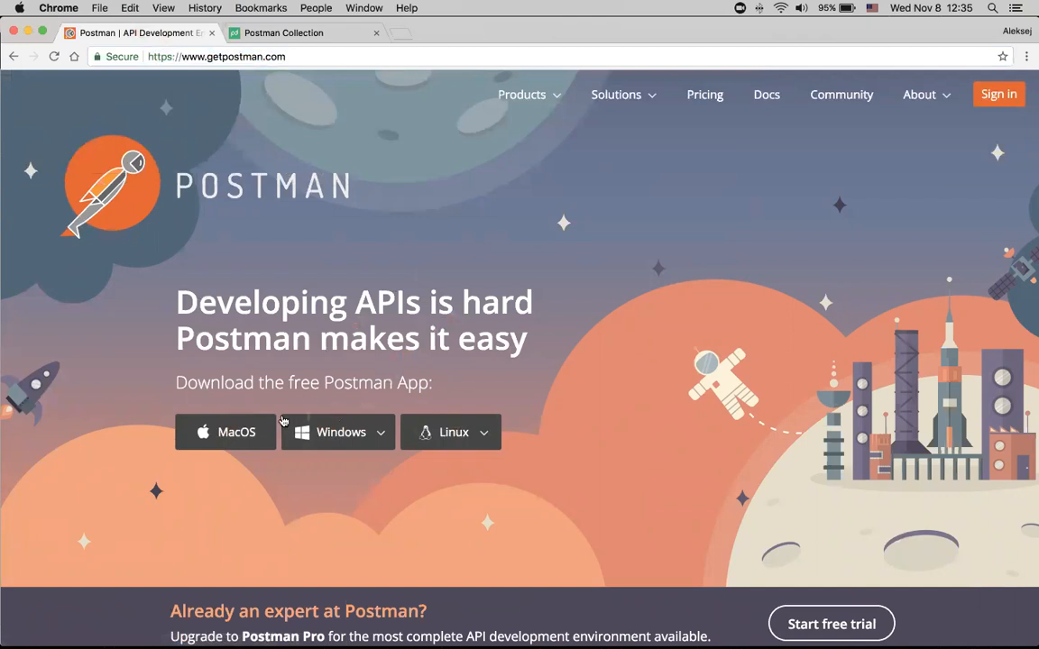
mouse_move(444, 377)
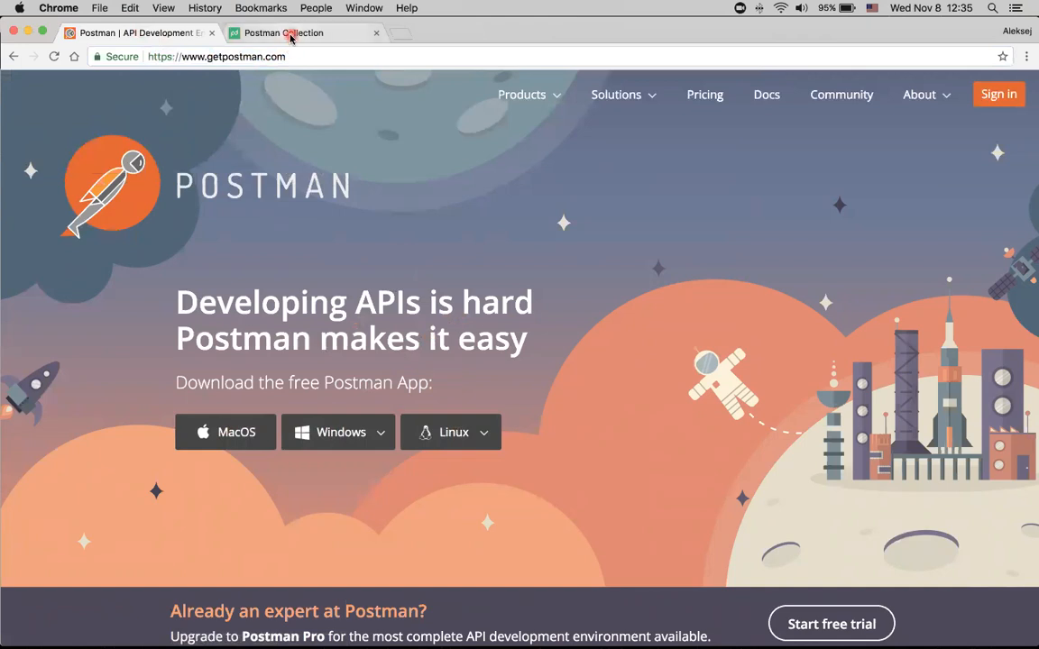
- Run the PandaDoc collection in Postman, choosing Postman for Mac and allowing Postman.app to open
click(283, 33)
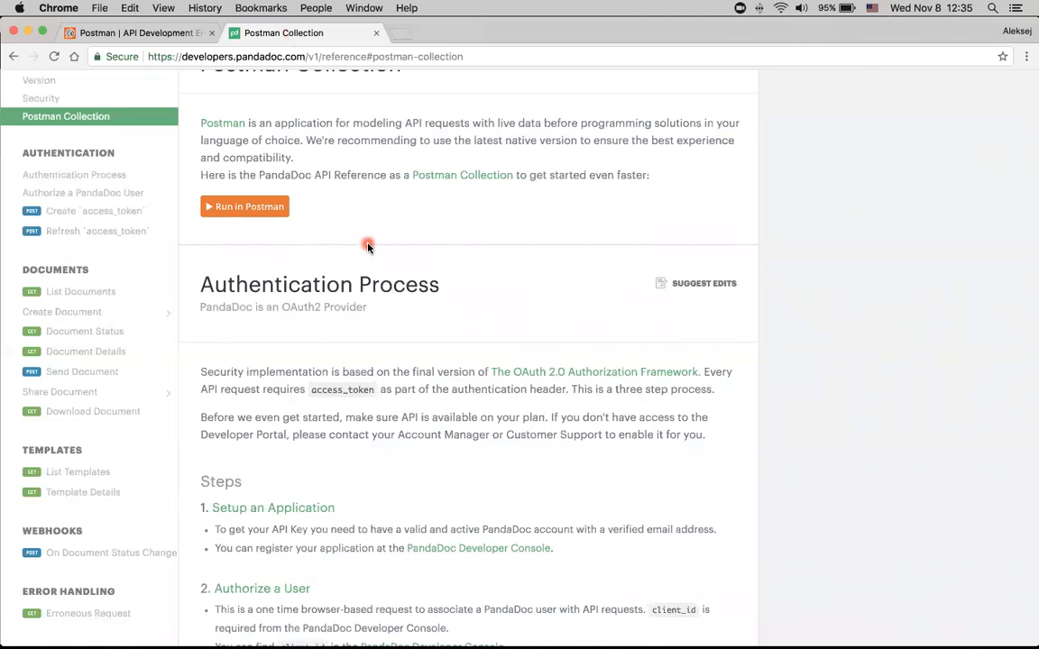
mouse_move(246, 206)
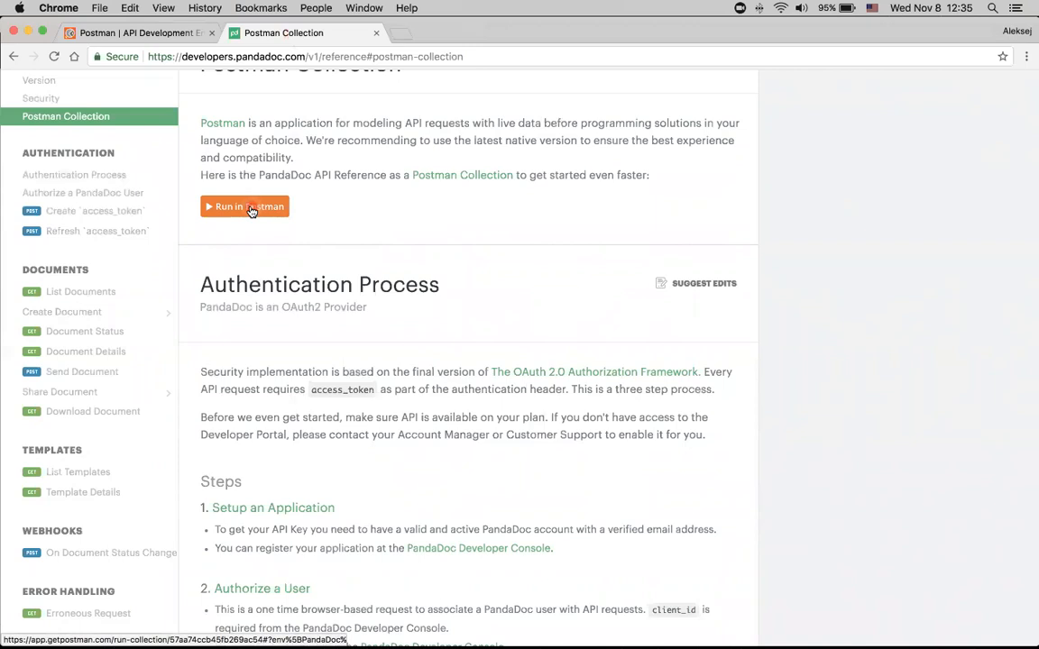
click(245, 206)
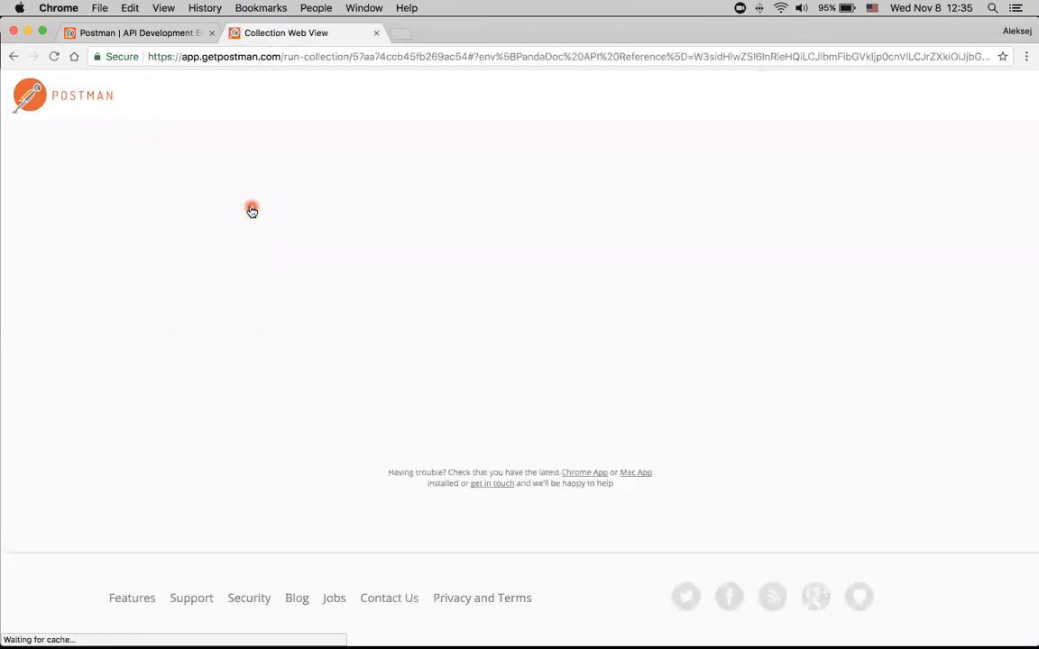
click(253, 210)
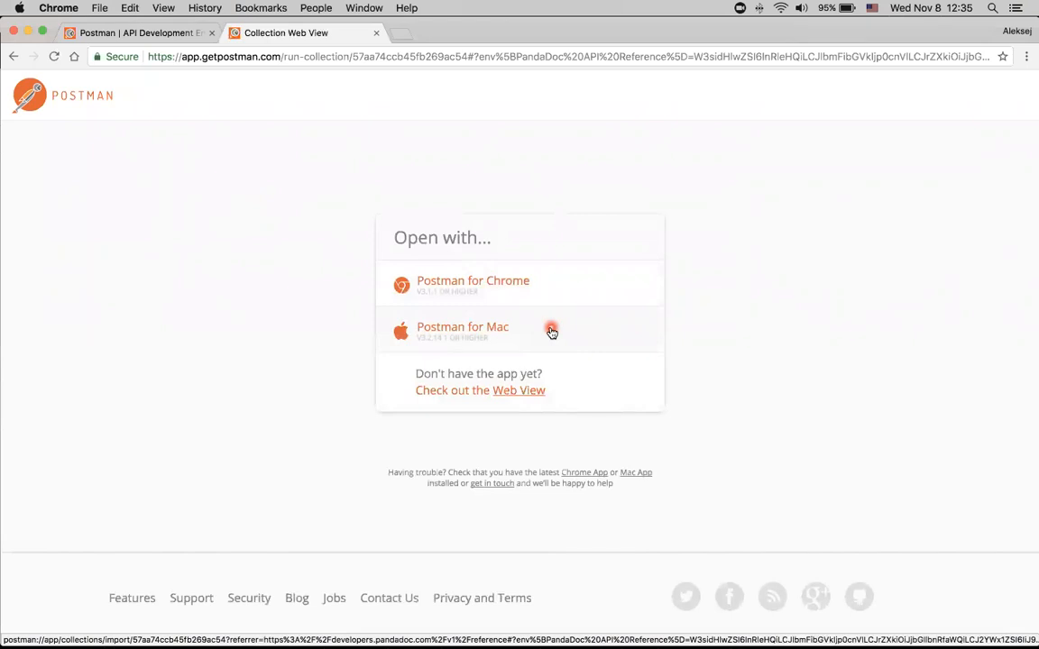
click(462, 326)
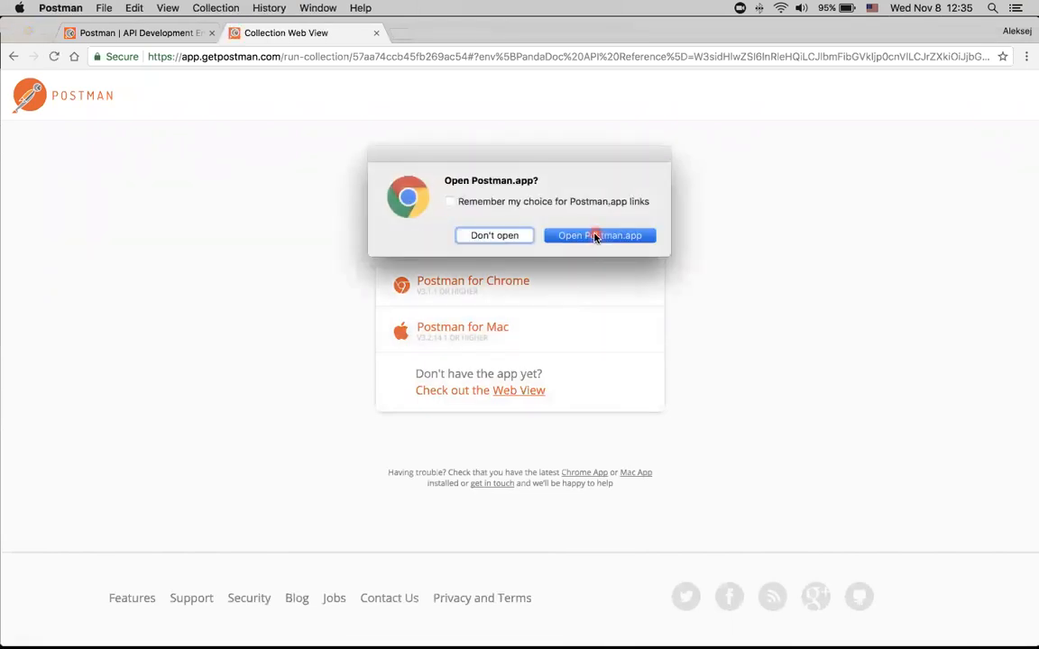
click(600, 236)
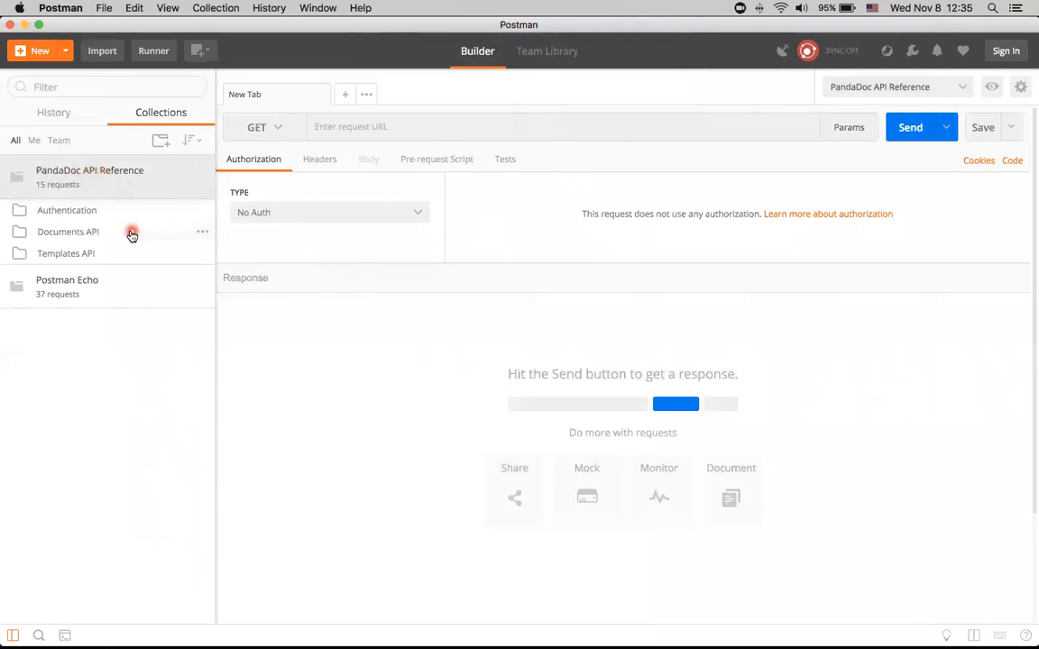
- Expand the Documents API, Templates API and Authentication folders in the Collections sidebar
click(68, 232)
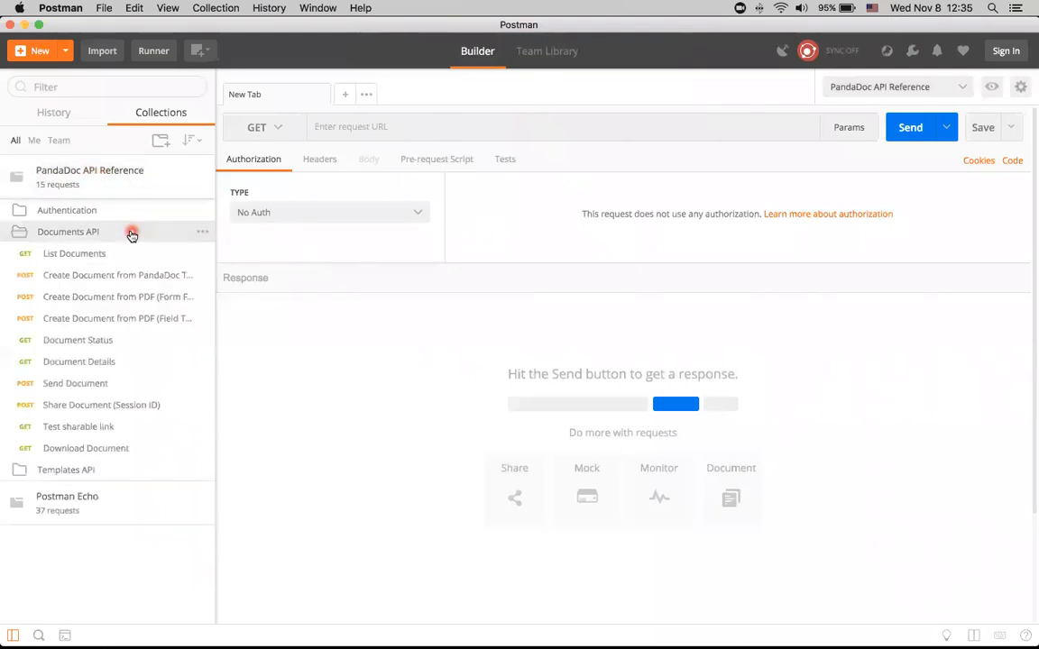
click(67, 210)
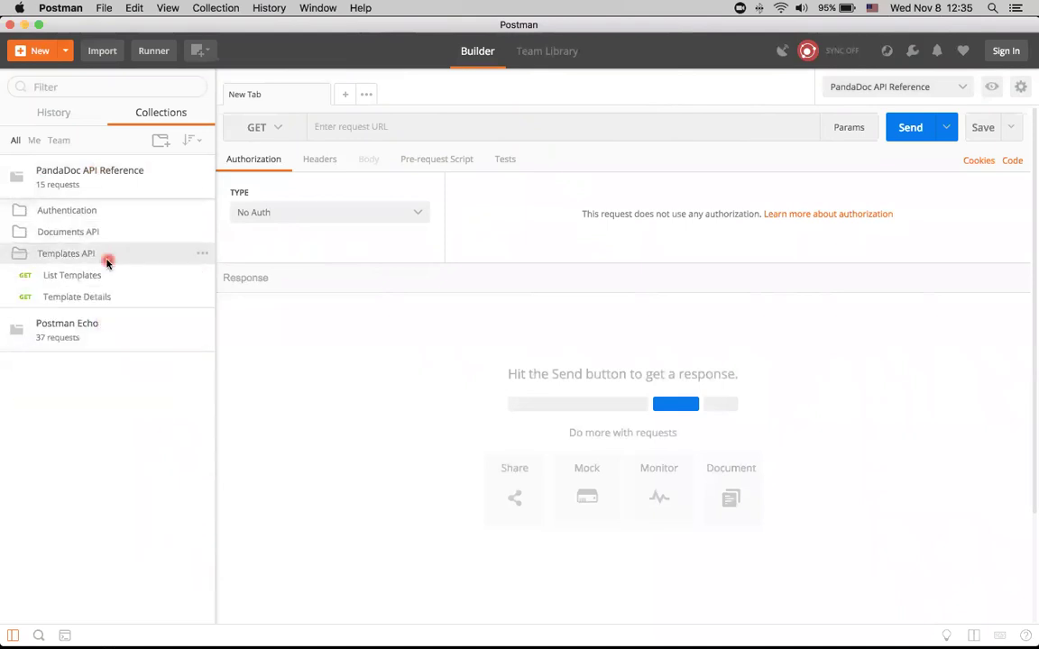
click(66, 210)
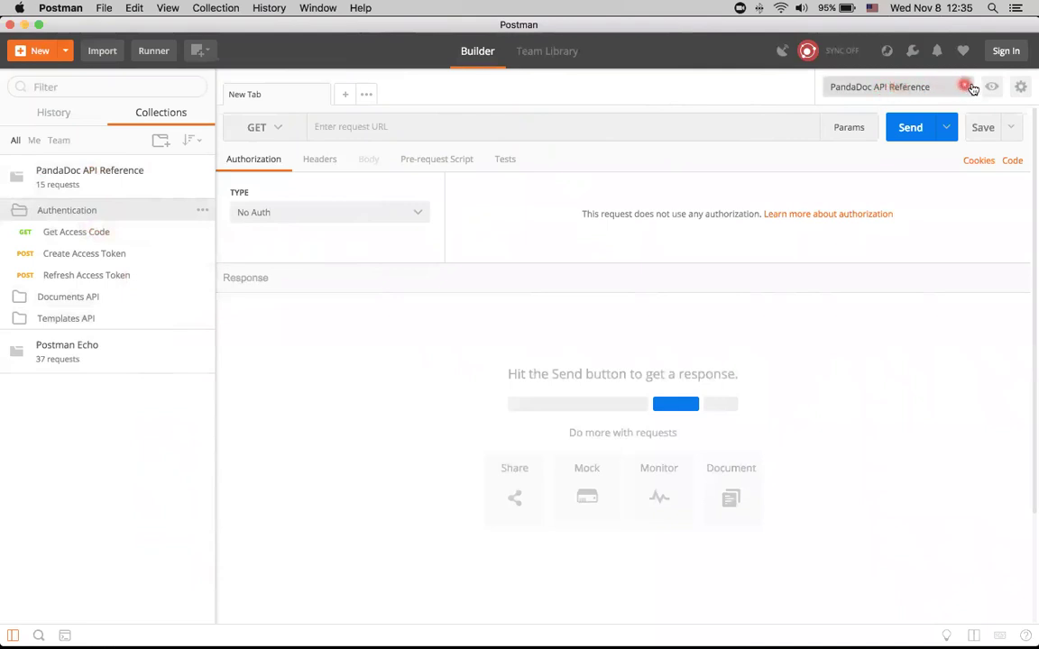
- View the PandaDoc API Reference environment variables, where only the redirect URI is filled
click(991, 86)
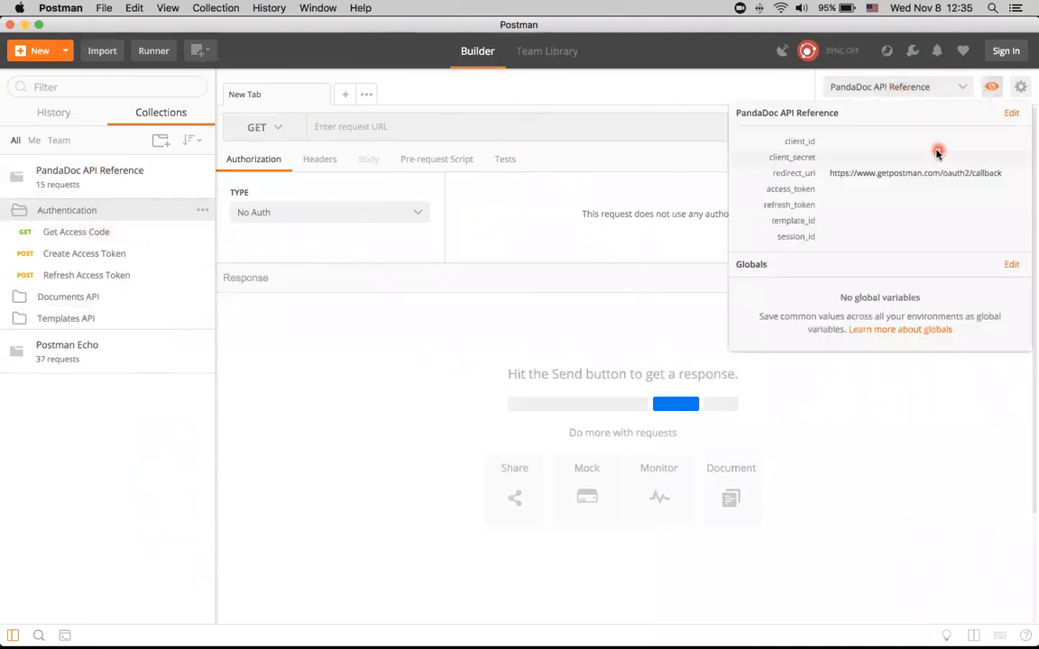
mouse_move(885, 140)
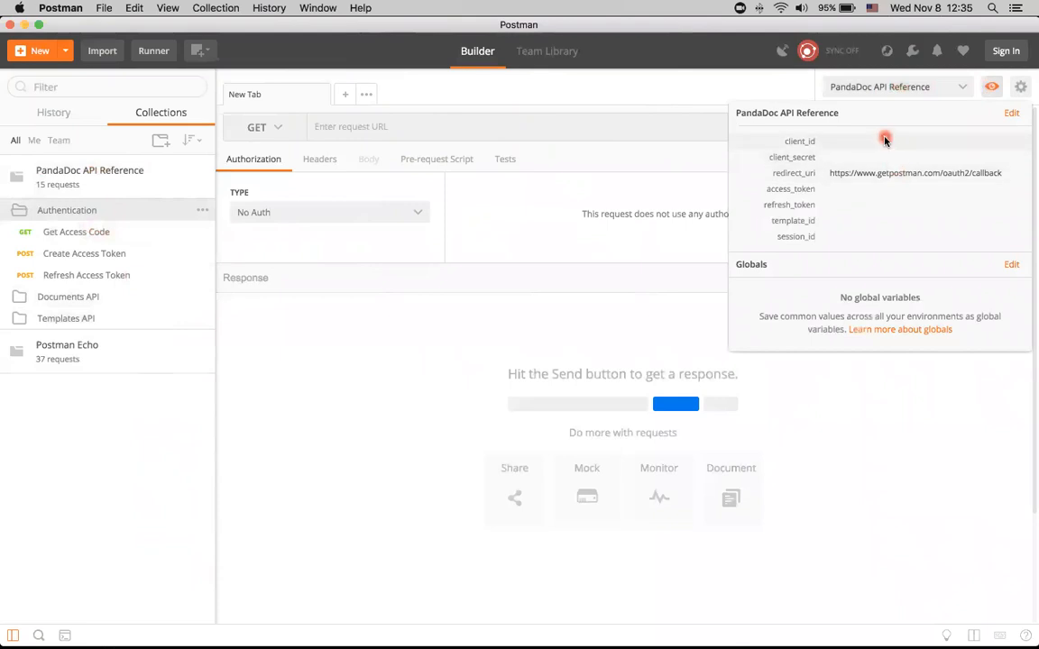
mouse_move(845, 178)
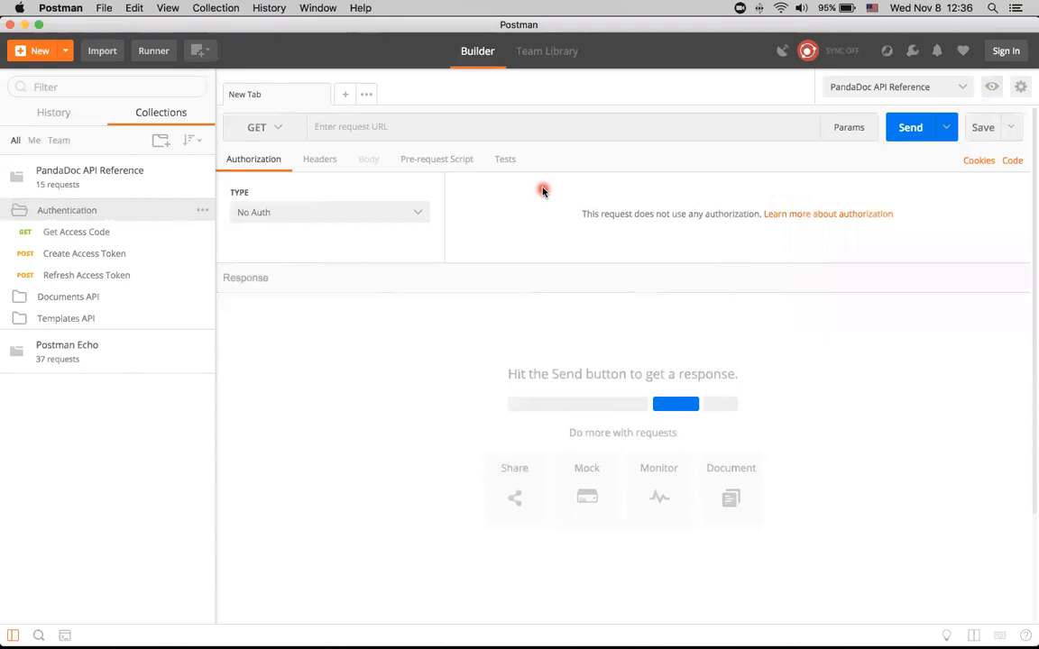
mouse_move(160, 236)
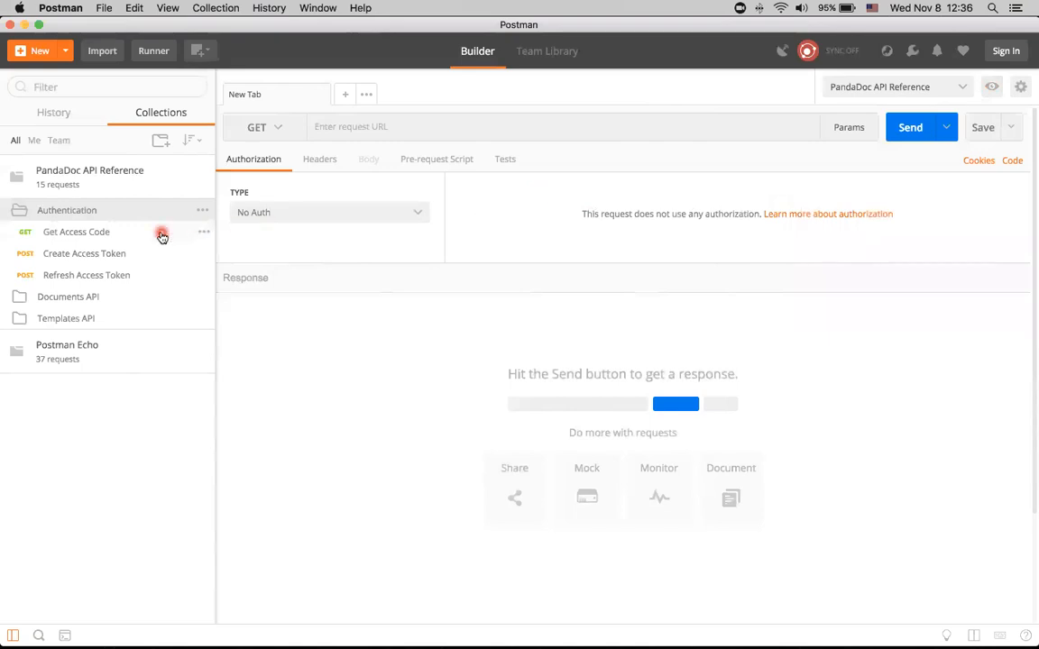
- Open Get Access Code and expand its client_id and redirect_uri description notes
click(76, 232)
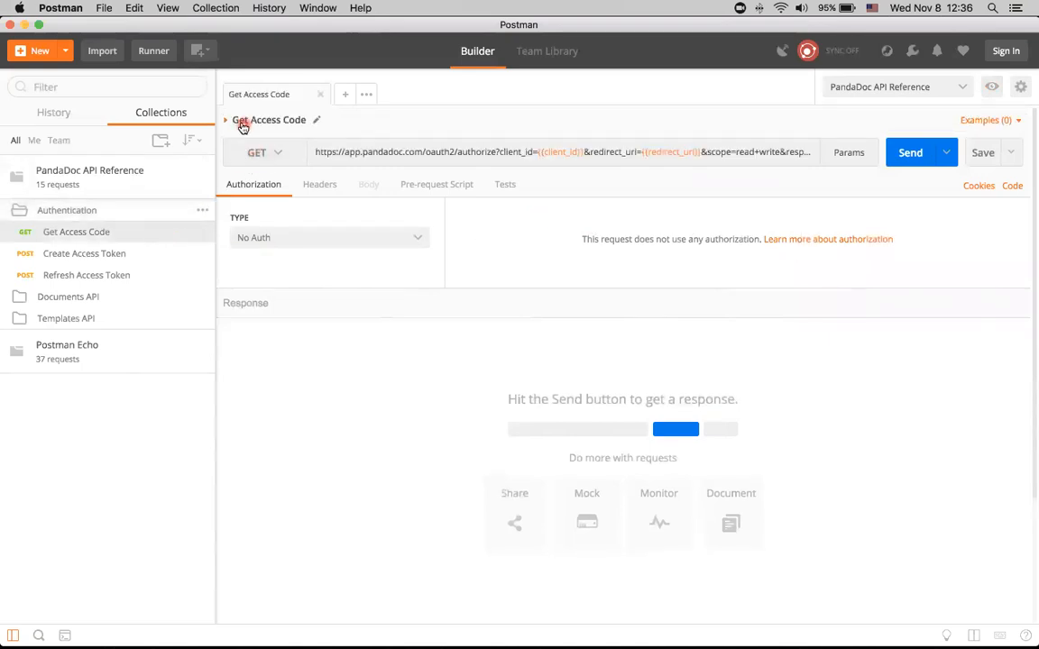
click(226, 119)
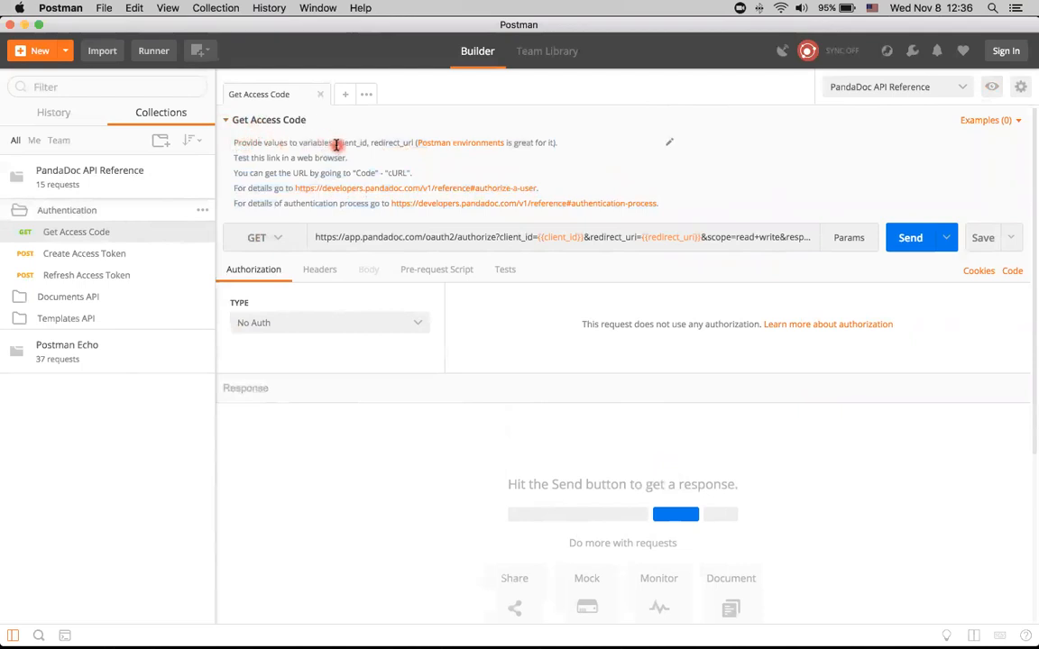
mouse_move(412, 142)
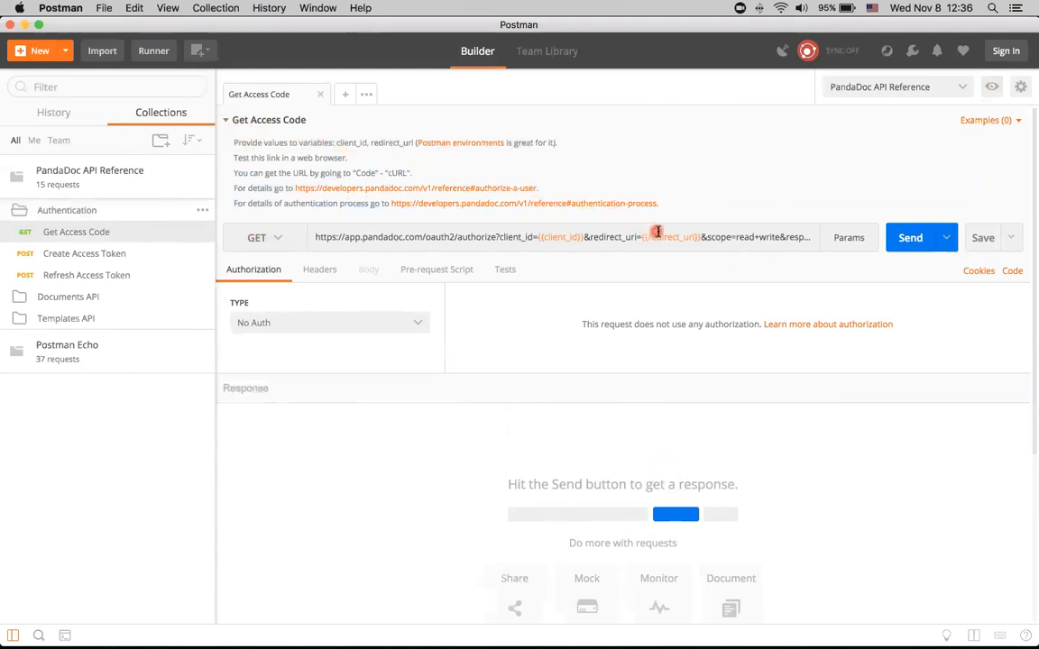
mouse_move(672, 236)
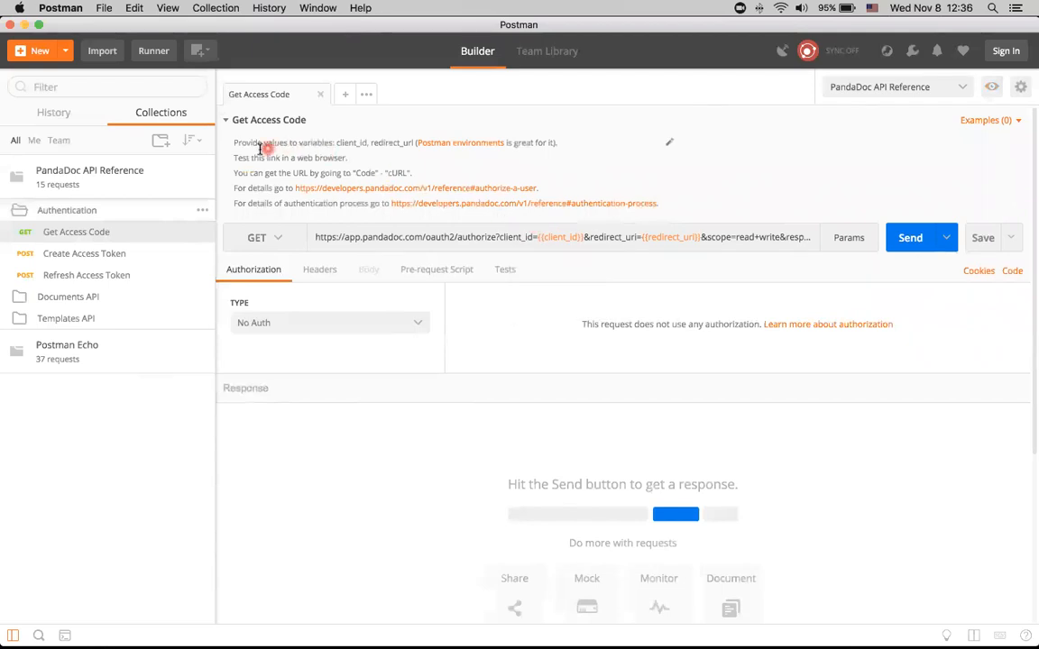
mouse_move(311, 152)
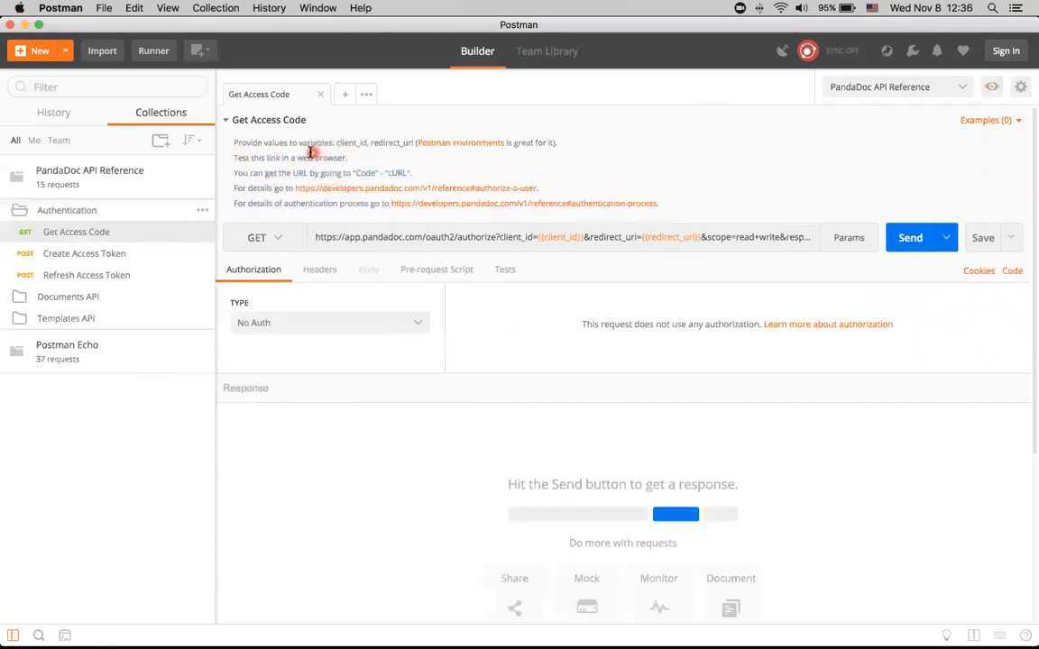
mouse_move(346, 185)
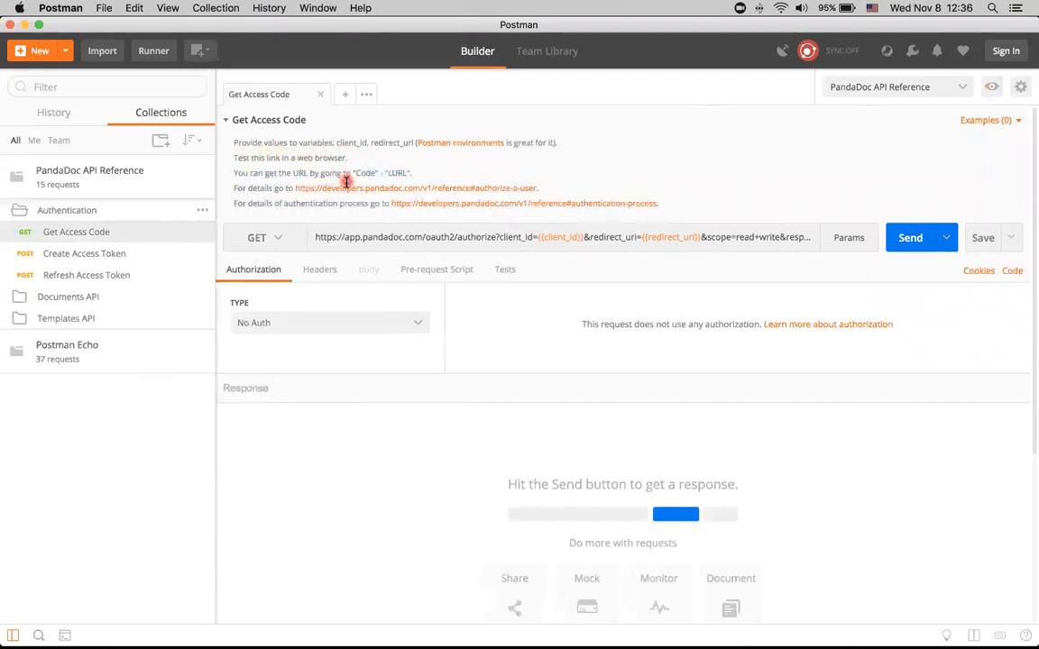
mouse_move(346, 188)
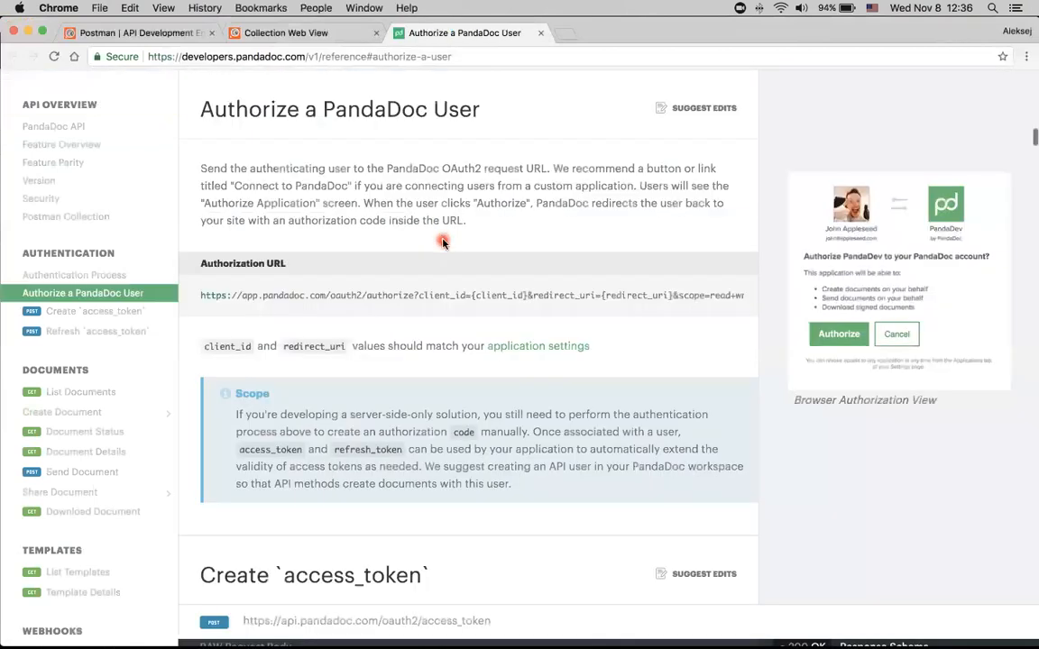
- Review the Authentication Process steps, then return to the Feature Overview page
click(74, 275)
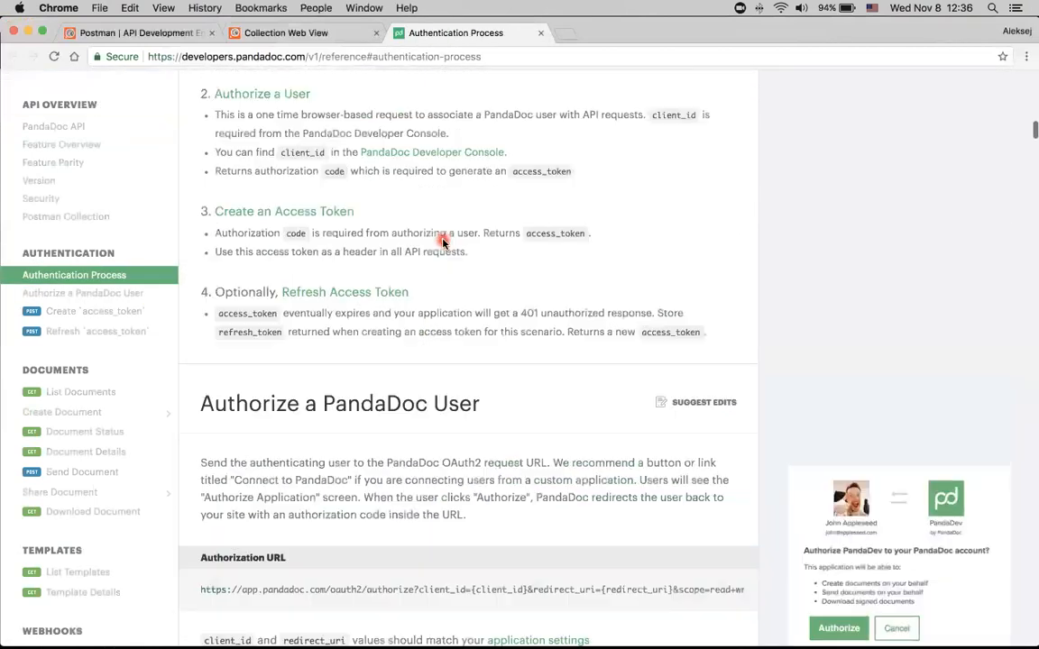
scroll(up, 3)
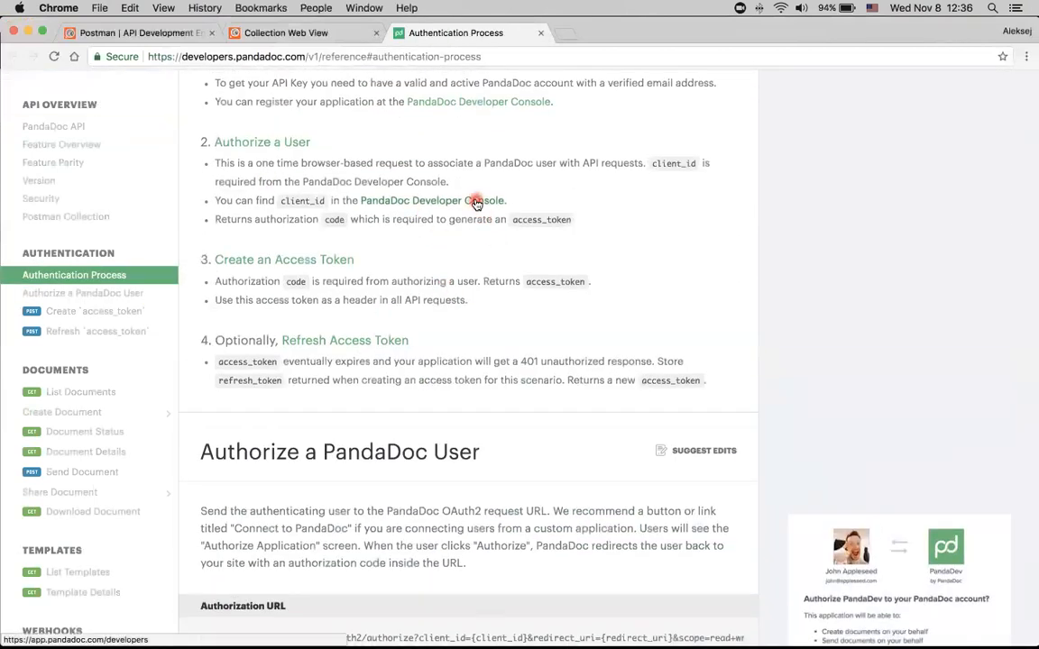
scroll(up, 3)
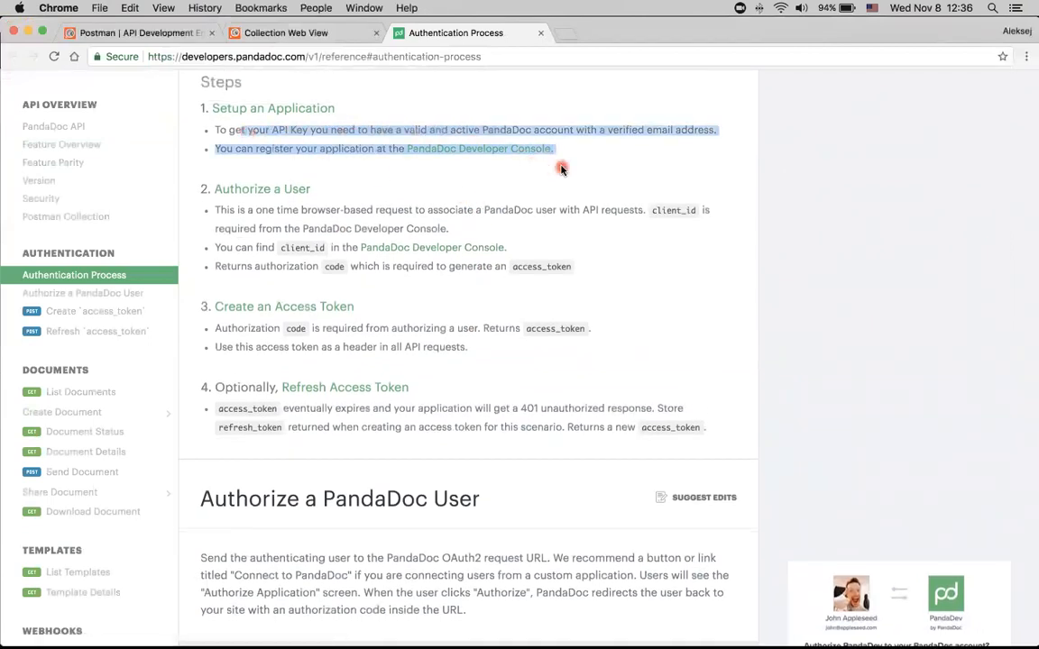
click(60, 145)
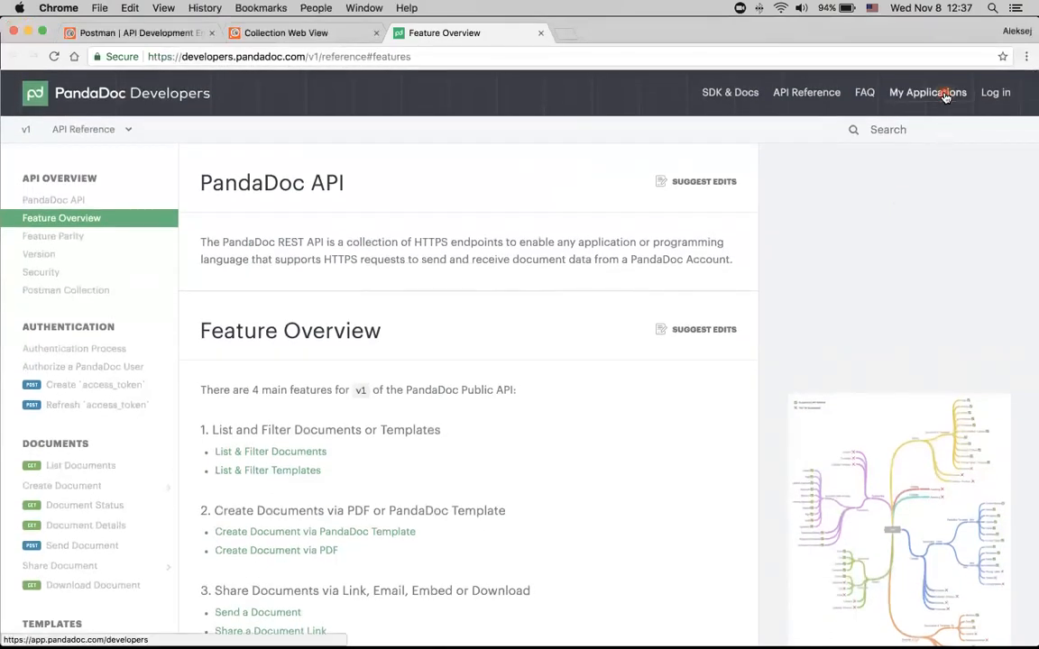
click(927, 92)
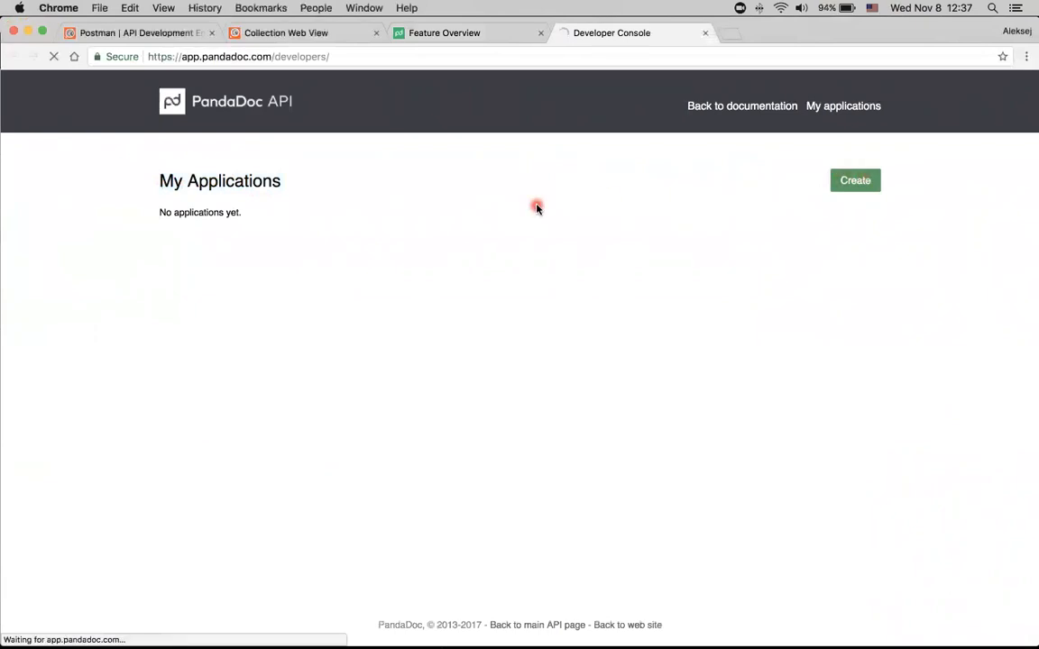
click(854, 179)
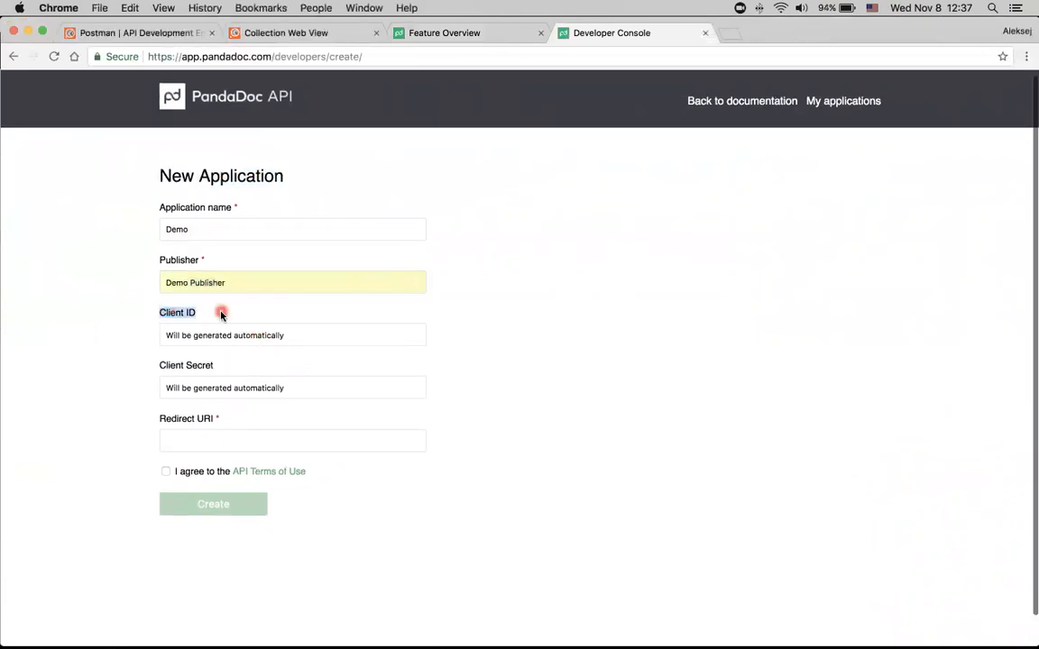
mouse_move(152, 376)
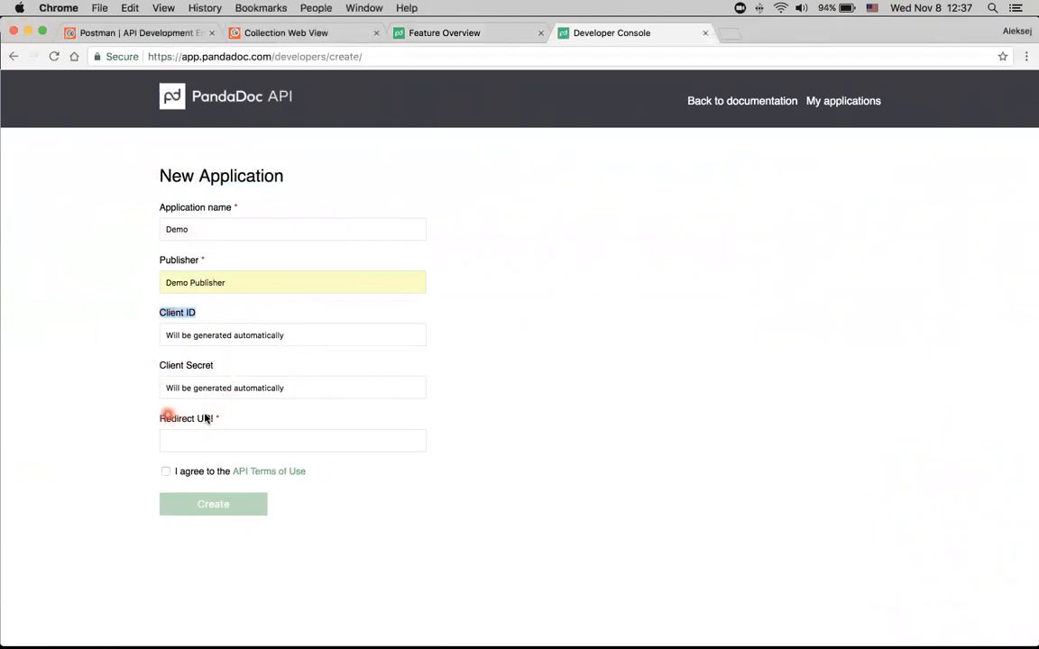
mouse_move(567, 248)
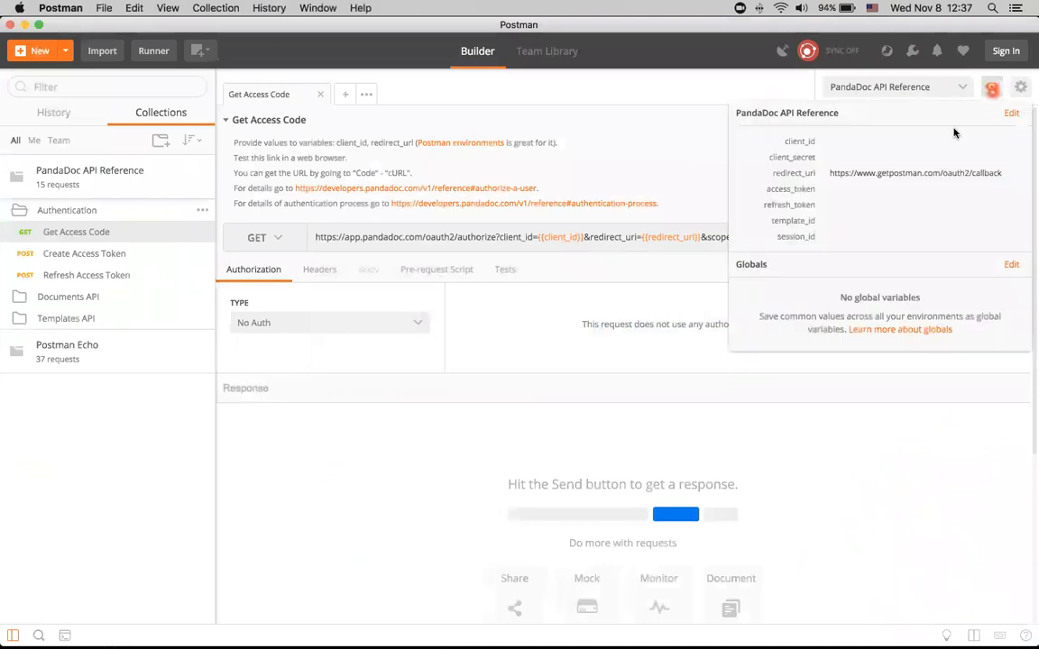
double_click(915, 172)
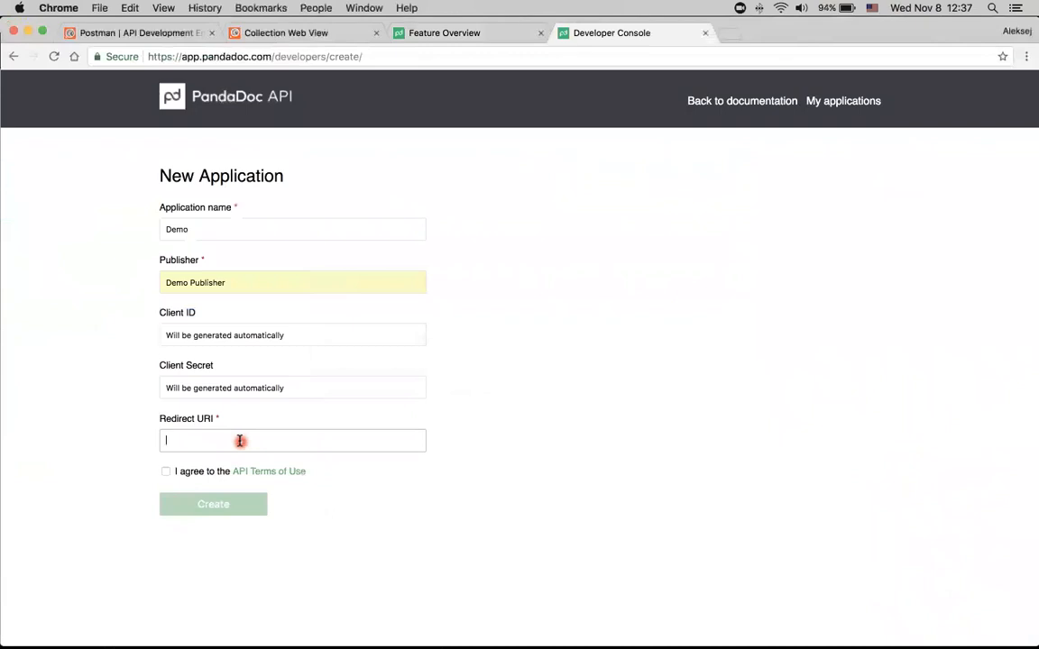
text(https://www.getpostman.com/oauth2/callback)
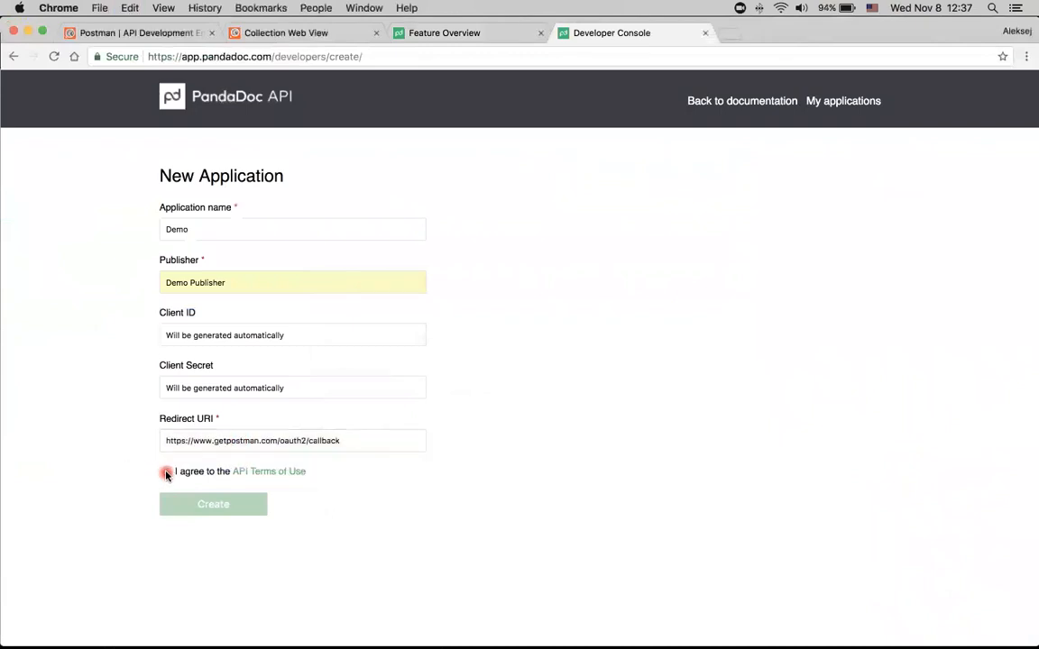
click(166, 472)
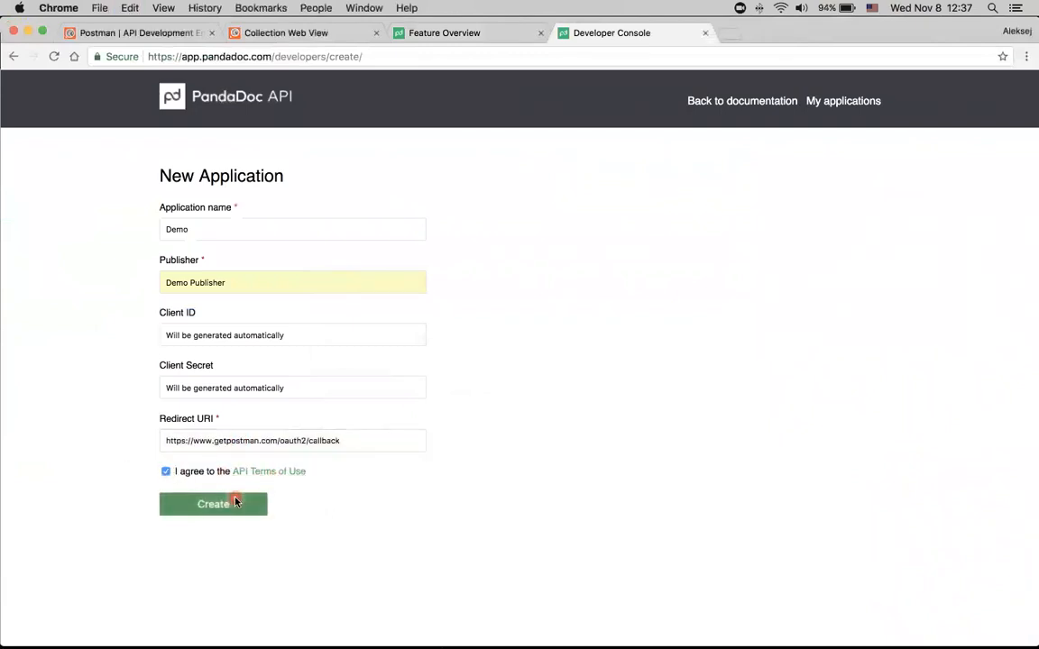
click(213, 504)
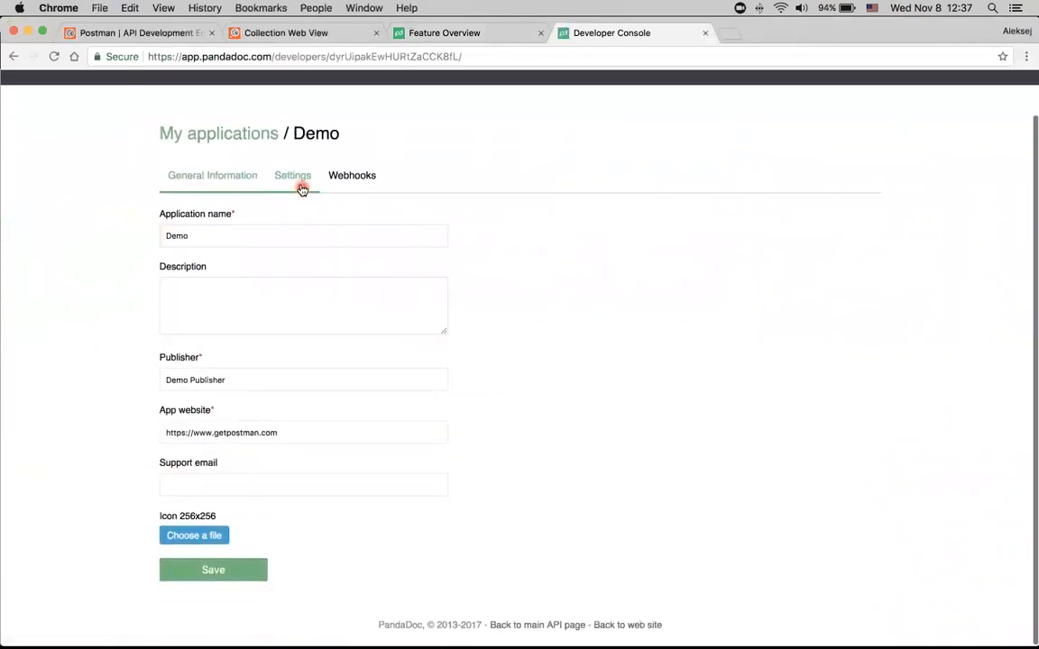
- Paste Demo's client ID and secret into the PandaDoc API Reference environment
click(292, 175)
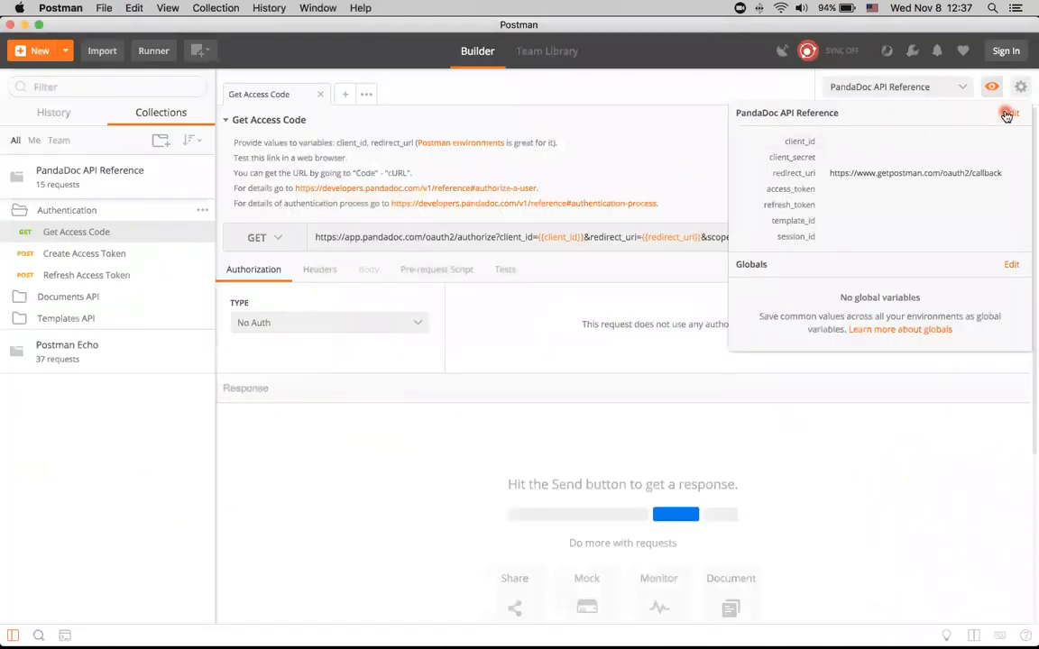
click(1009, 116)
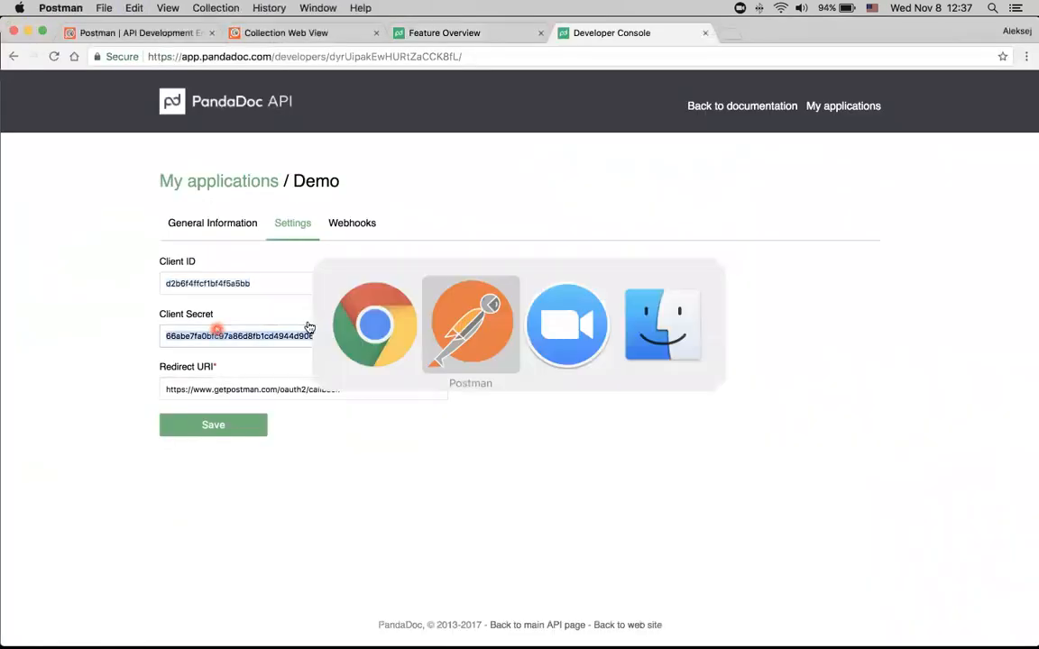
click(469, 325)
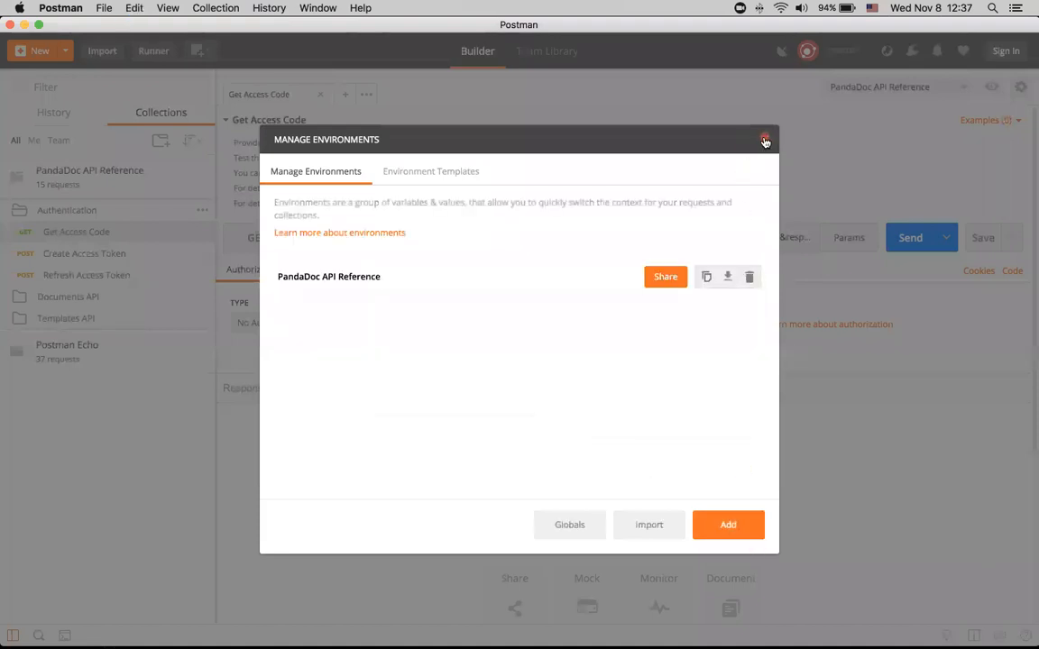
click(765, 142)
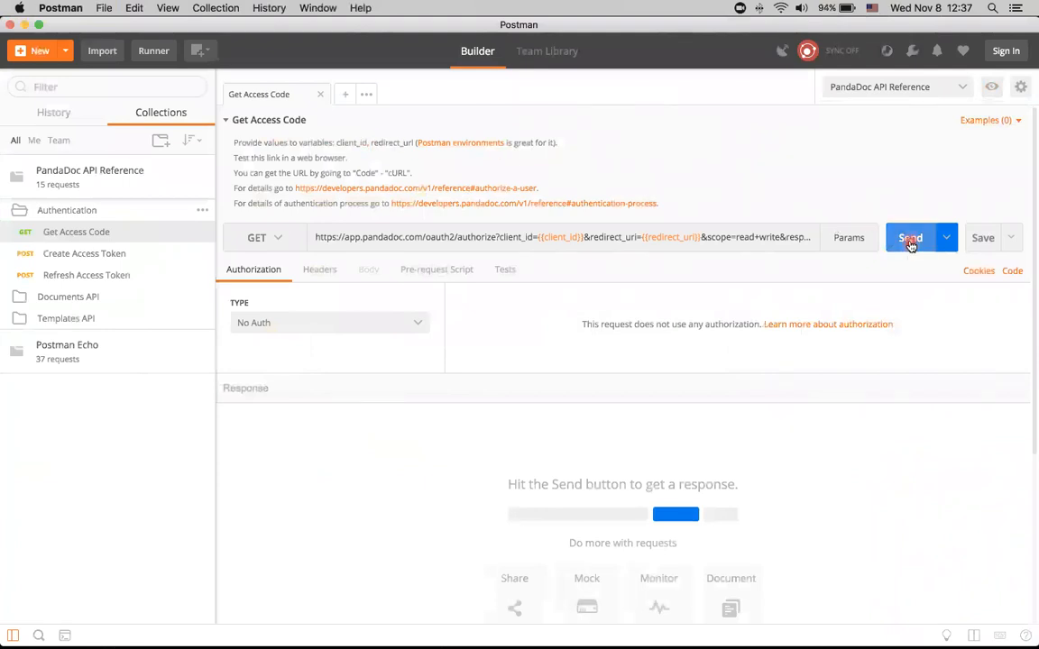
- Send the Get Access Code request and inspect the HTML response
click(910, 237)
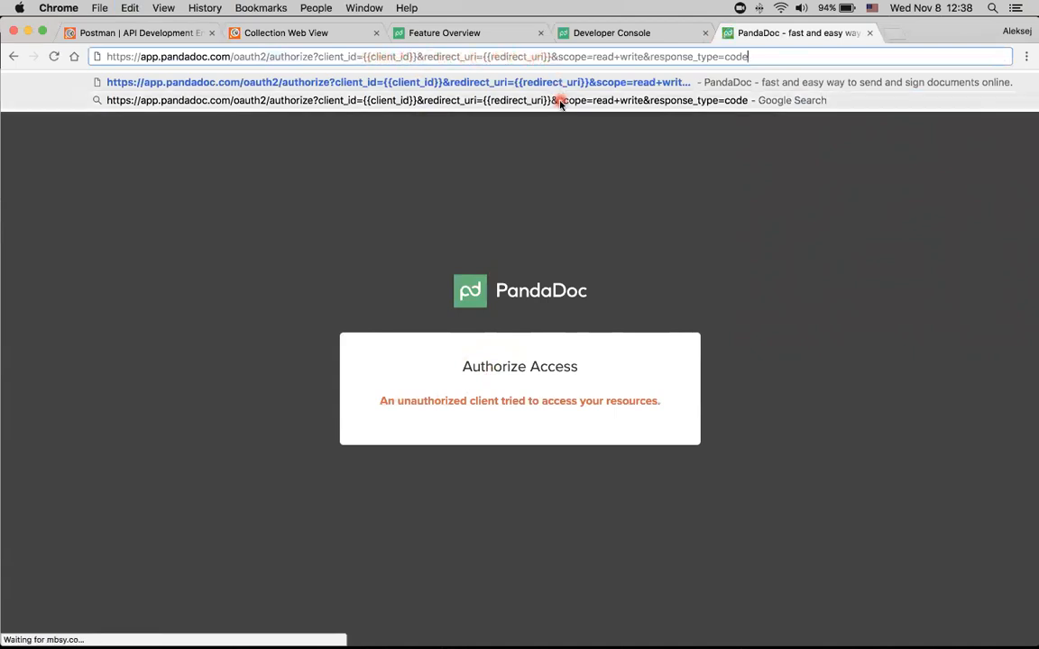
mouse_move(530, 82)
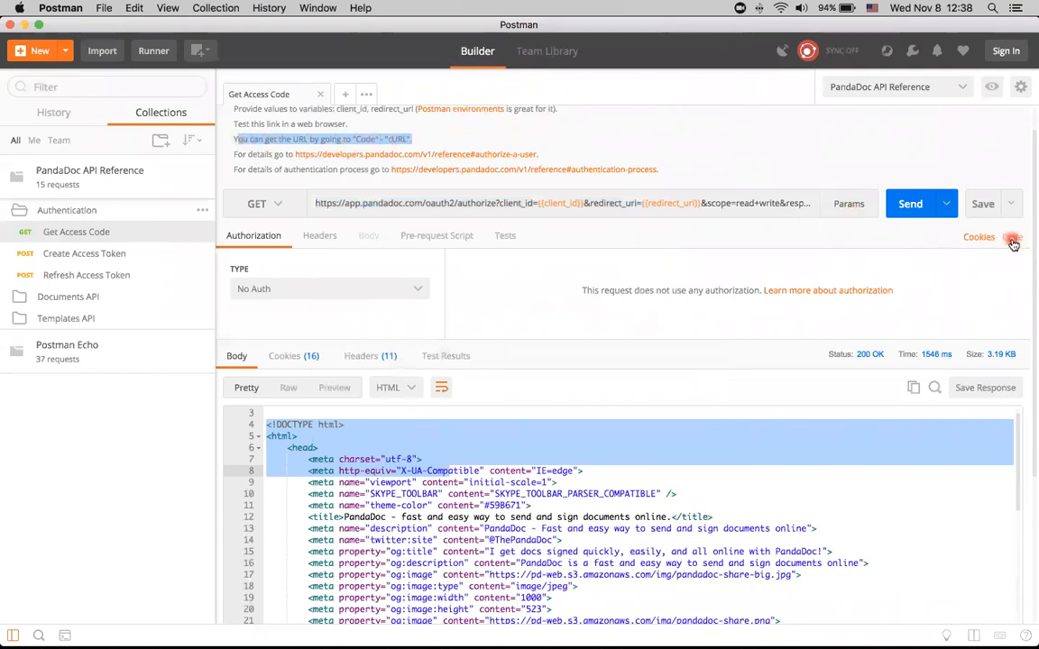
- Generate a cURL snippet of Get Access Code showing the authorize URL with client ID
click(1011, 237)
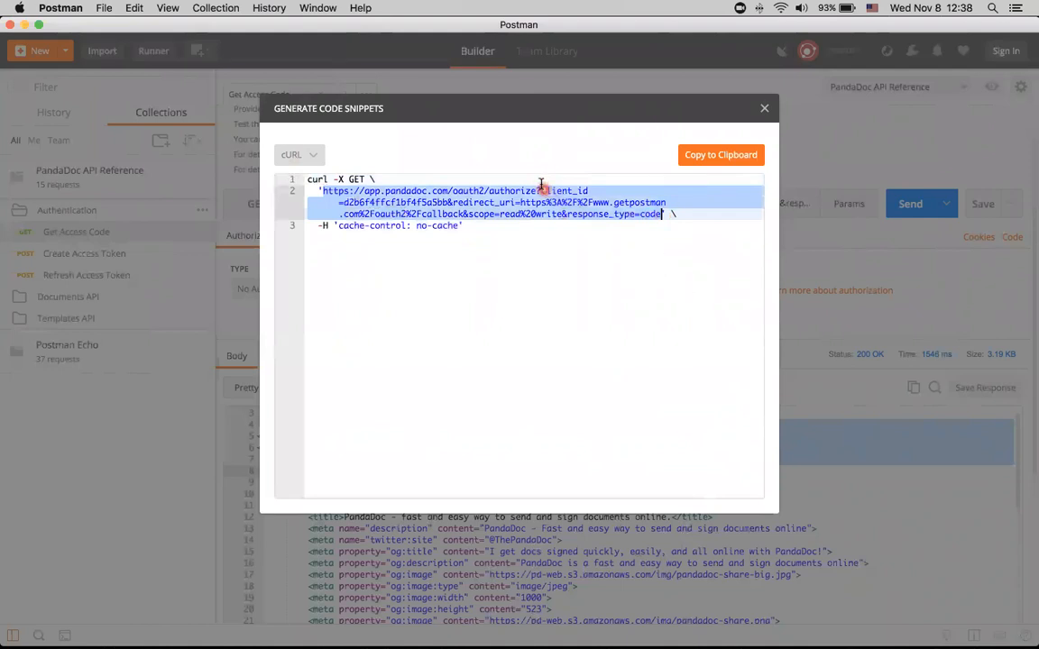
mouse_move(413, 227)
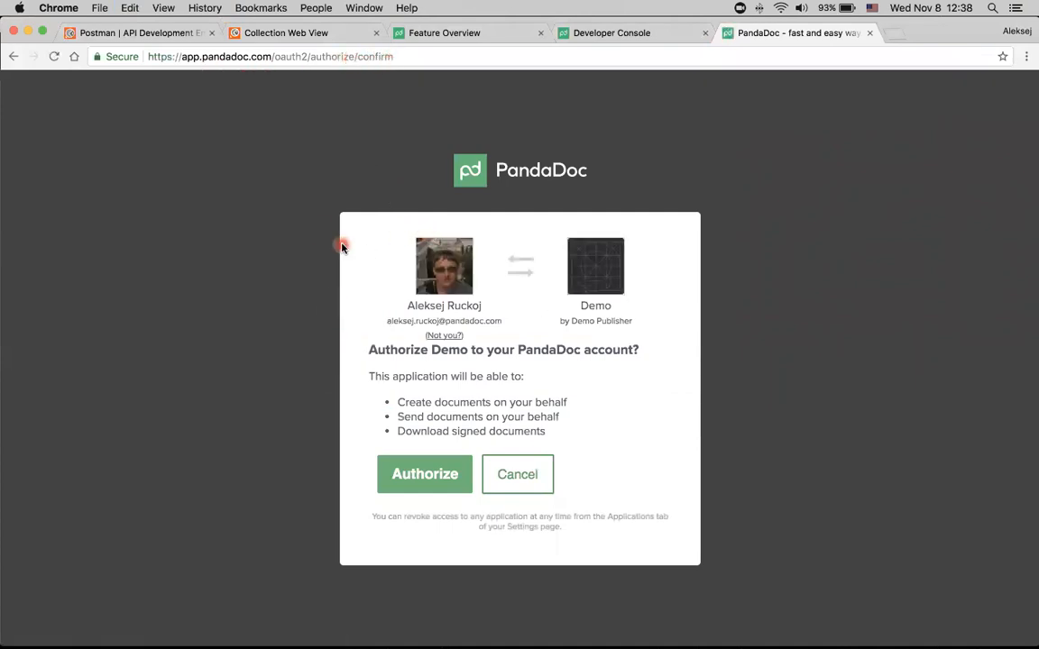
mouse_move(518, 258)
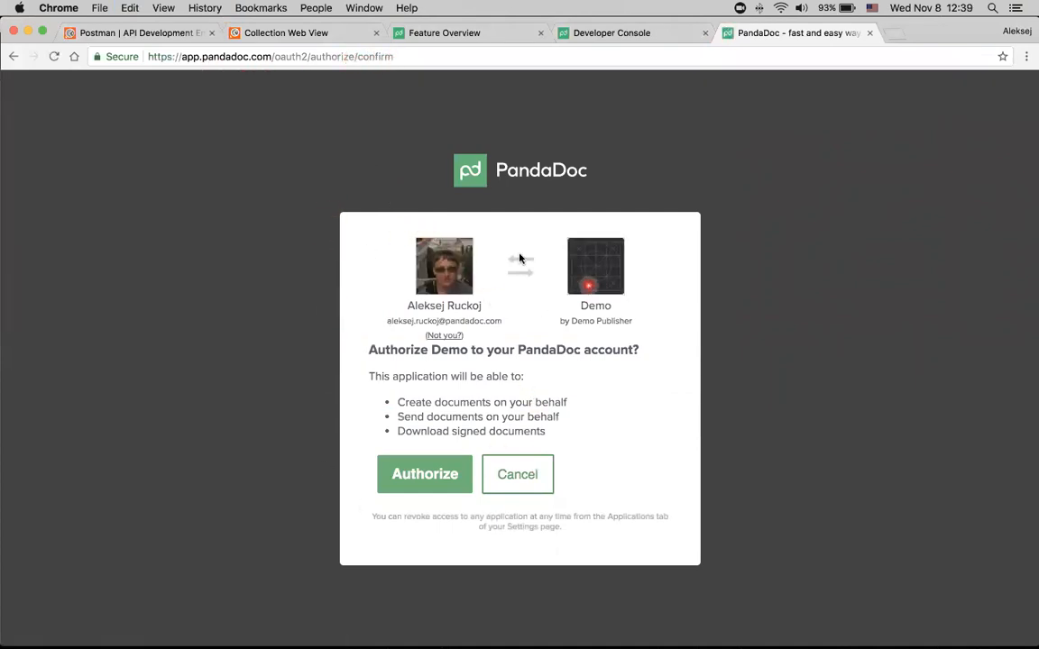
mouse_move(635, 279)
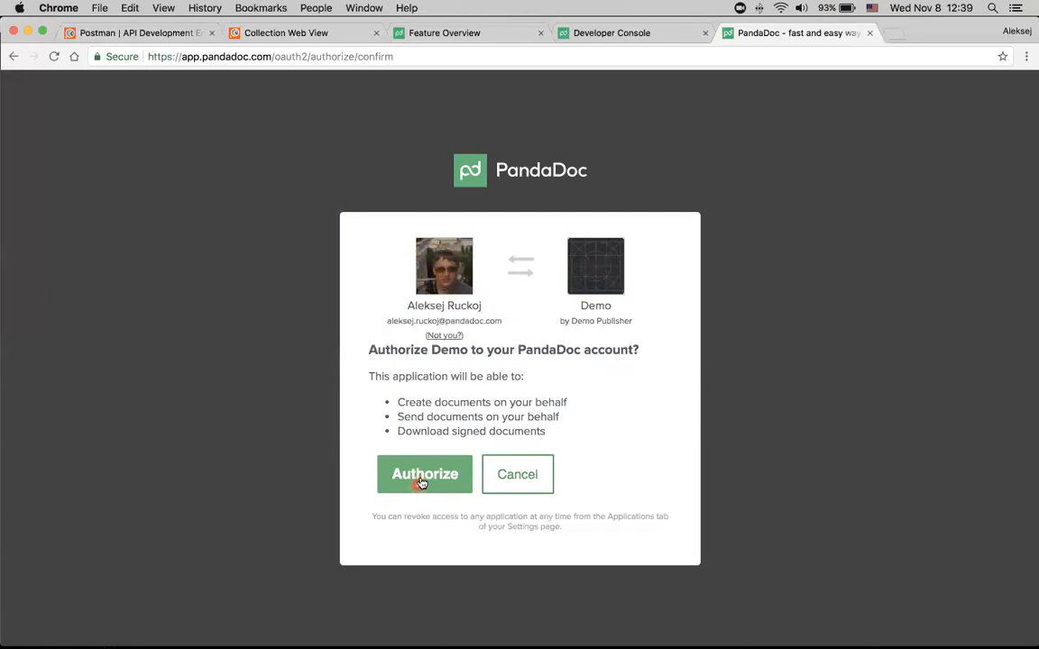
- Authorize the Demo app on PandaDoc's consent page, then close Postman's code snippet window
click(424, 474)
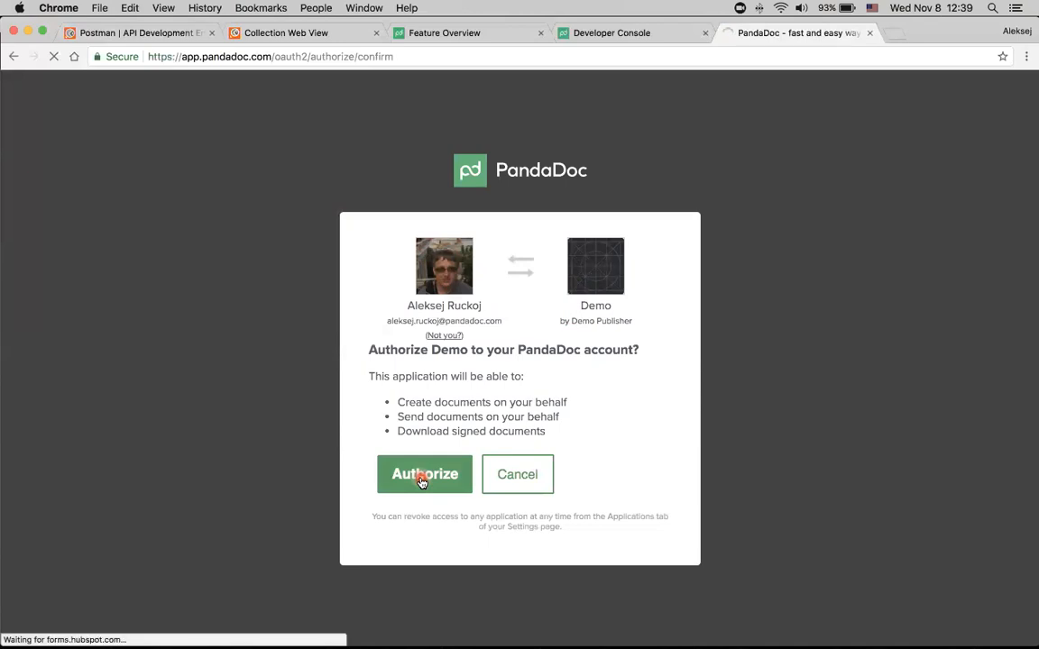
click(425, 474)
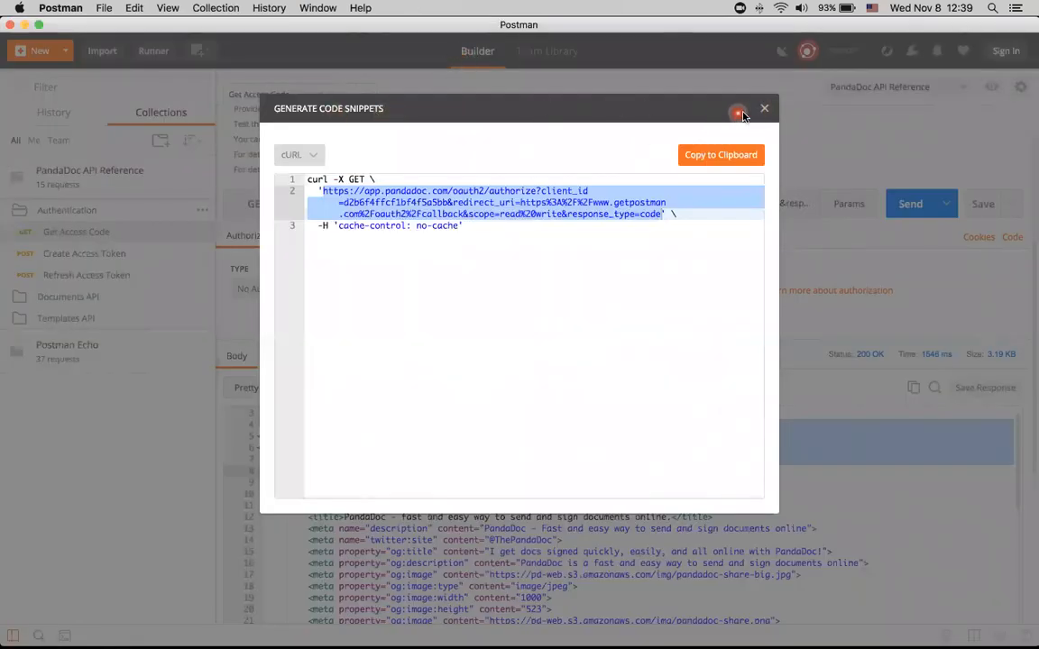
click(763, 108)
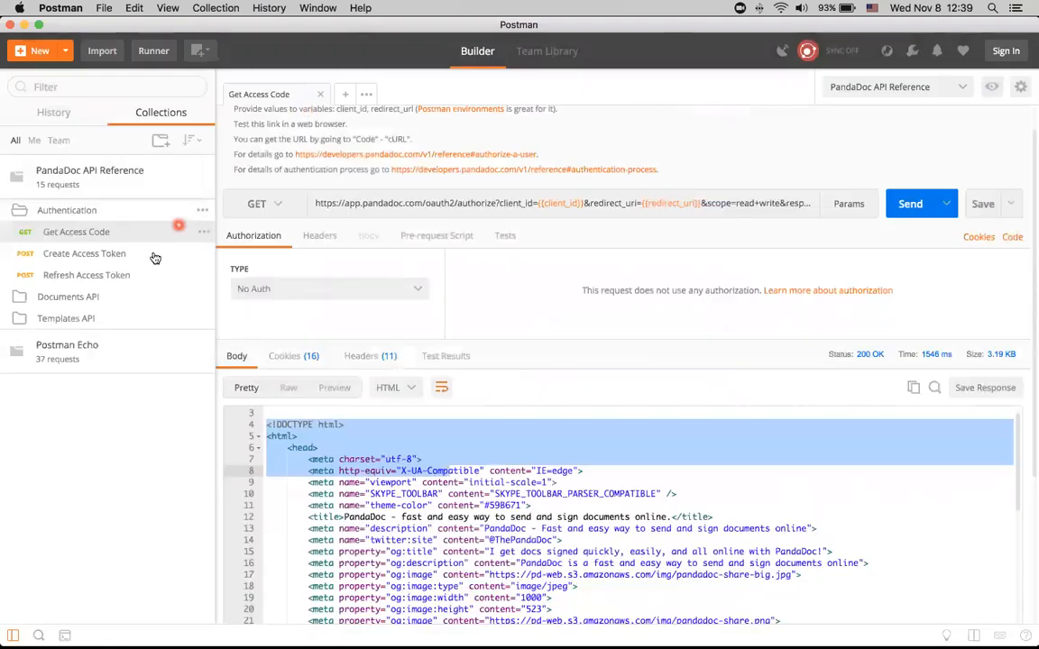
- Open Create Access Token and expand its OAuth 2.0 client_id/client_secret description notes
click(84, 253)
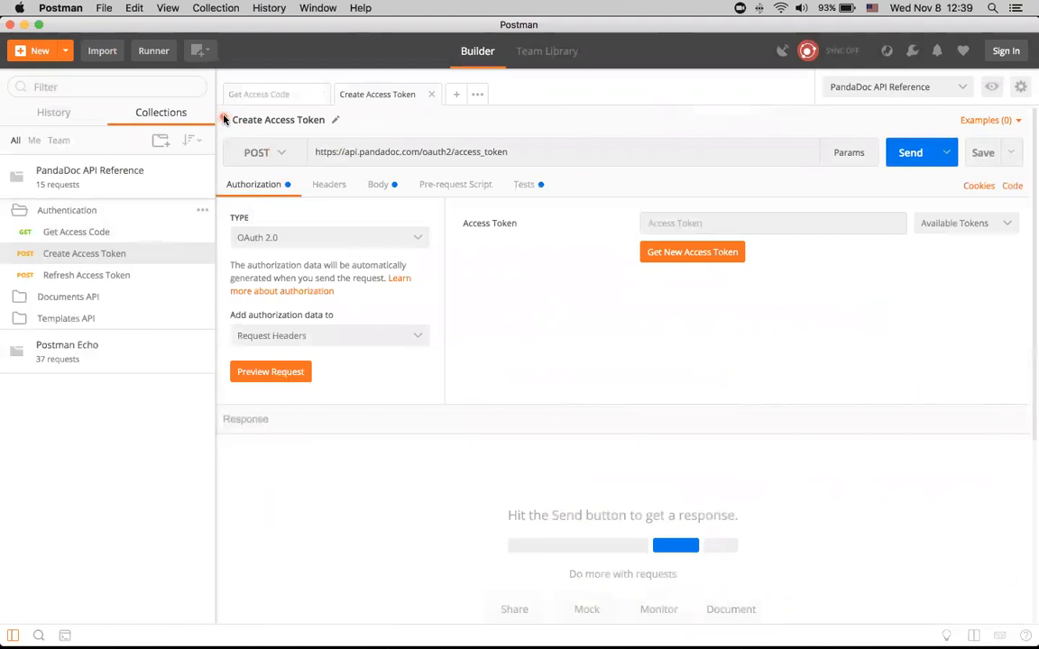
click(226, 119)
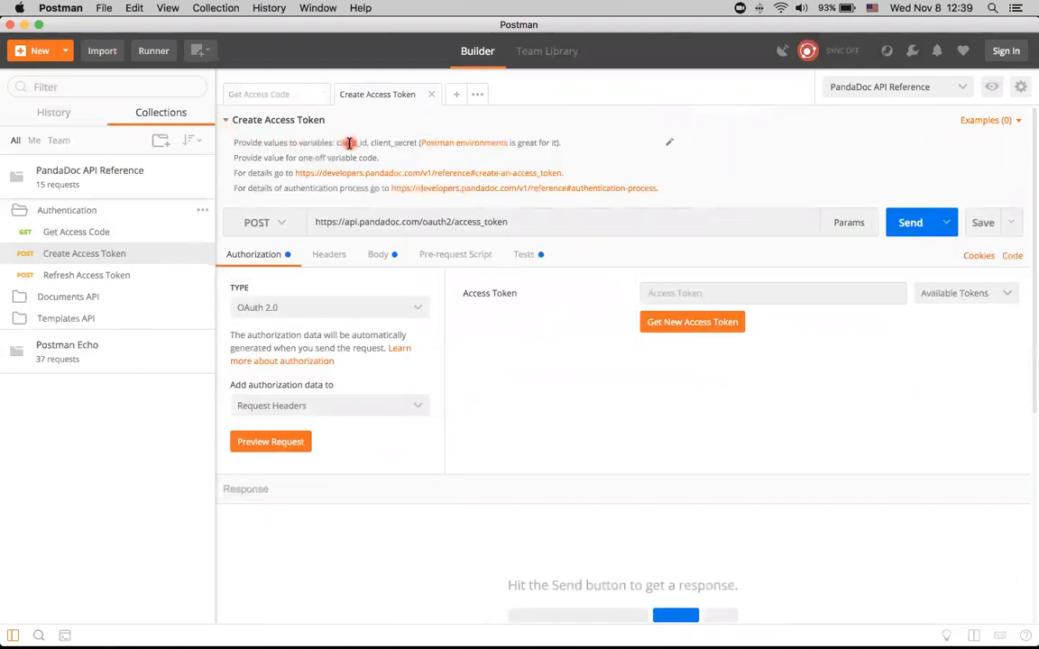
mouse_move(290, 162)
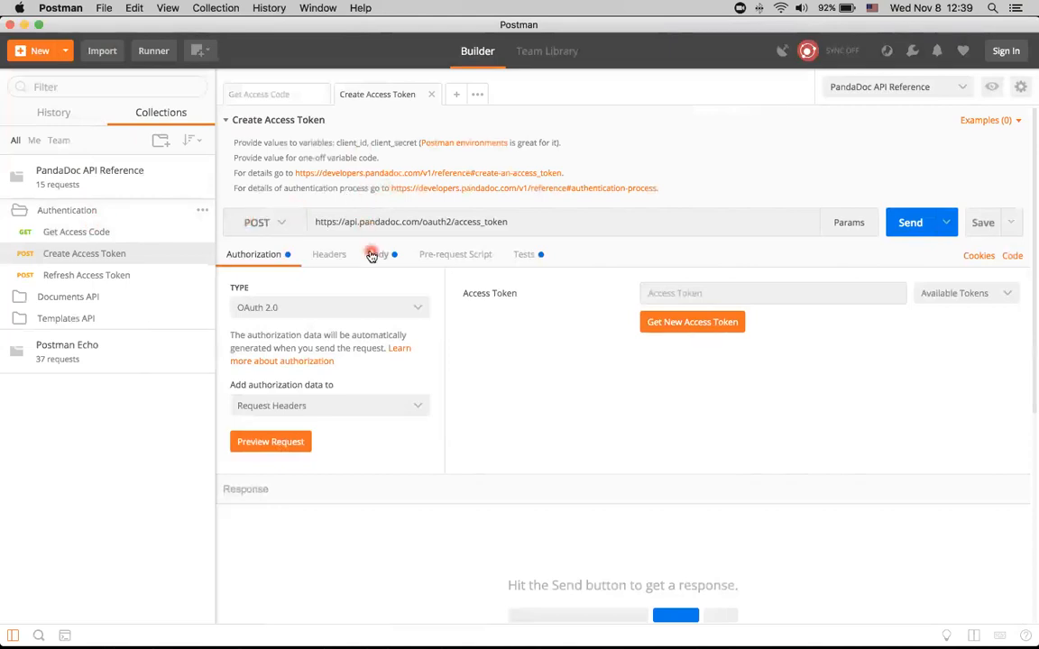
click(378, 253)
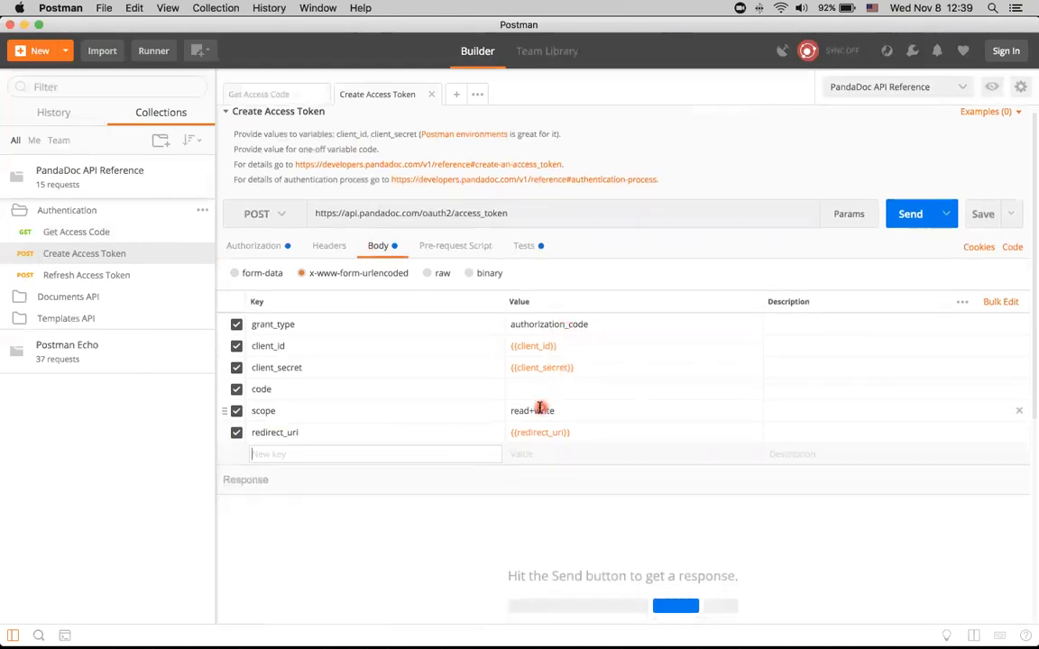
mouse_move(540, 432)
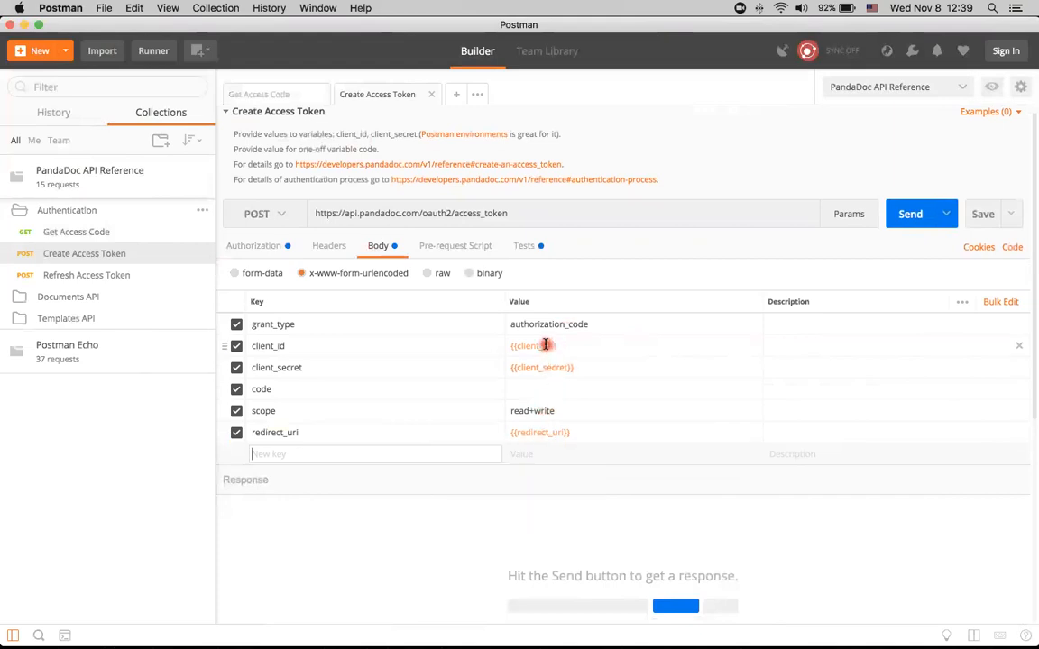
mouse_move(541, 367)
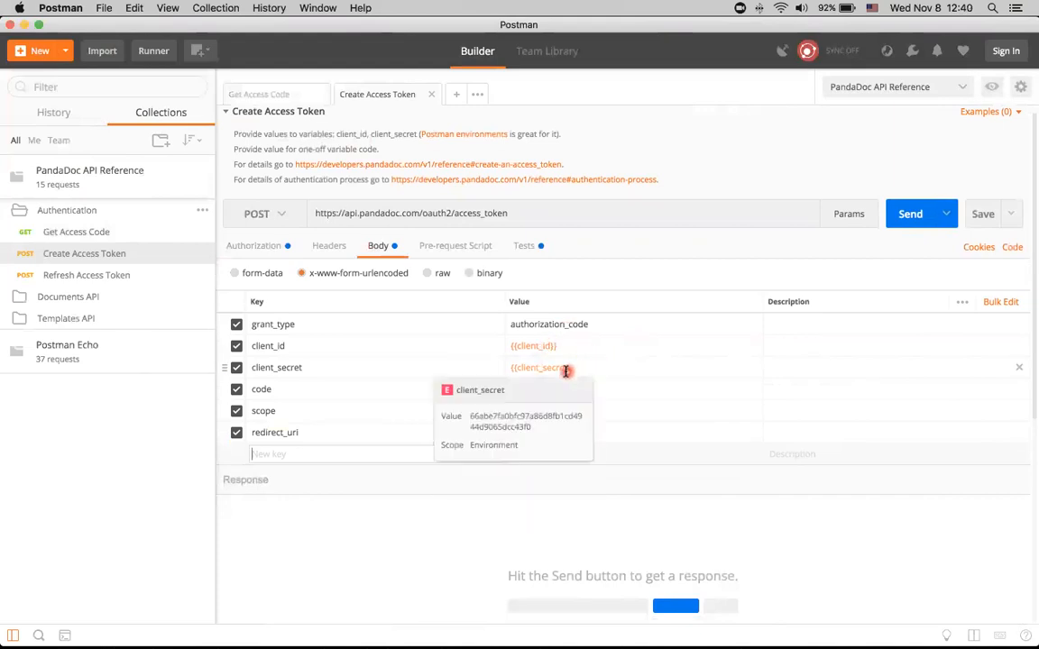
click(631, 388)
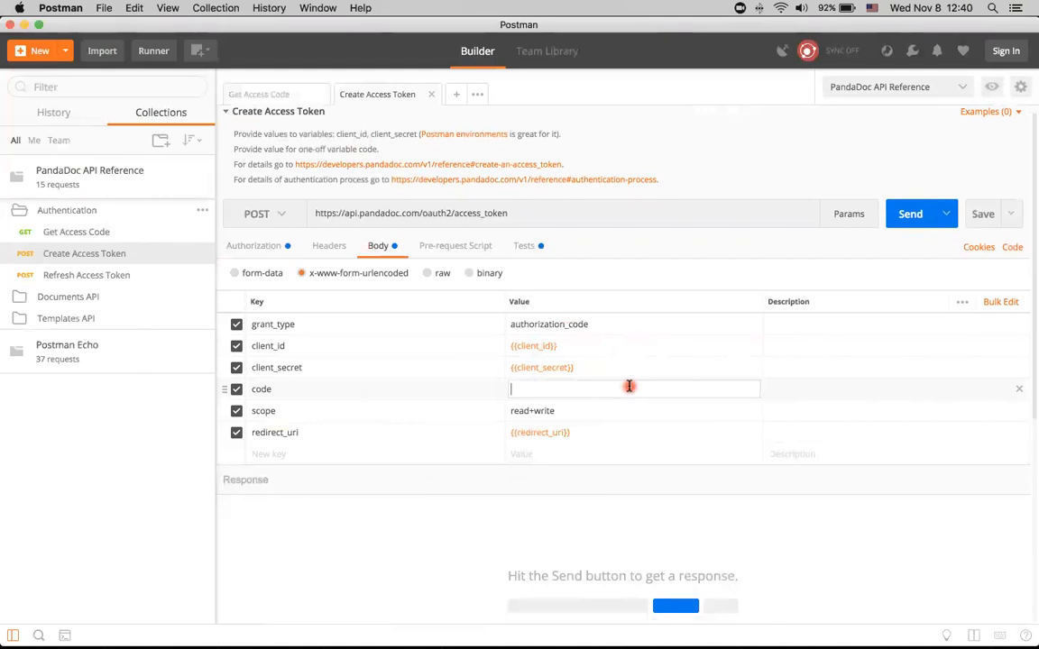
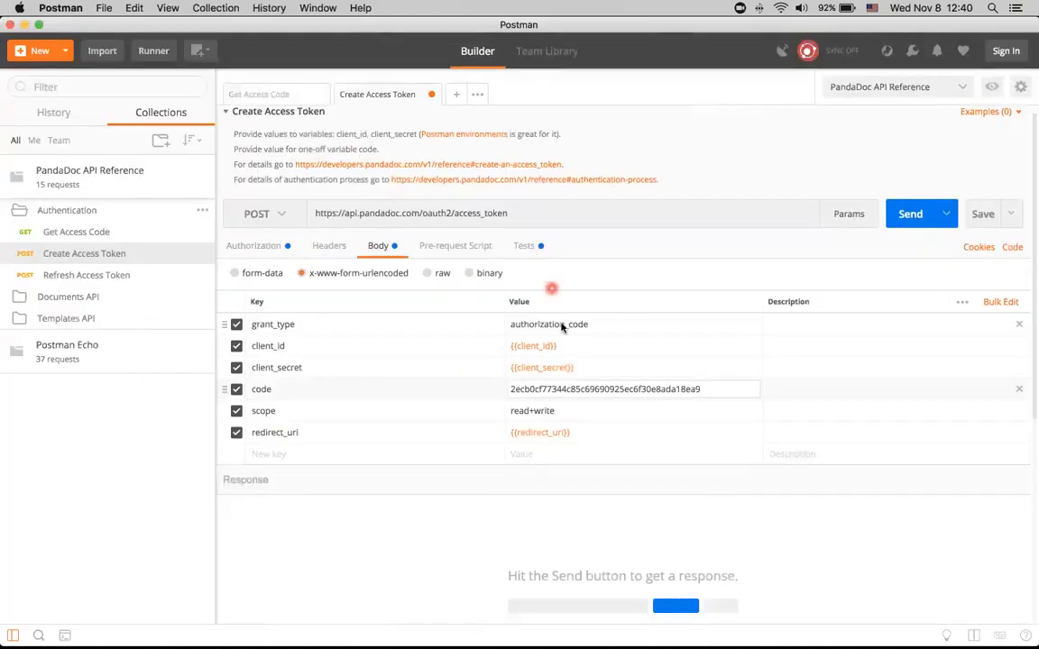
click(910, 214)
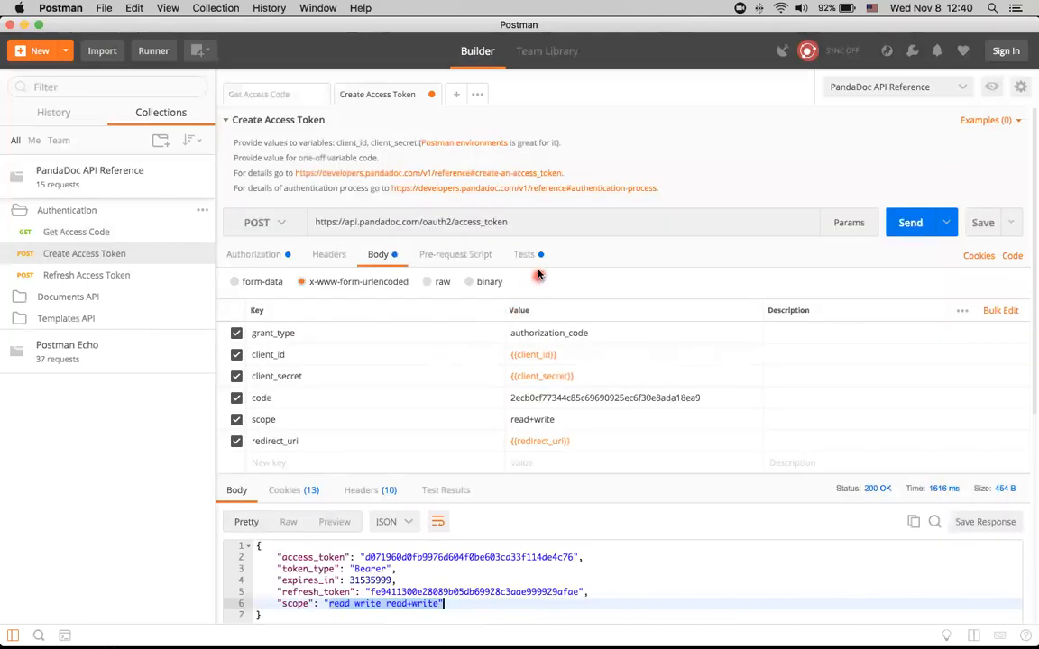
- Inspect the Tests script saving access_token, then view the filled environment token values
click(524, 254)
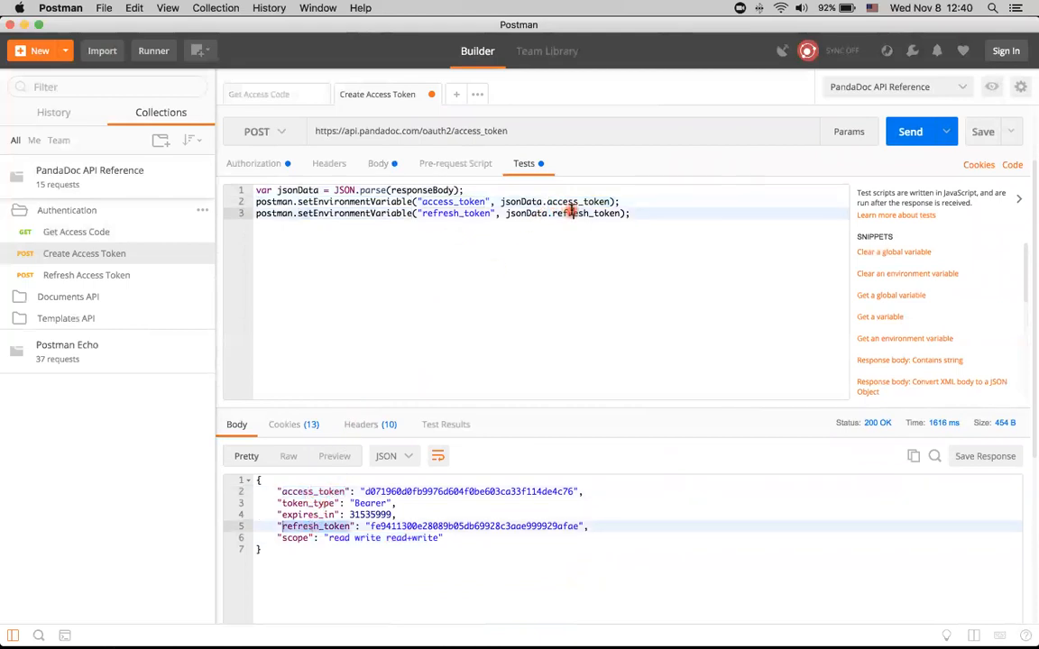
double_click(453, 201)
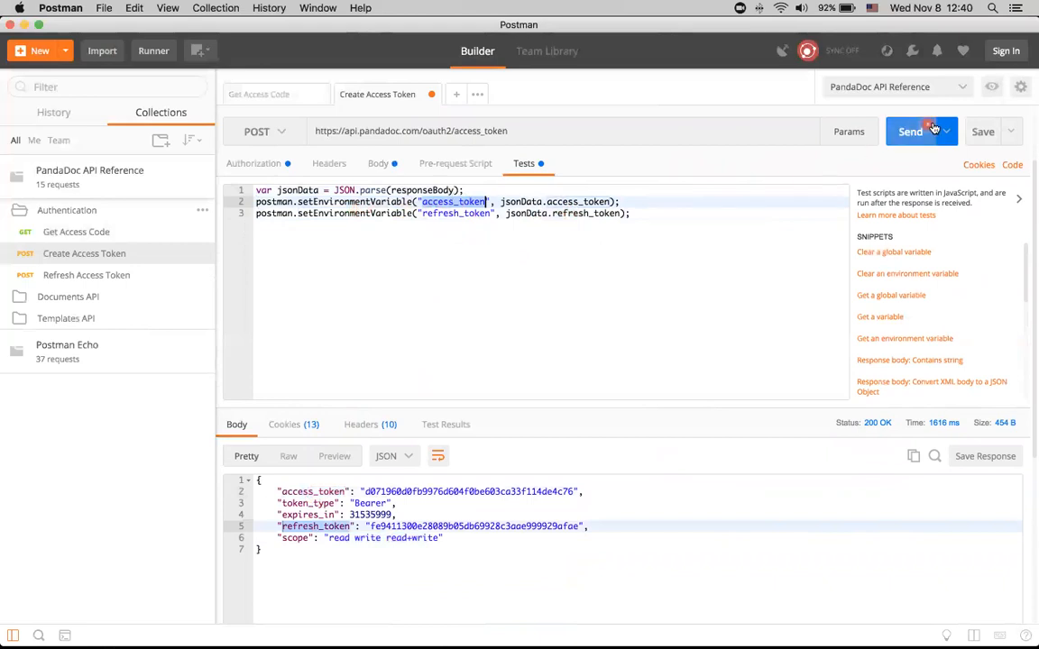
click(991, 87)
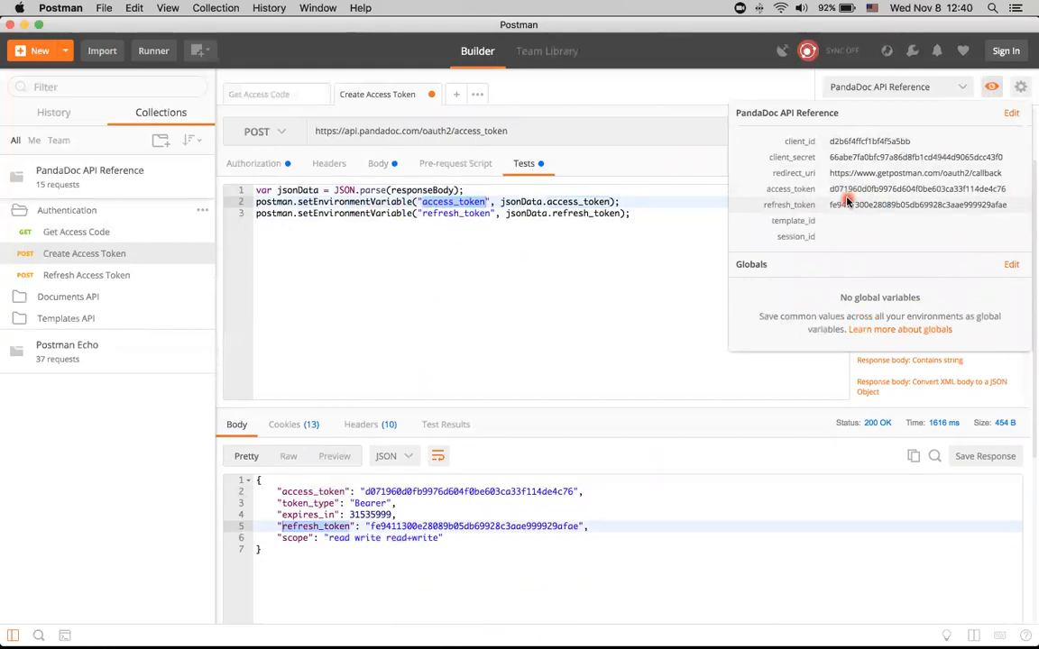
mouse_move(107, 301)
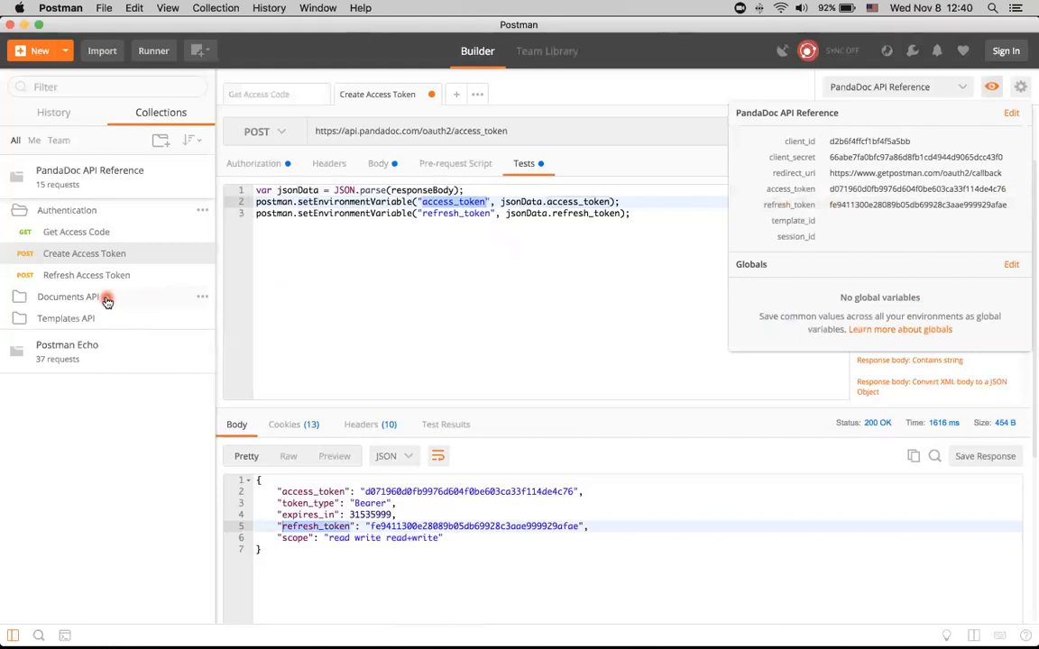
- Send List Documents with its bearer Authorization header, getting 200 OK with empty results
click(68, 296)
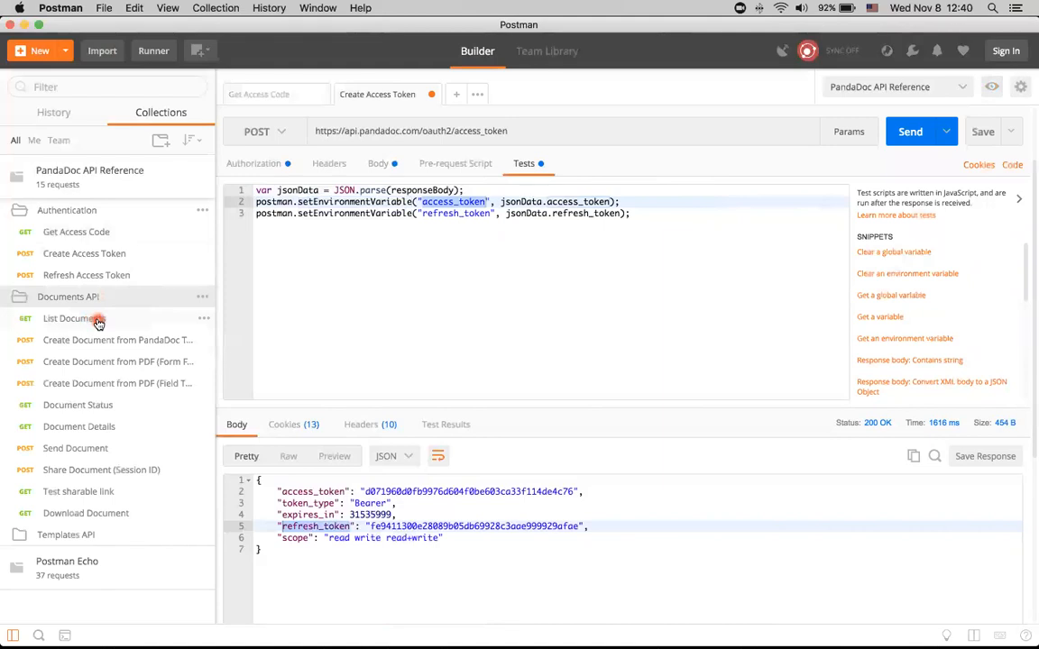
click(74, 318)
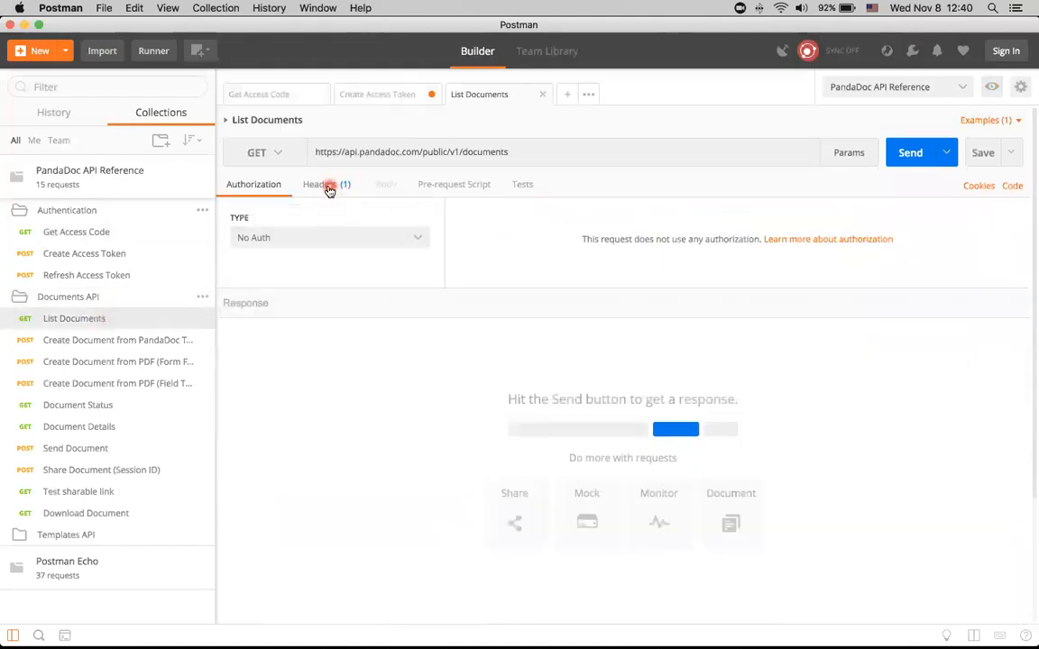
click(320, 183)
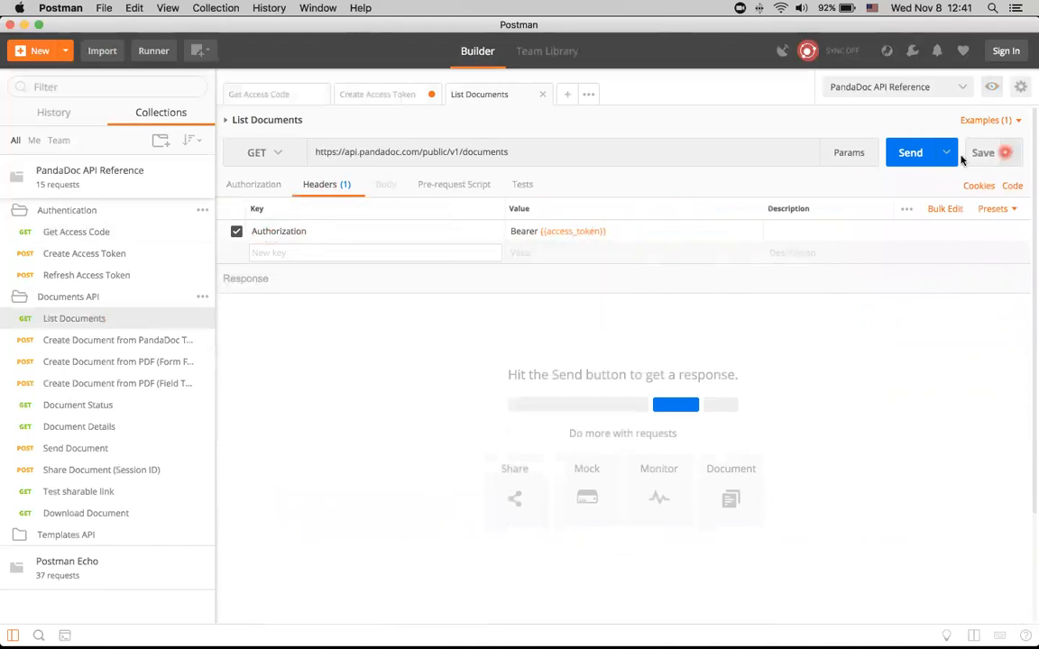
click(910, 151)
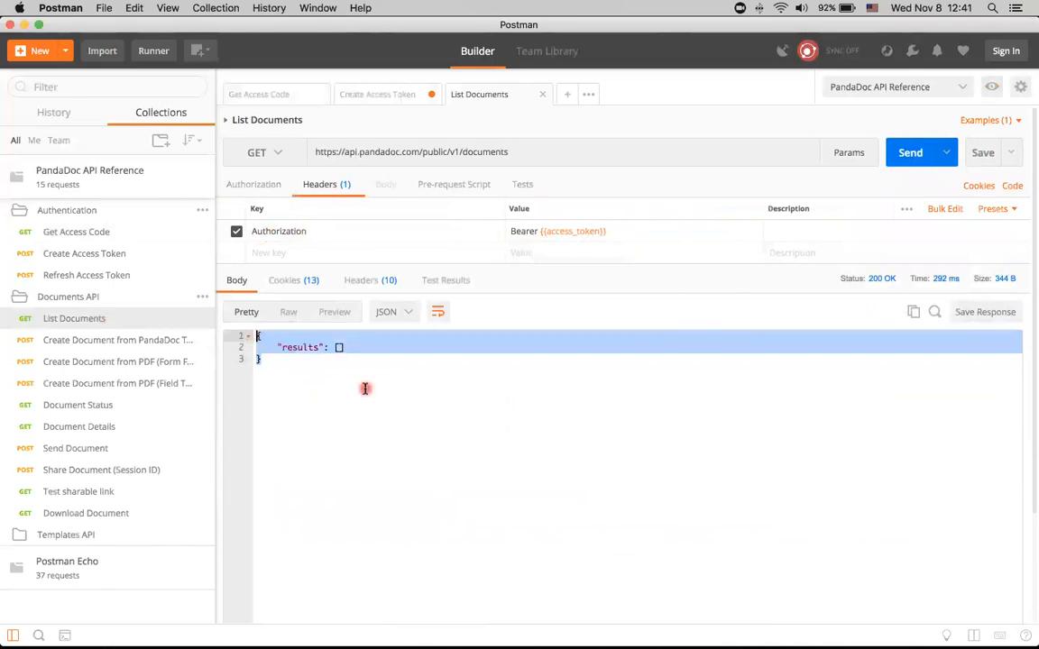
click(365, 388)
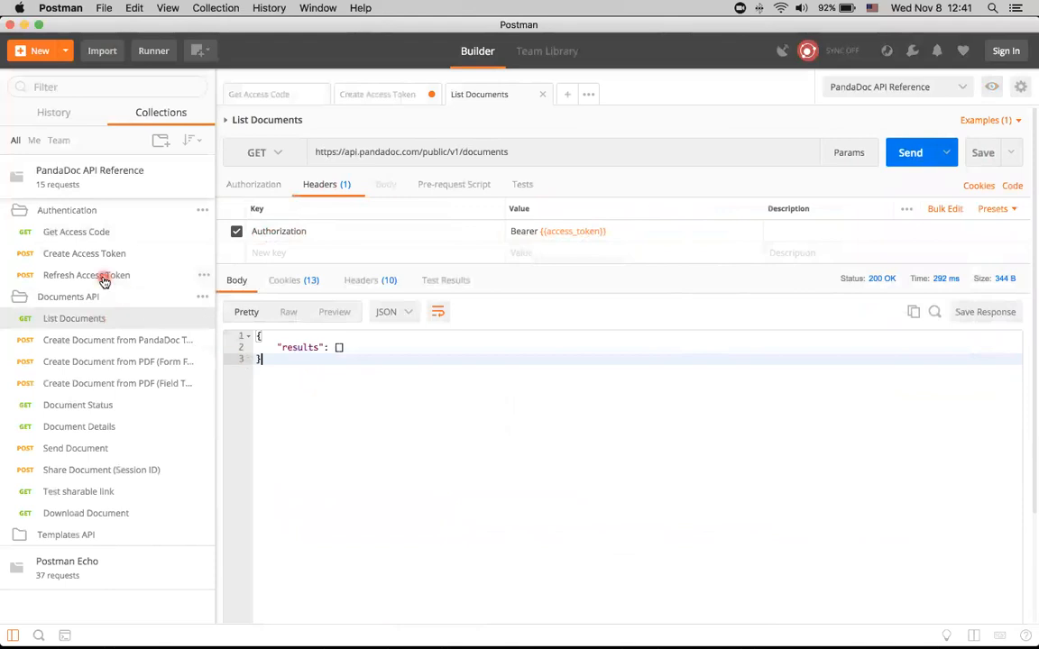
click(86, 275)
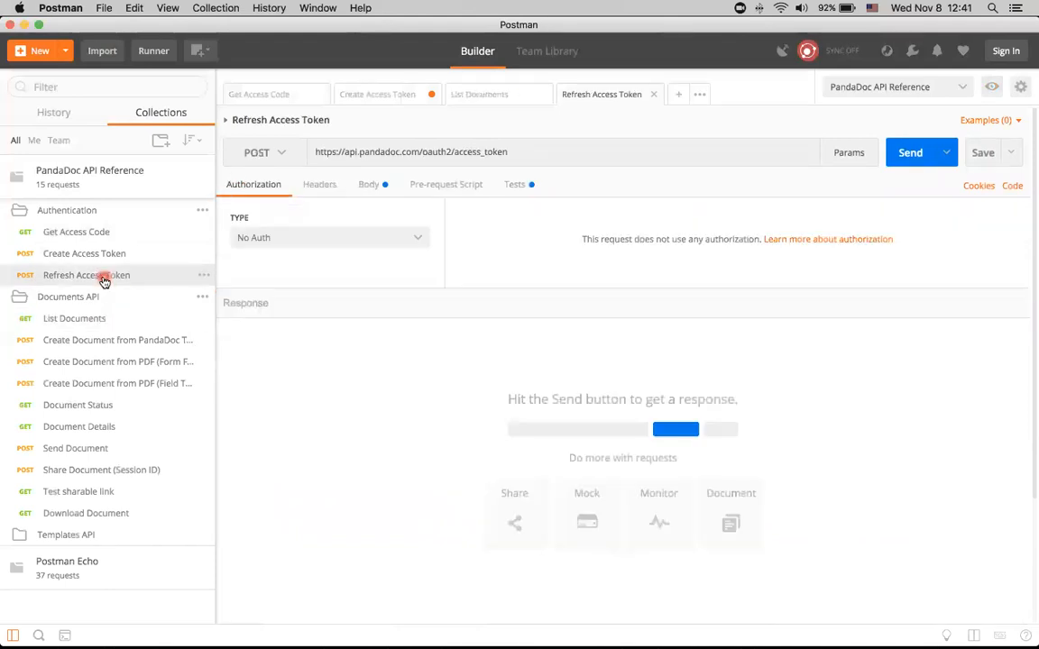
- Send Refresh Access Token and check the updated access and refresh tokens in the environment
click(368, 184)
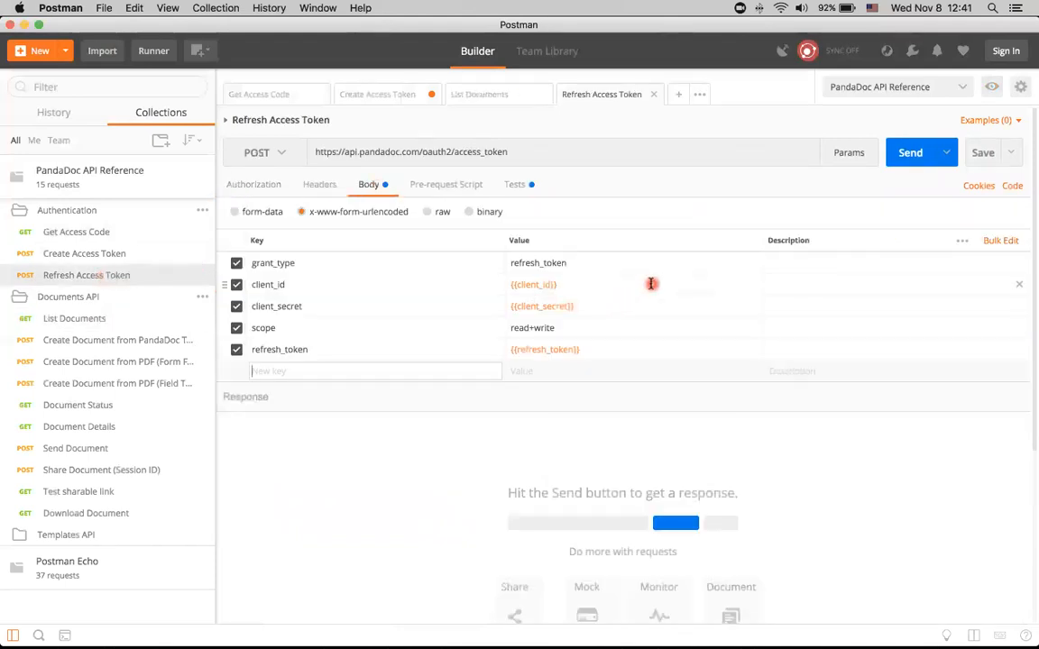
mouse_move(541, 327)
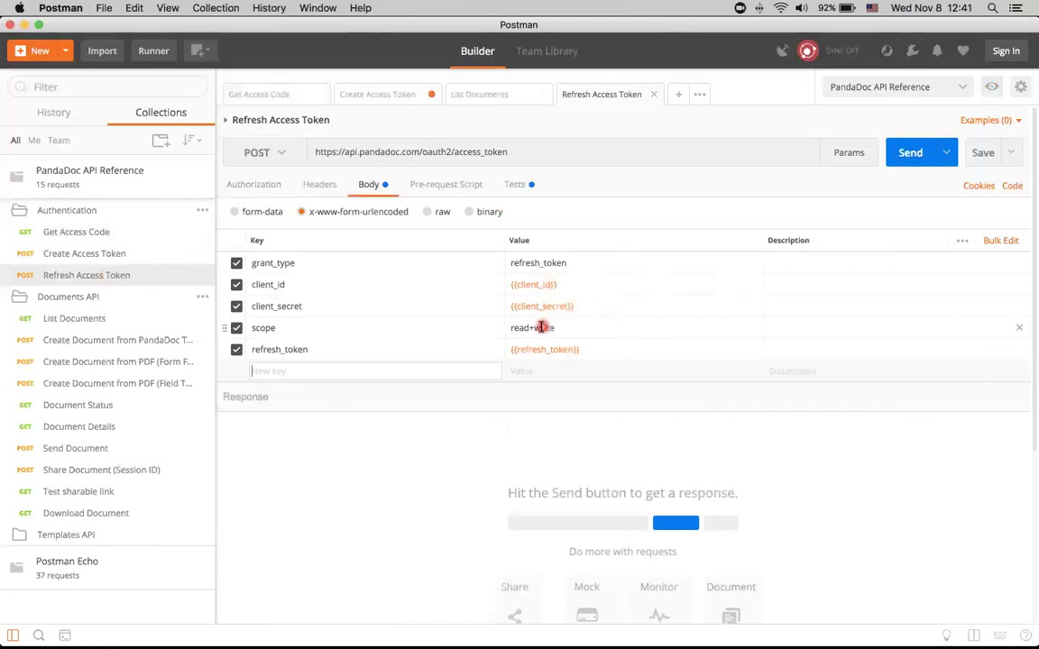
mouse_move(534, 284)
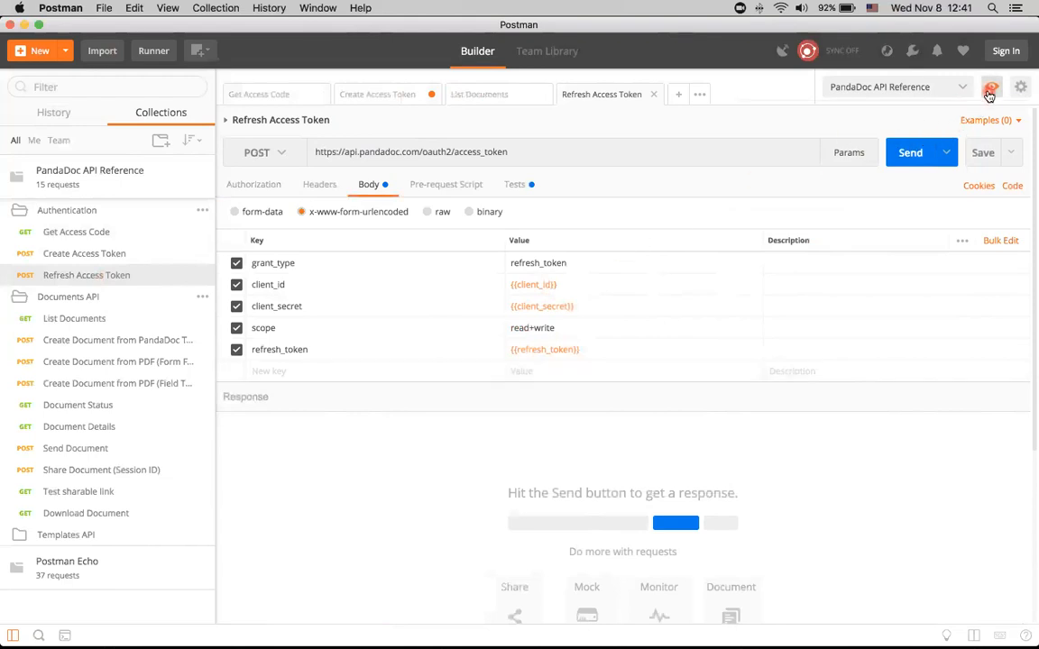
click(991, 87)
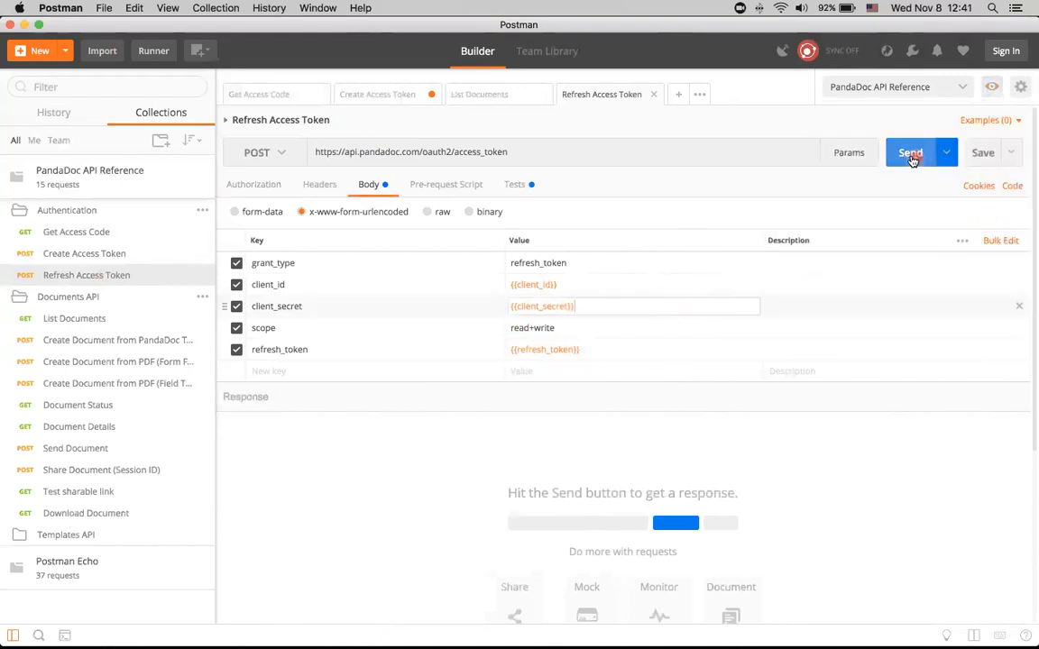
click(909, 152)
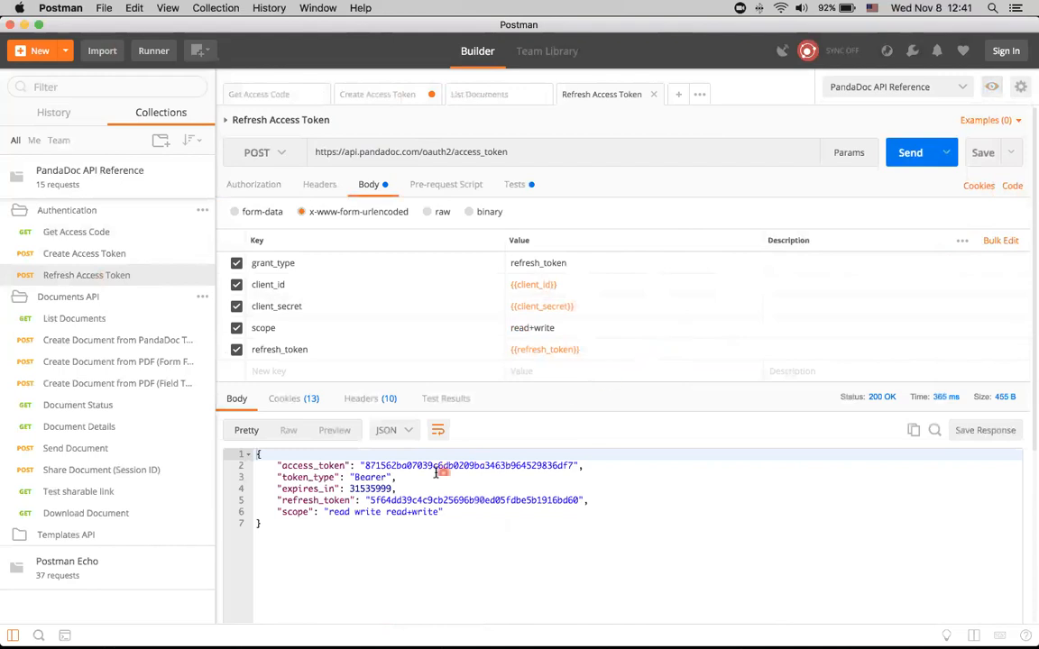
double_click(467, 465)
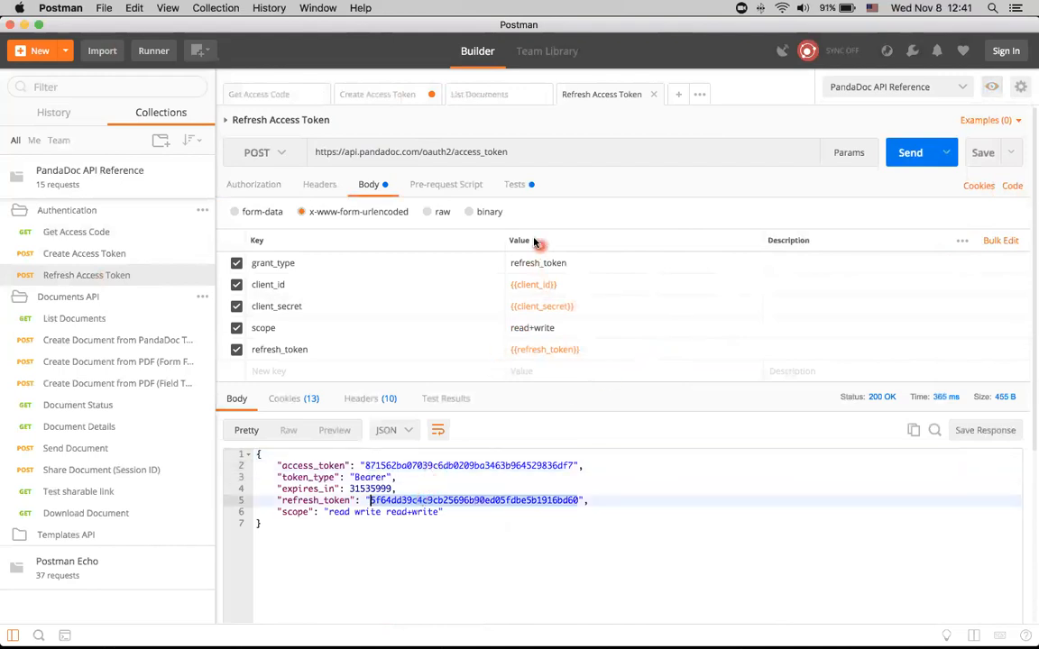
click(515, 184)
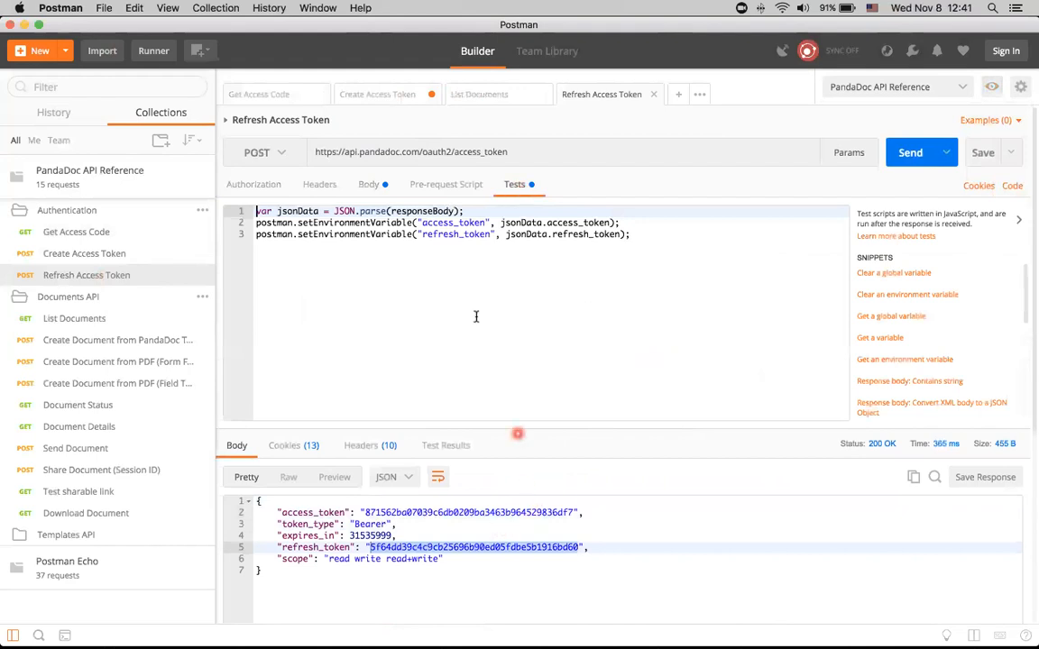
click(368, 184)
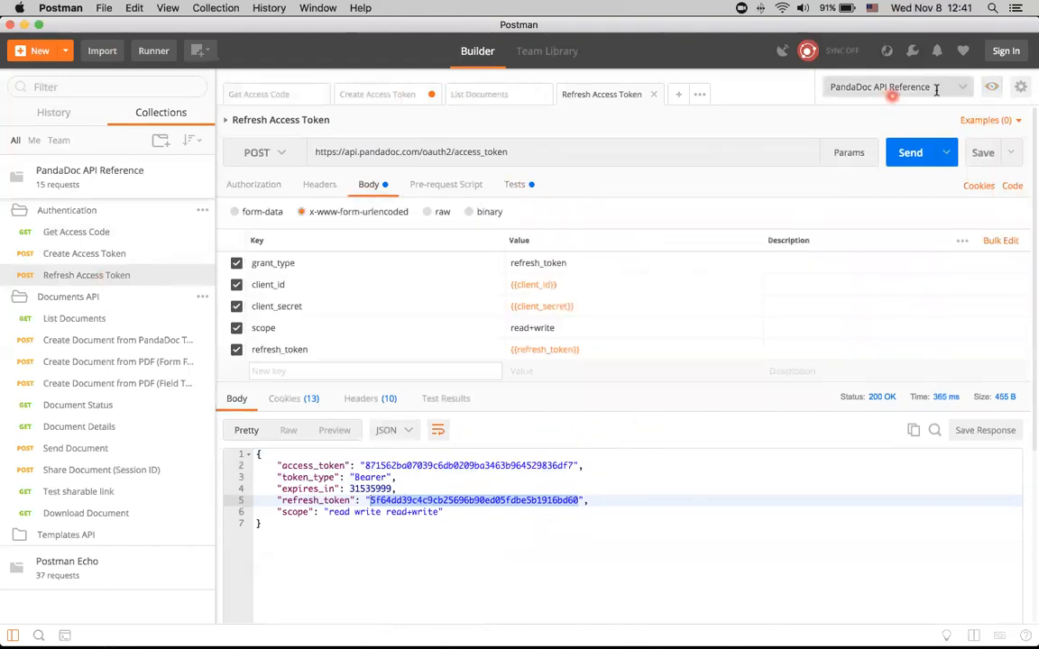
click(991, 87)
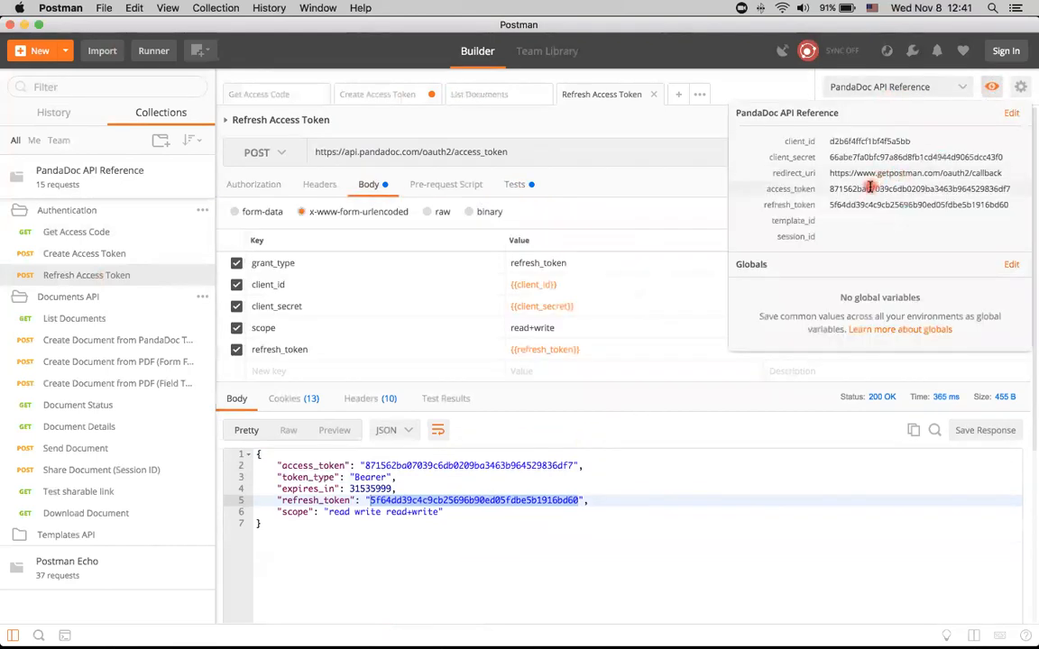
mouse_move(868, 201)
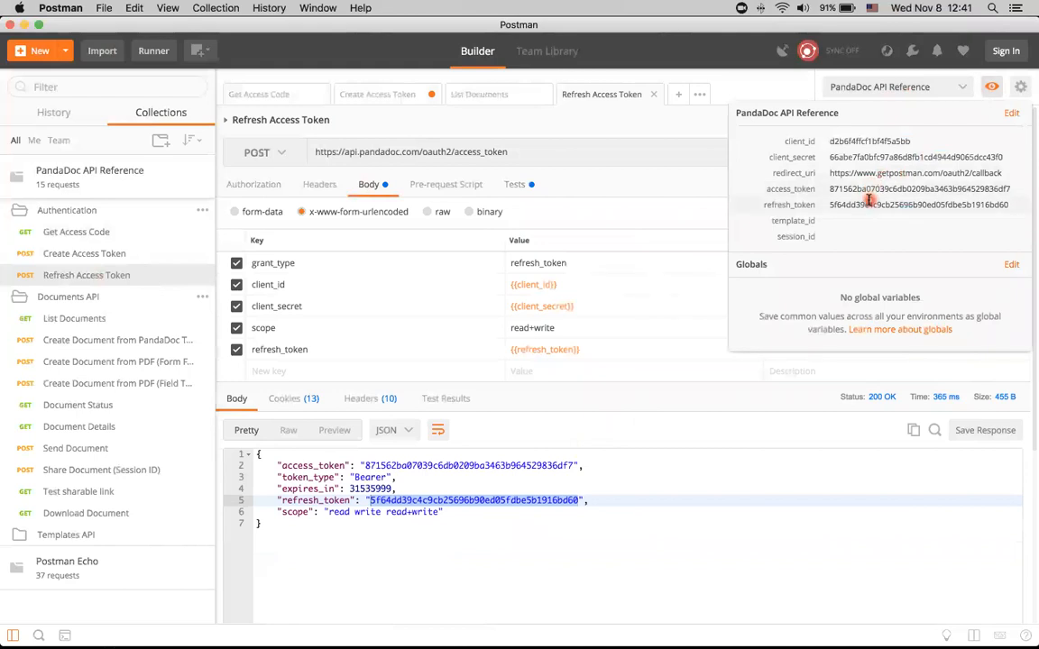
click(615, 140)
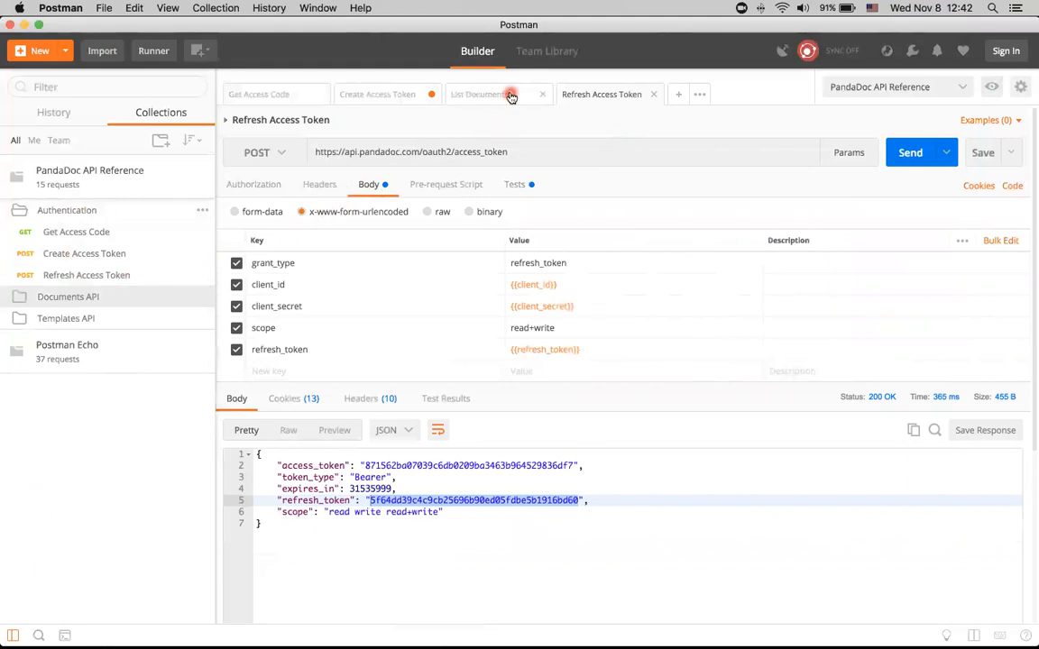
- Switch List Documents' Authorization type to OAuth 2.0
click(478, 94)
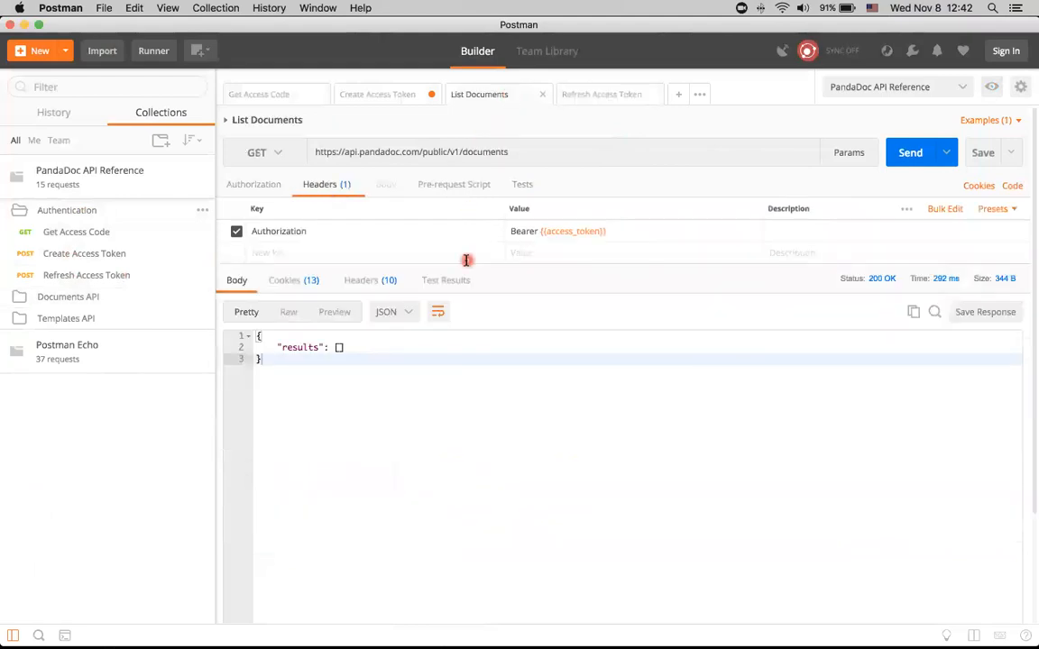
click(253, 184)
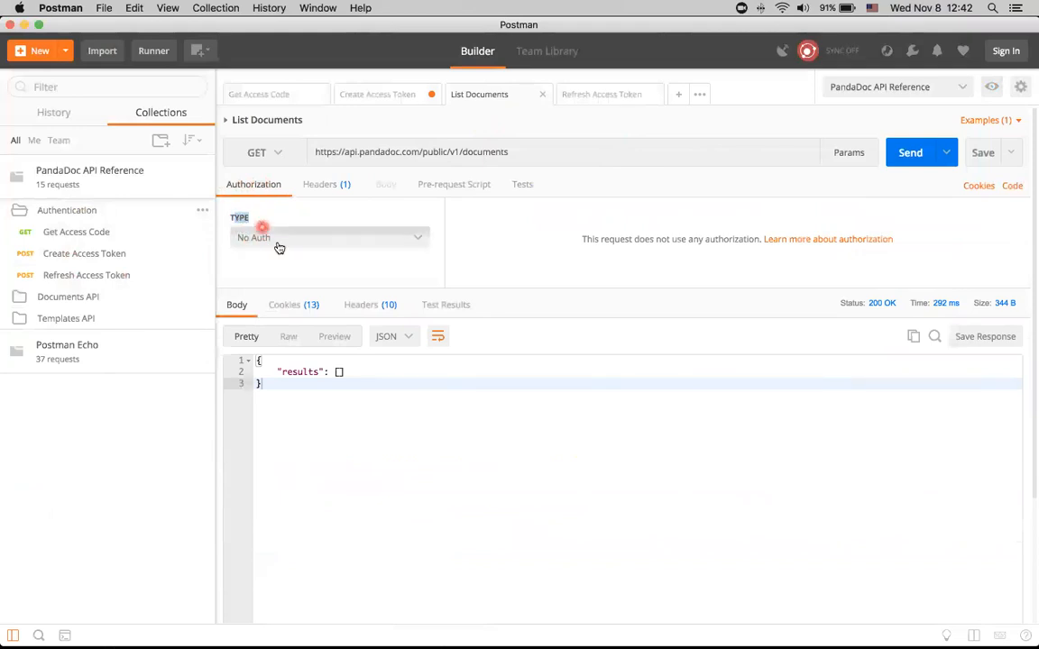
click(329, 237)
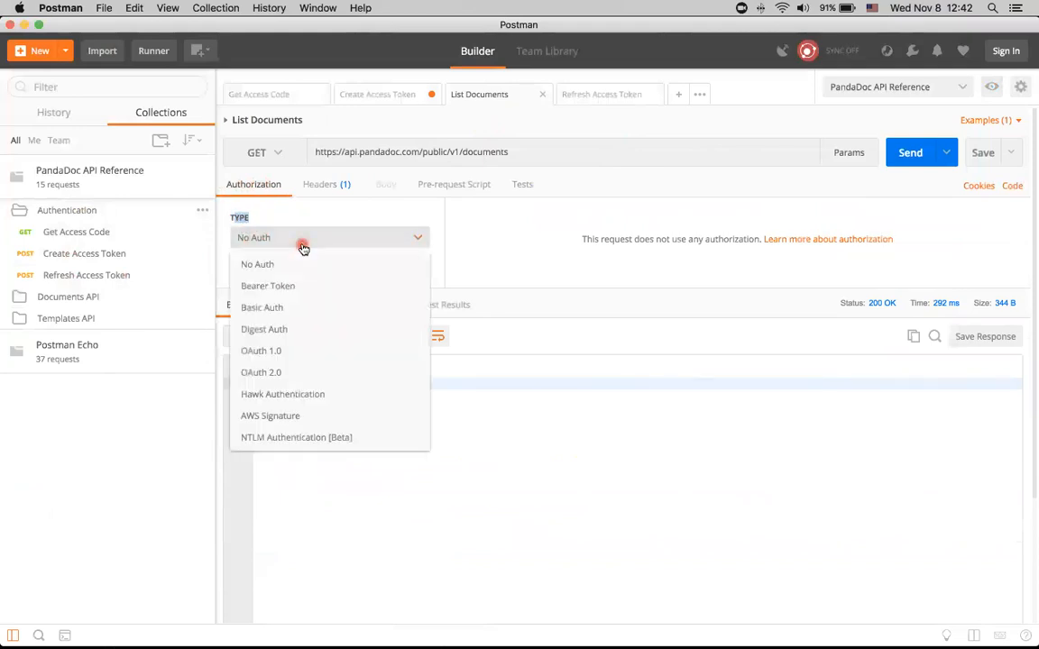
mouse_move(266, 371)
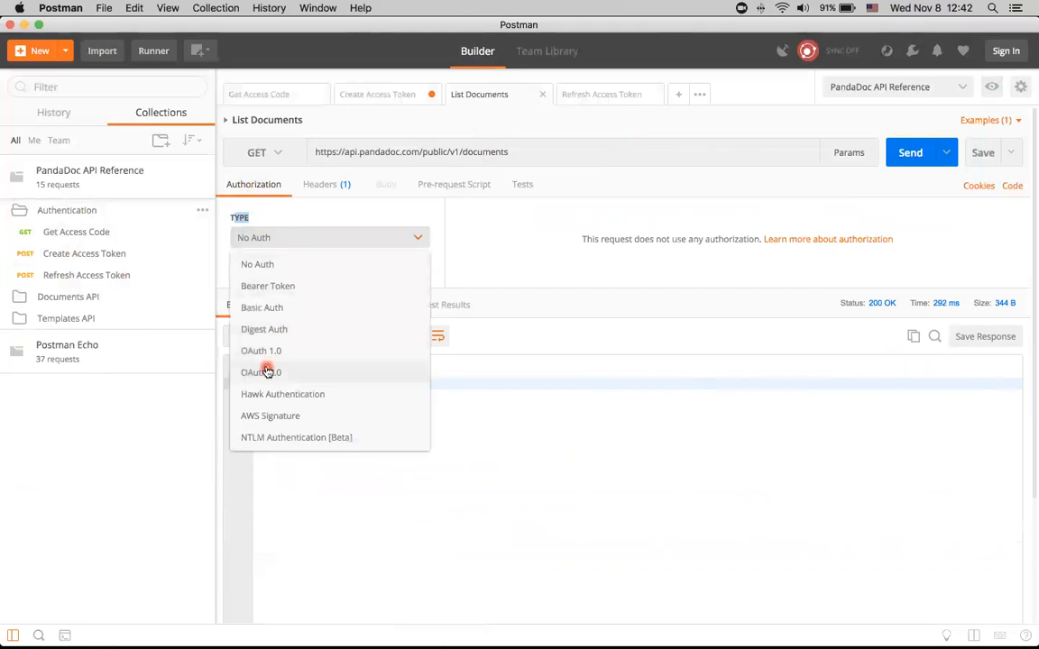
click(261, 372)
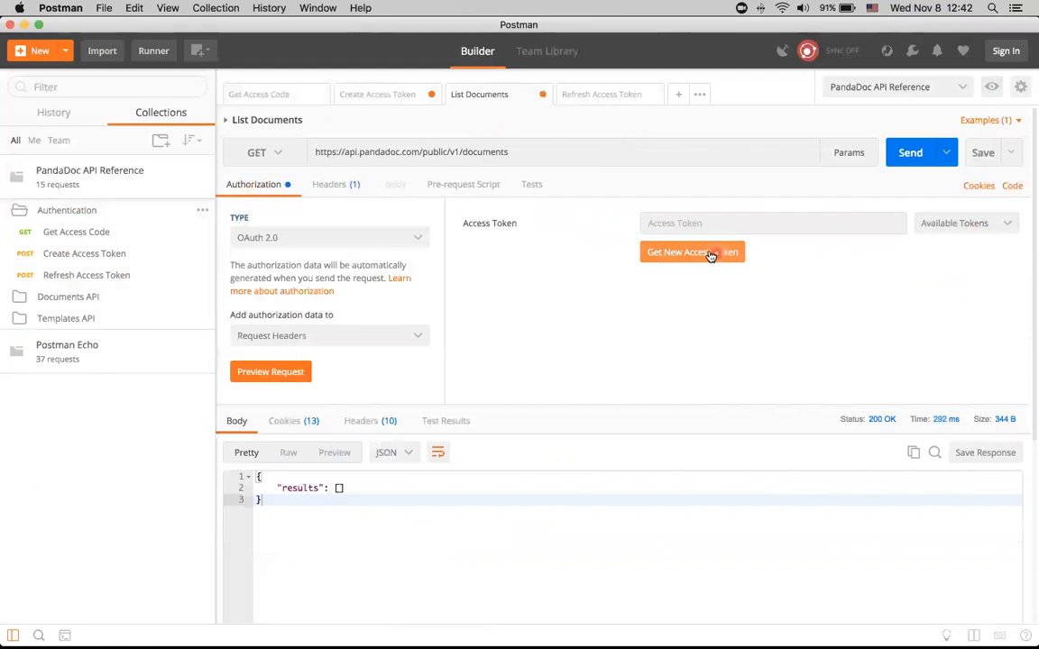
- Open the Get New Access Token form for 'Token demo' with authorization code grant
click(692, 252)
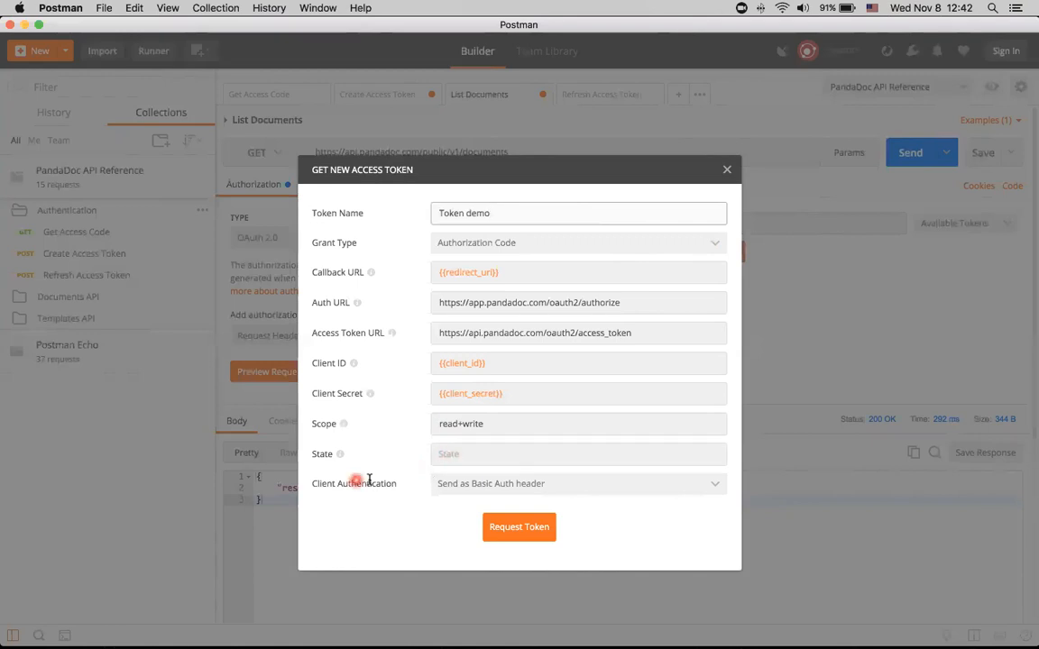
mouse_move(526, 483)
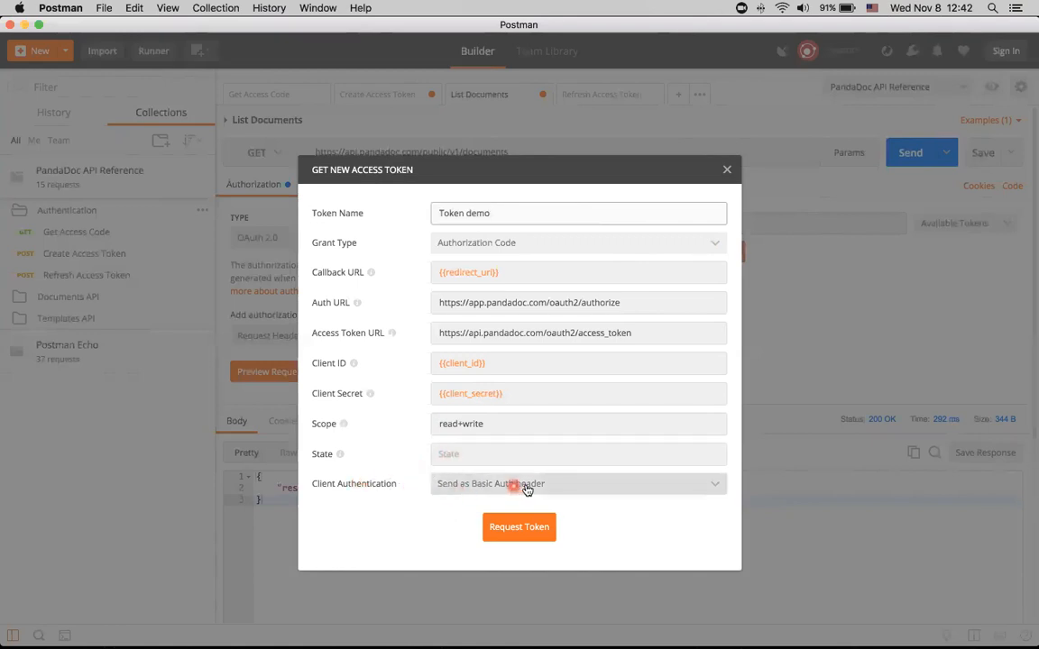
mouse_move(465, 314)
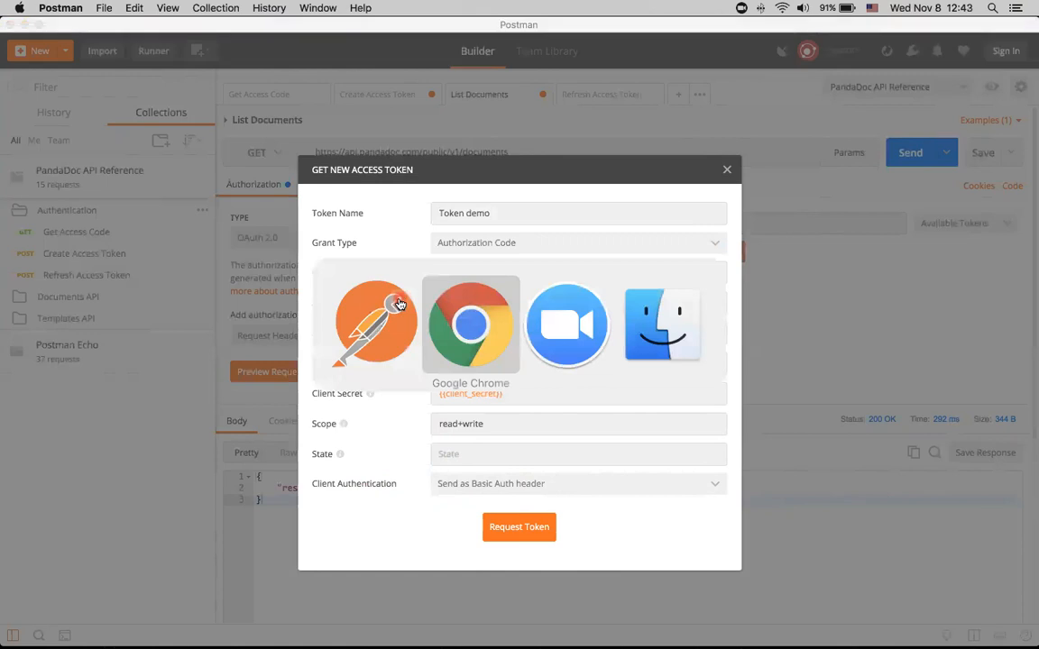
- In Chrome's PandaDoc reference, select the authorize URL and scroll toward the access_token endpoint
click(470, 325)
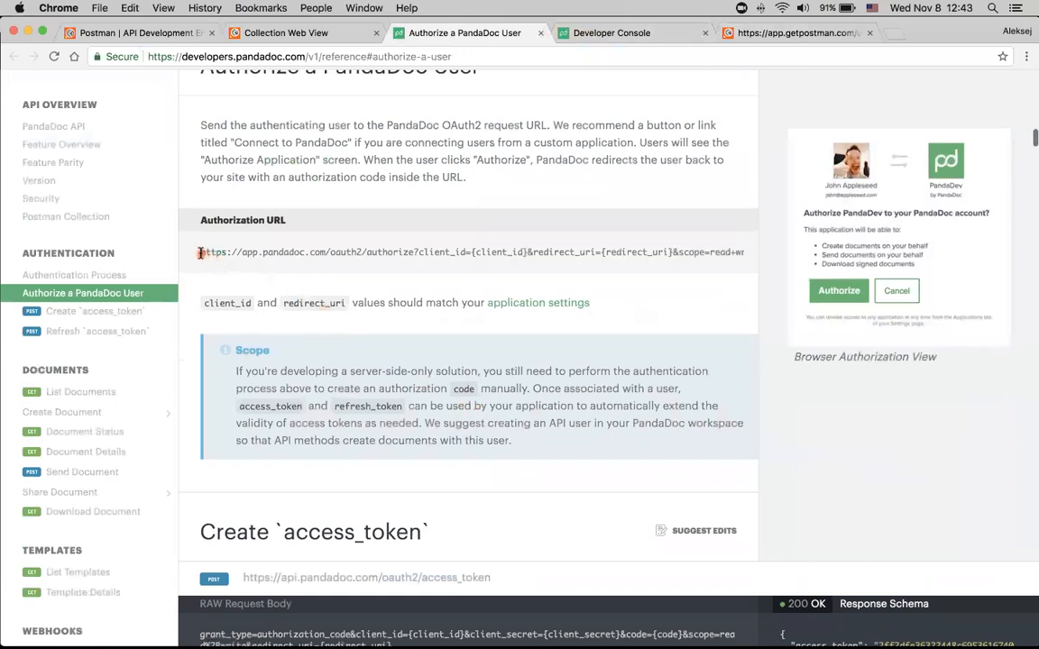
double_click(406, 251)
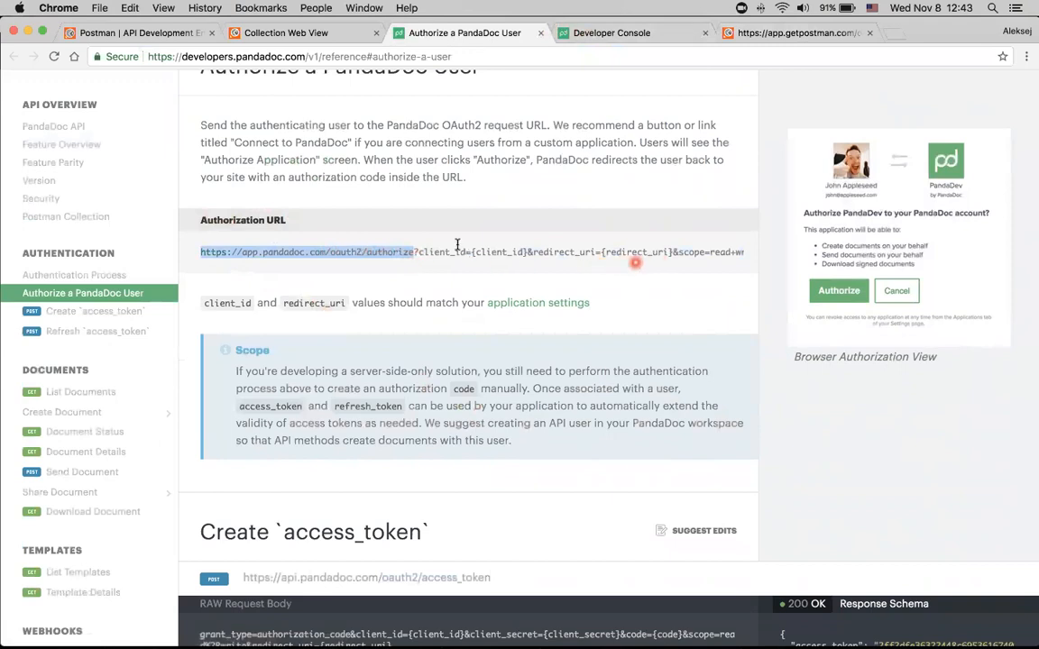
scroll(down, 3)
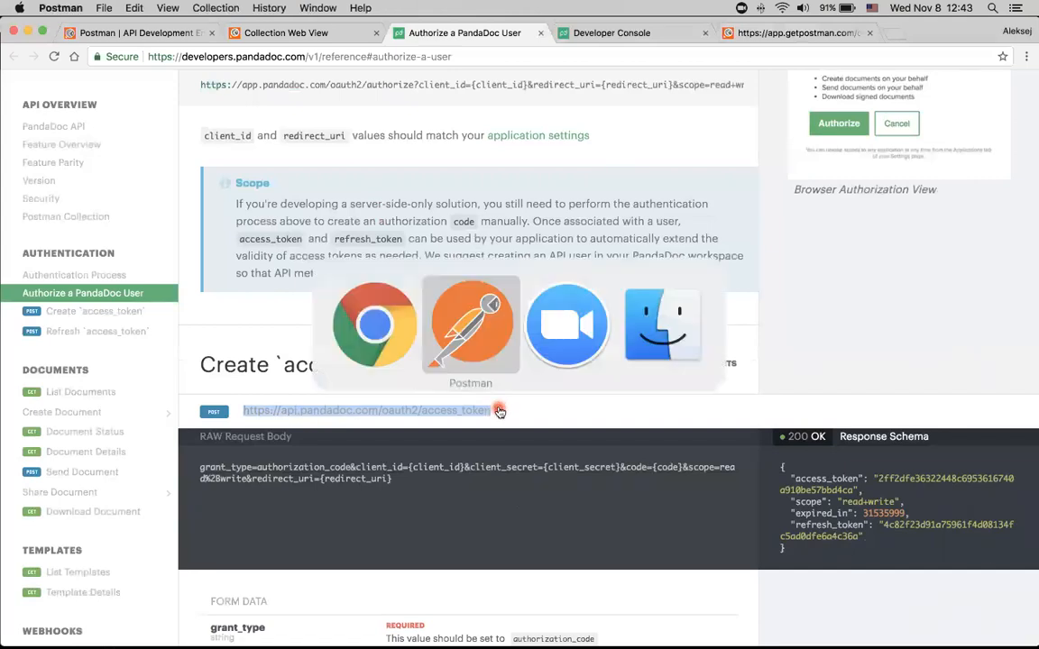
- Request the 'Token demo' token, authorize the Demo app in PandaDoc, and use it
click(470, 322)
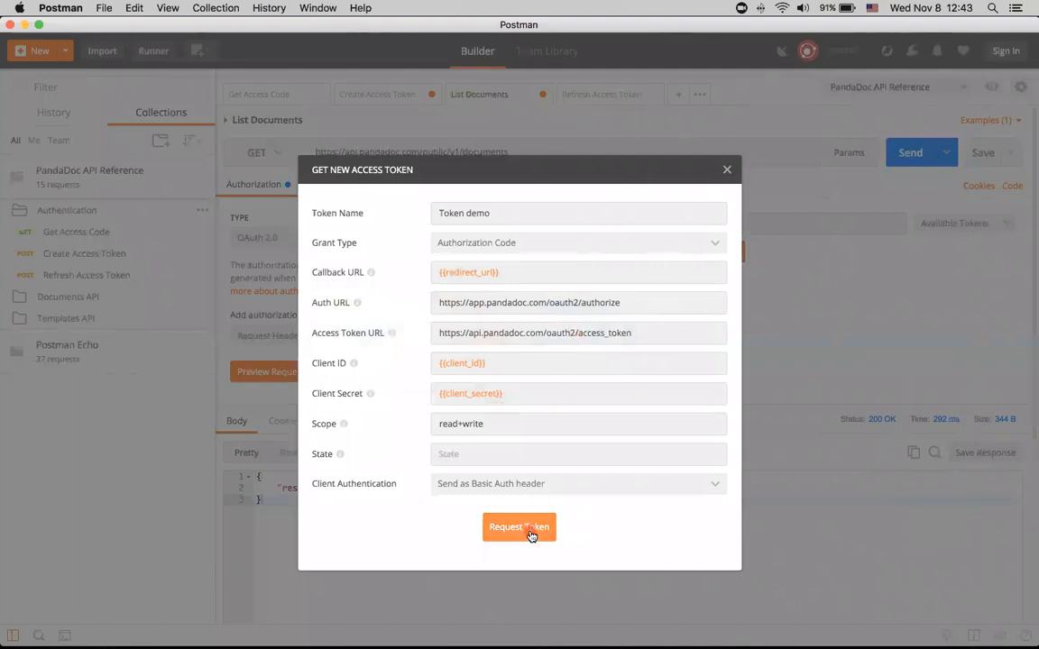
click(519, 527)
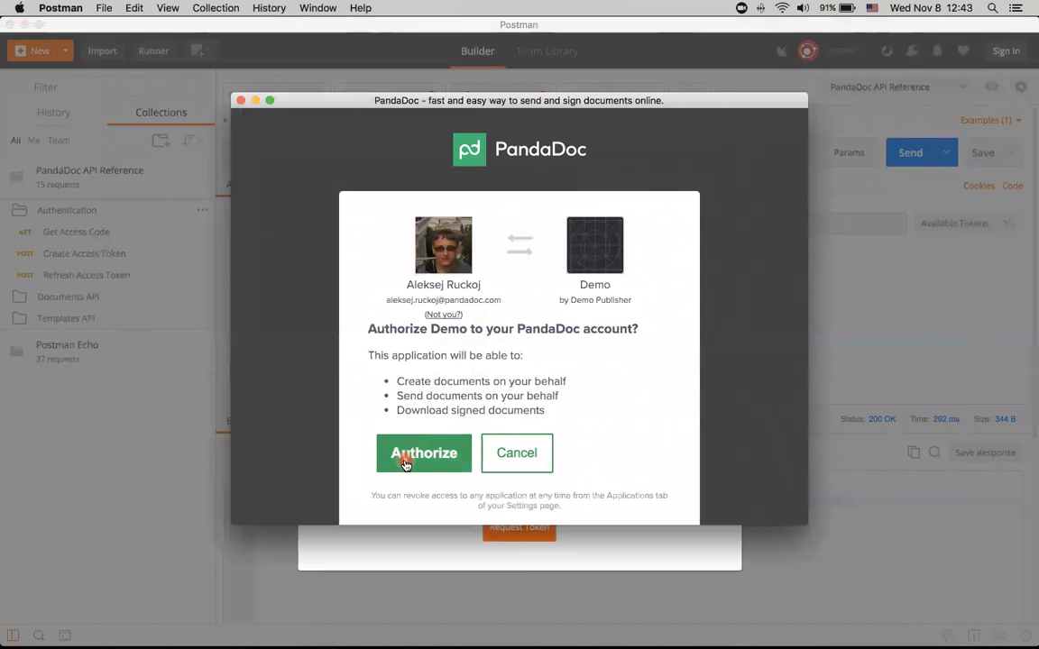
click(424, 453)
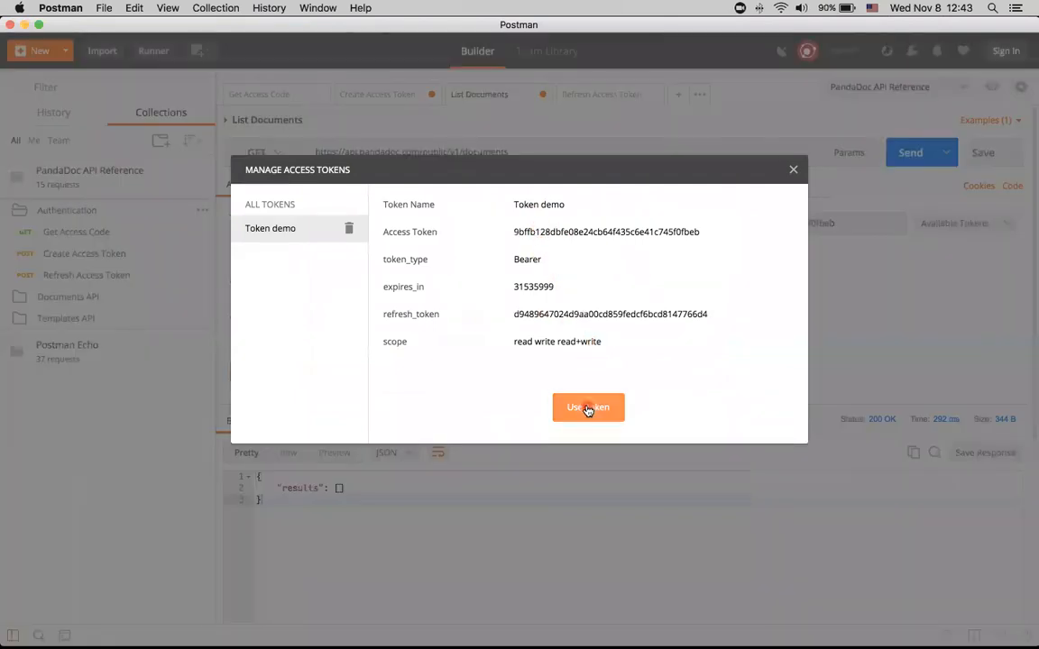
mouse_move(608, 361)
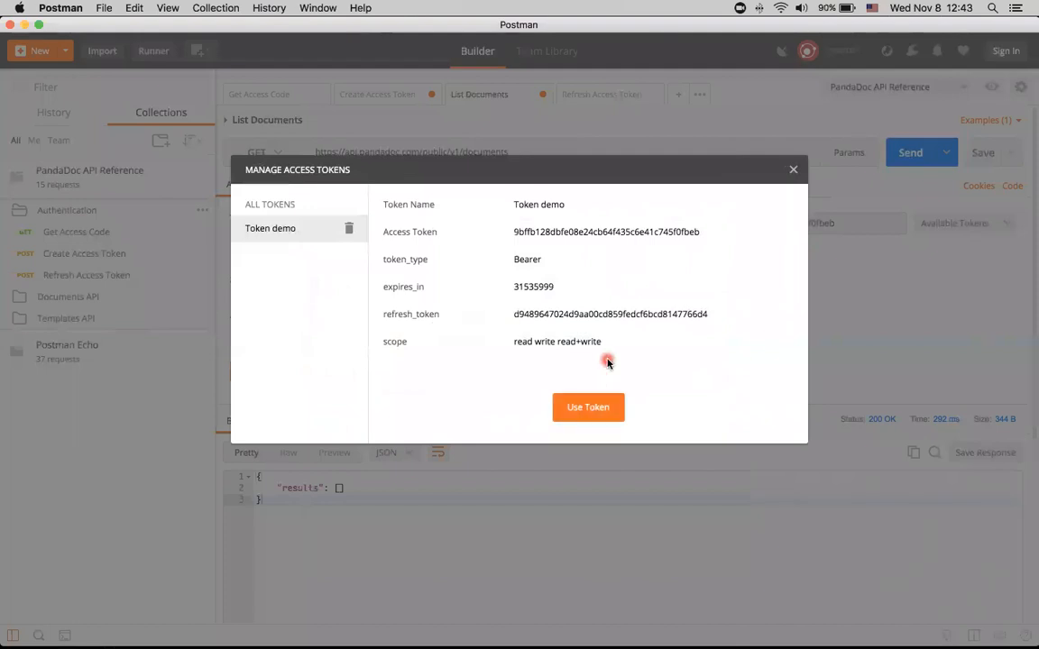
click(588, 407)
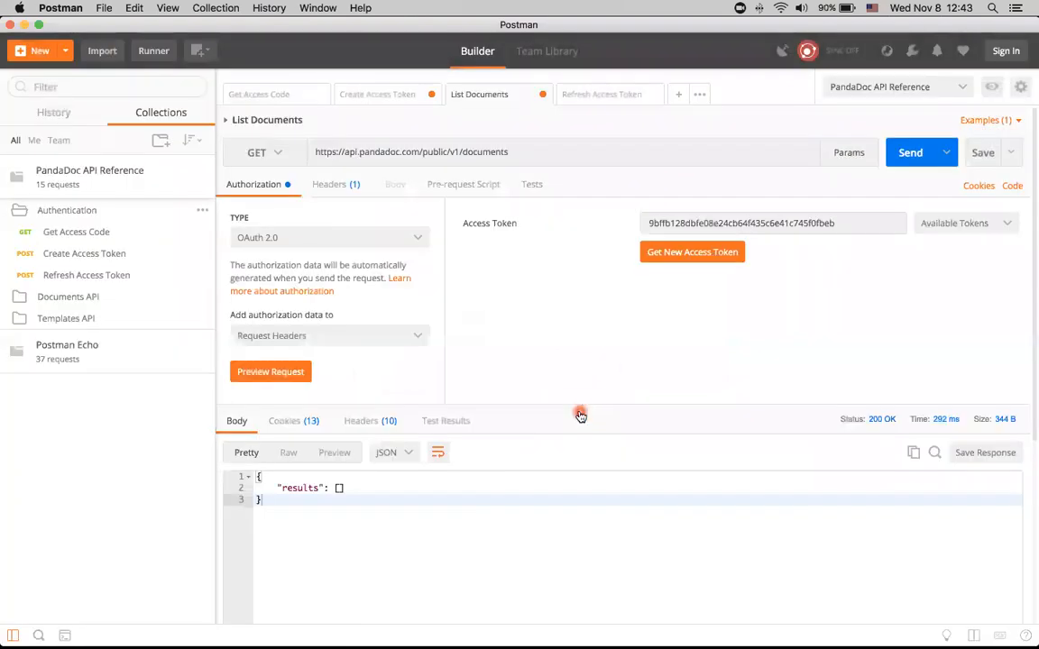
- Preview the request to insert the bearer token, then review the Headers list
click(271, 371)
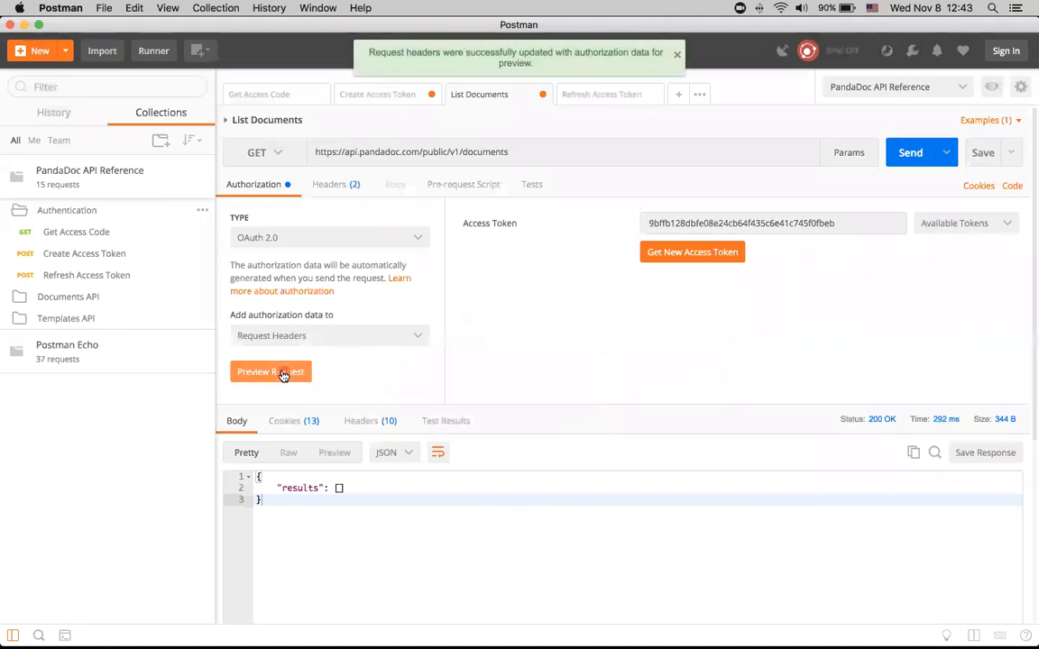
click(329, 184)
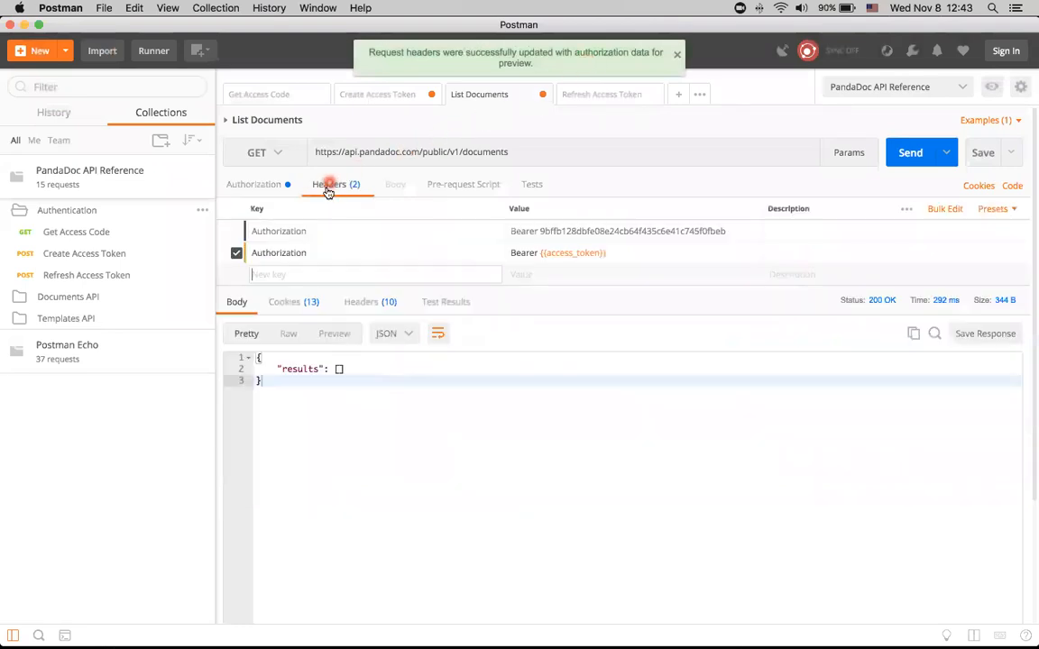
mouse_move(289, 243)
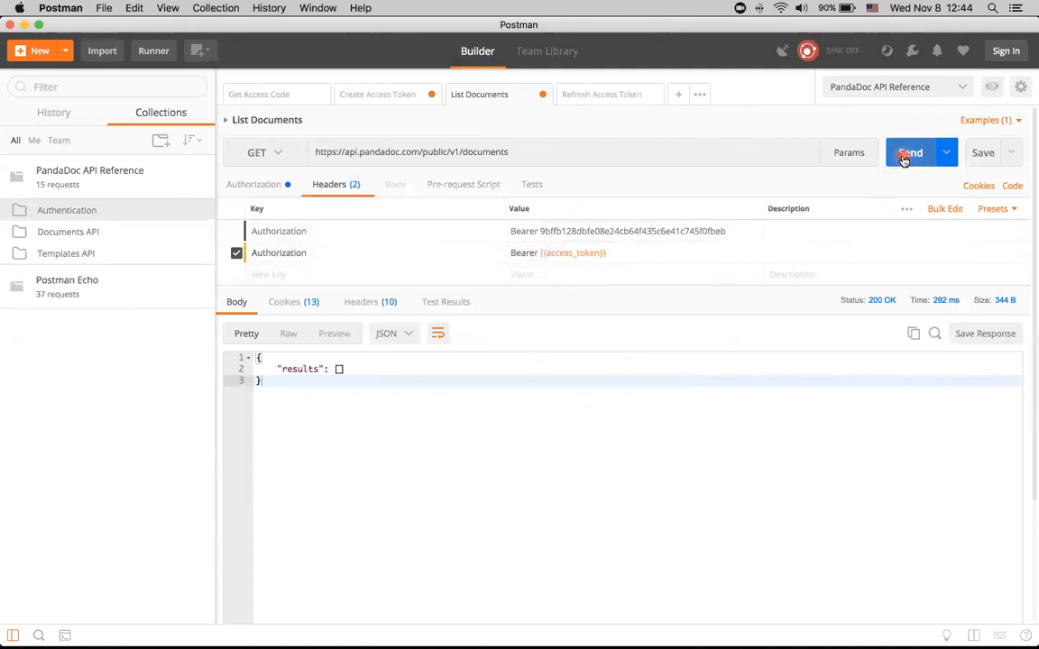
- After a 400 response, disable the Bearer {{access_token}} header and resend List Documents
click(909, 151)
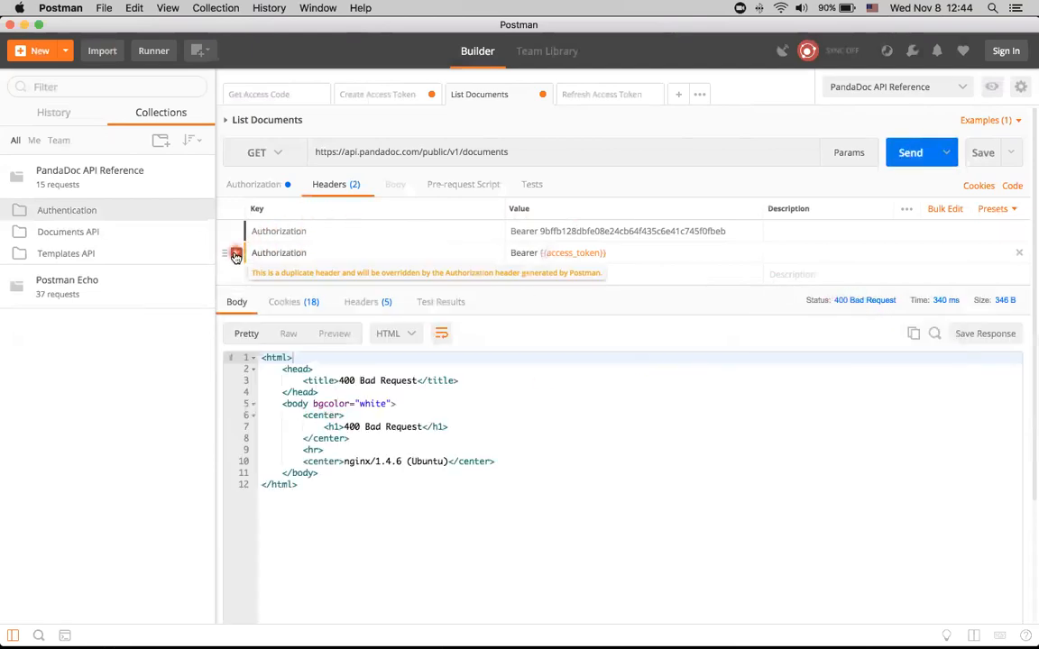
click(236, 253)
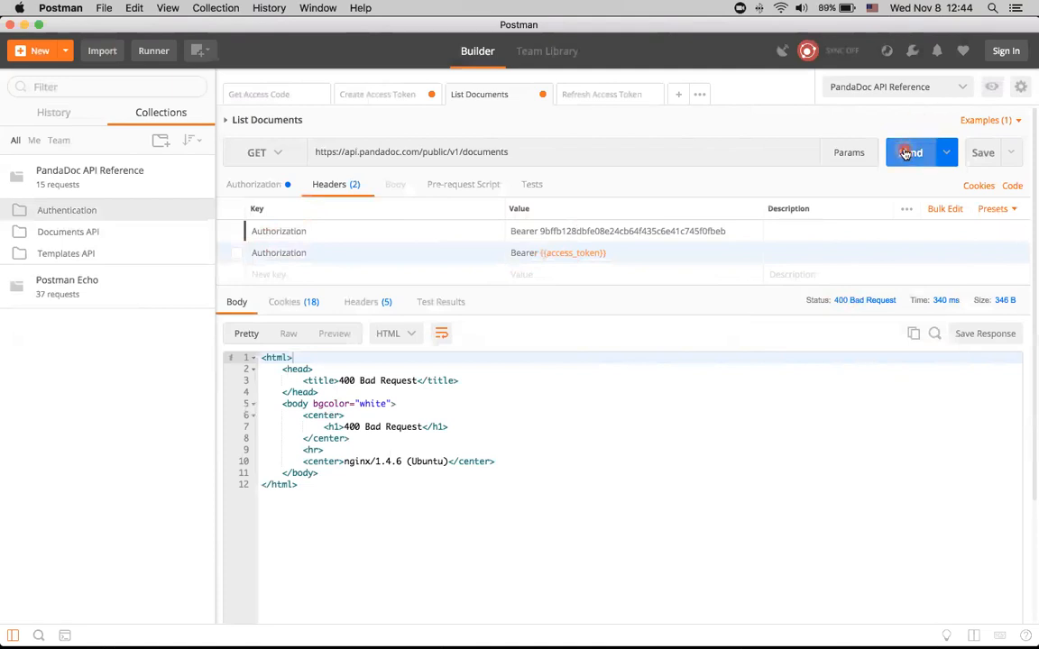
click(910, 152)
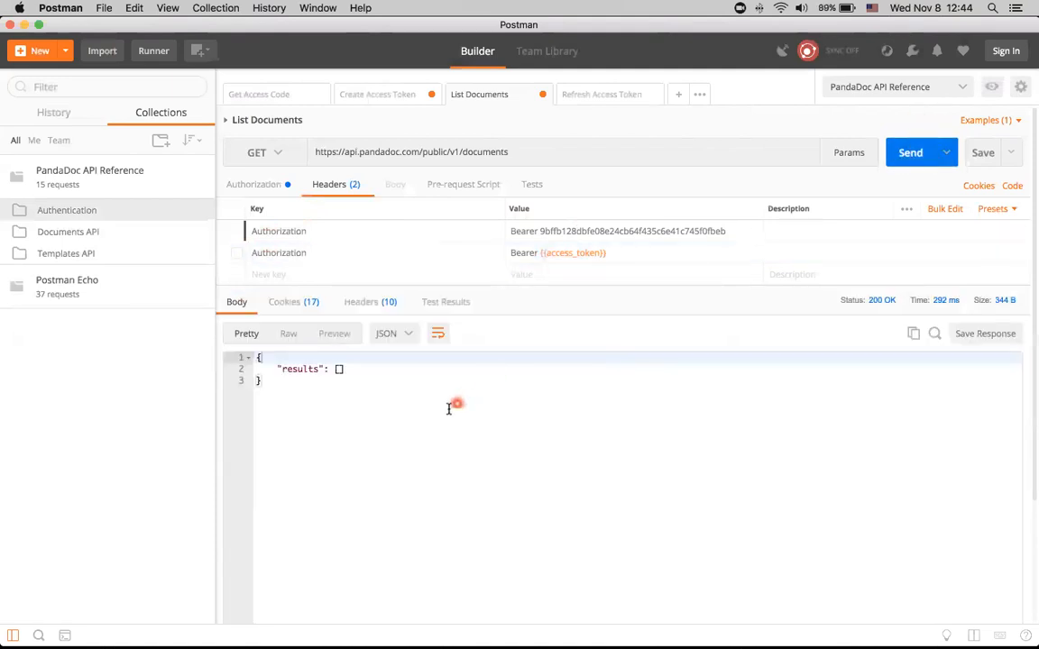